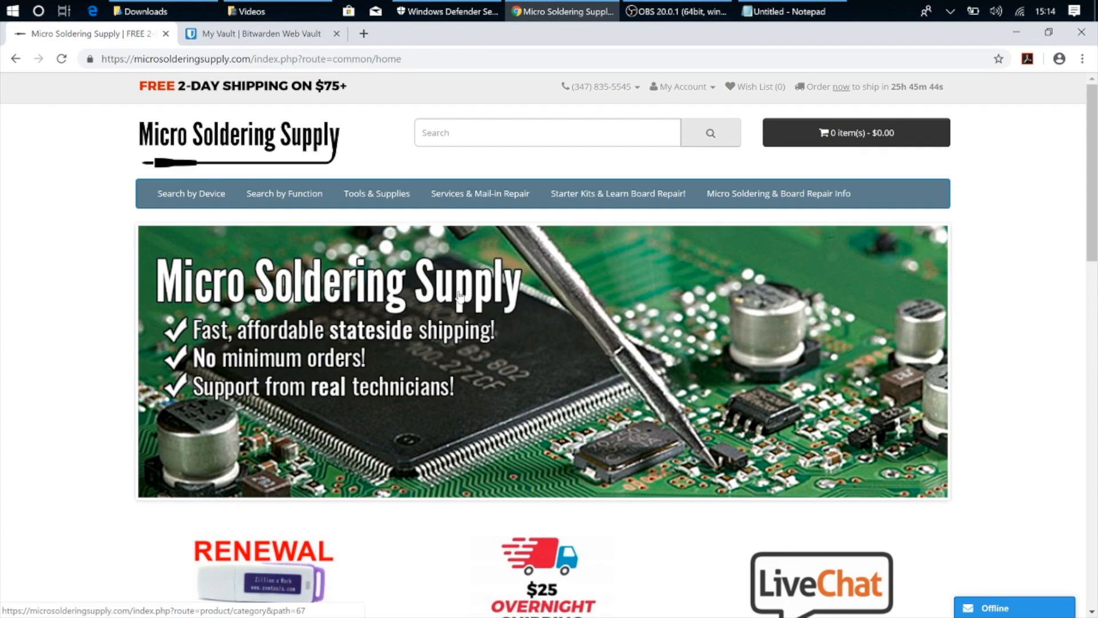
# Step: Open the 24 hour ZXW dongle renewal service product and enlarge its photo
pyautogui.scroll(-3)
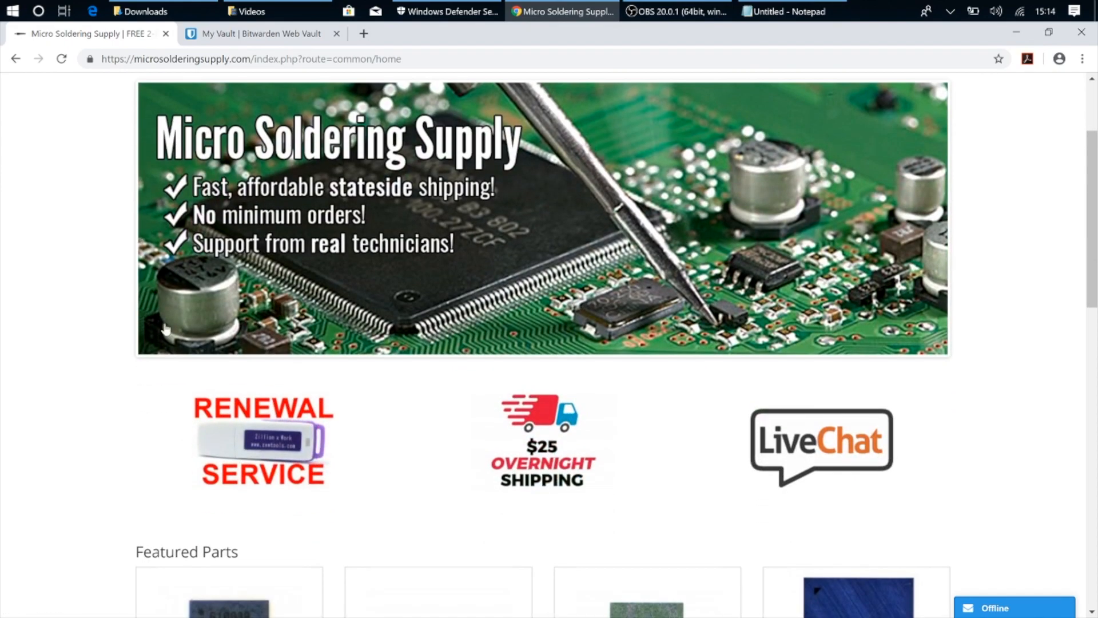
pyautogui.click(289, 446)
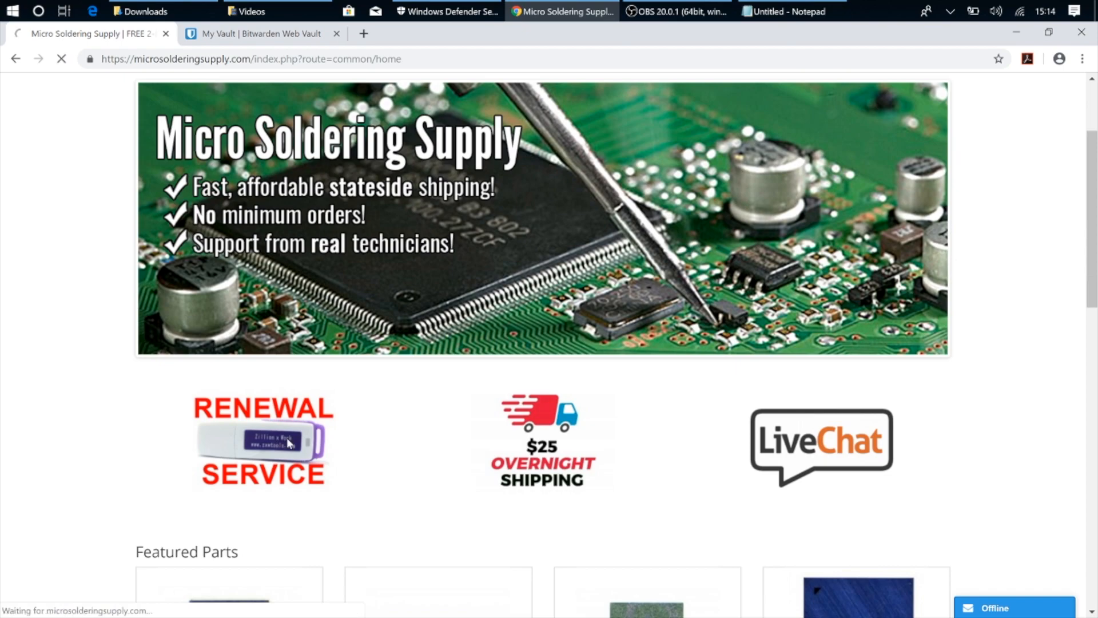
pyautogui.click(289, 445)
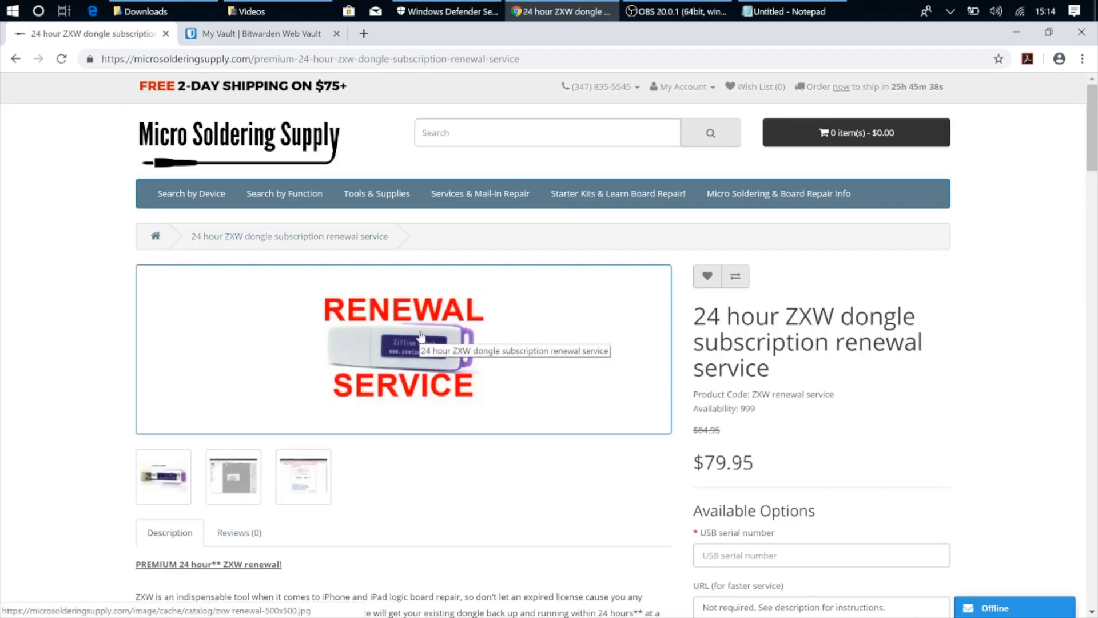
pyautogui.click(416, 340)
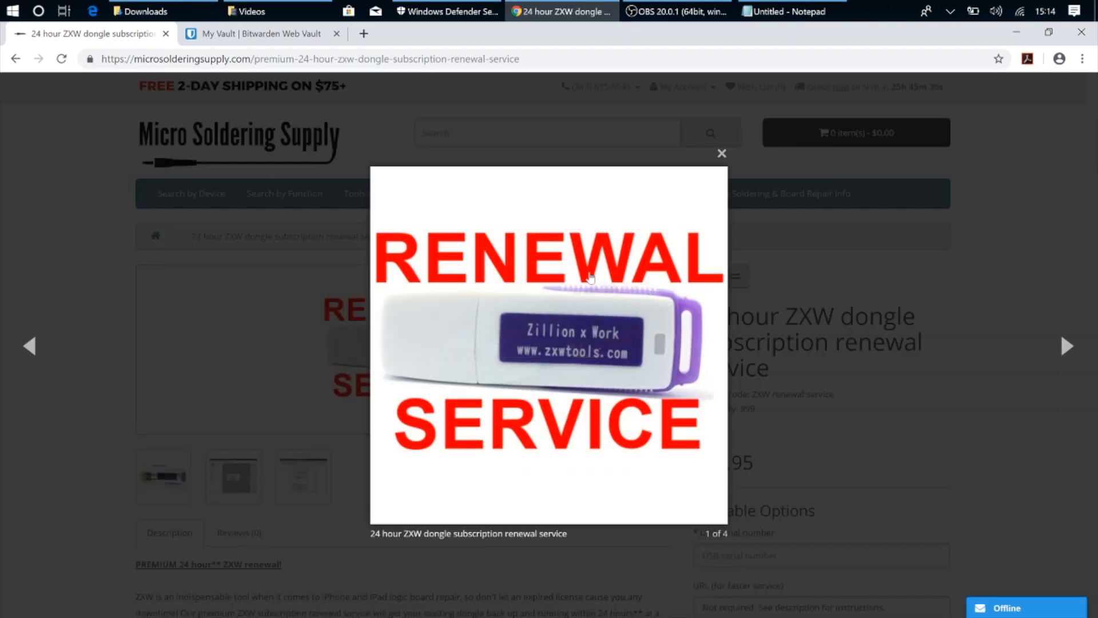
pyautogui.moveTo(414, 392)
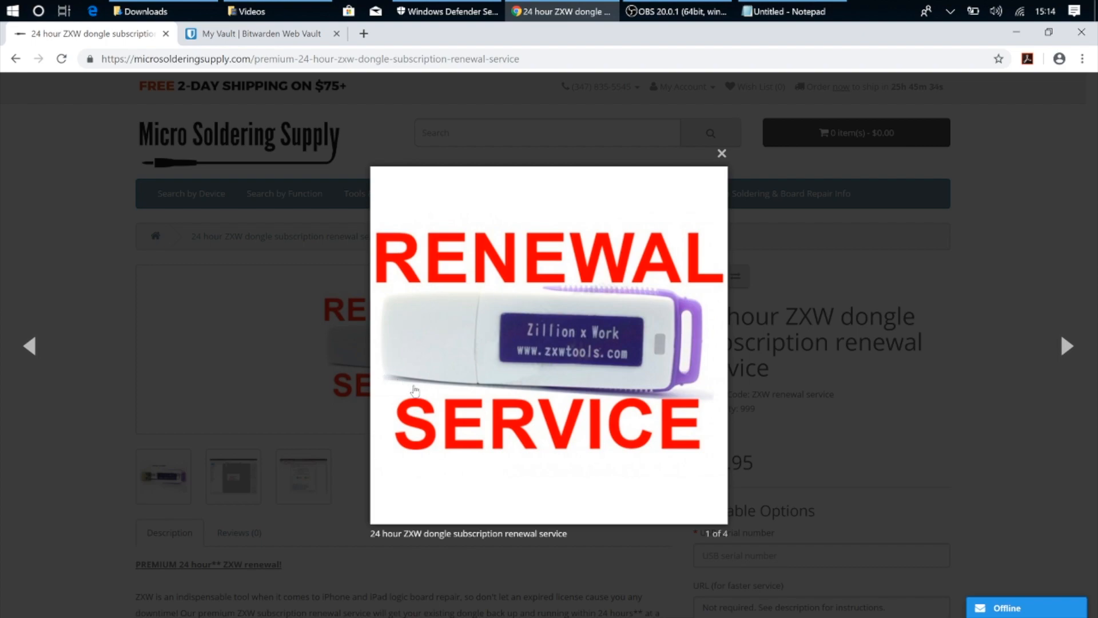
# Step: Advance the gallery to photo 2 of 4 marking the dongle's serial number location
pyautogui.click(1066, 346)
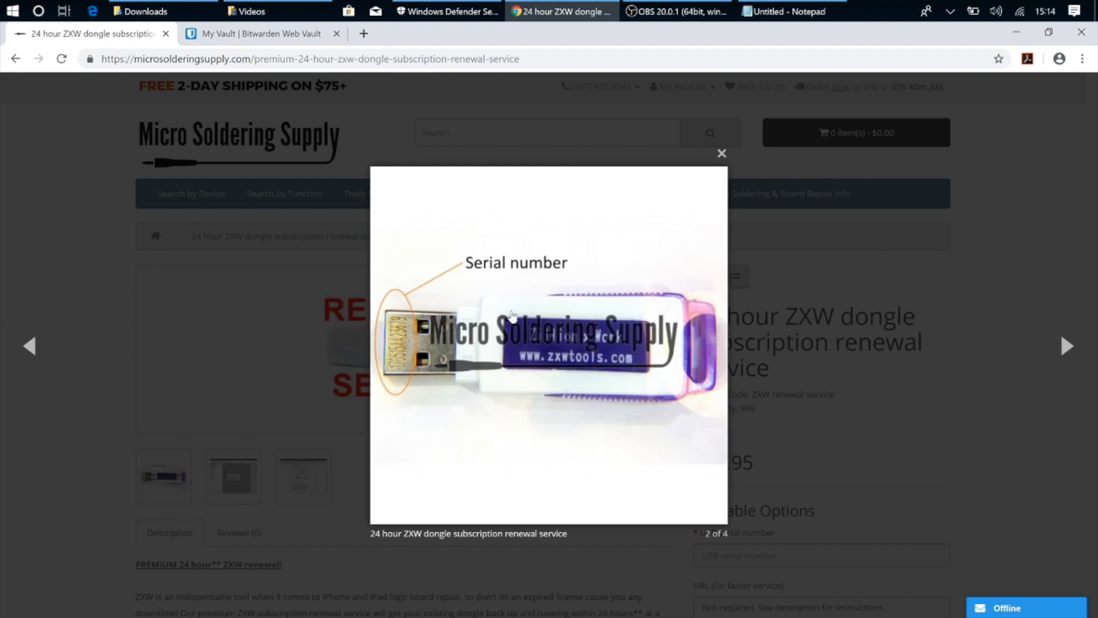
pyautogui.moveTo(439, 279)
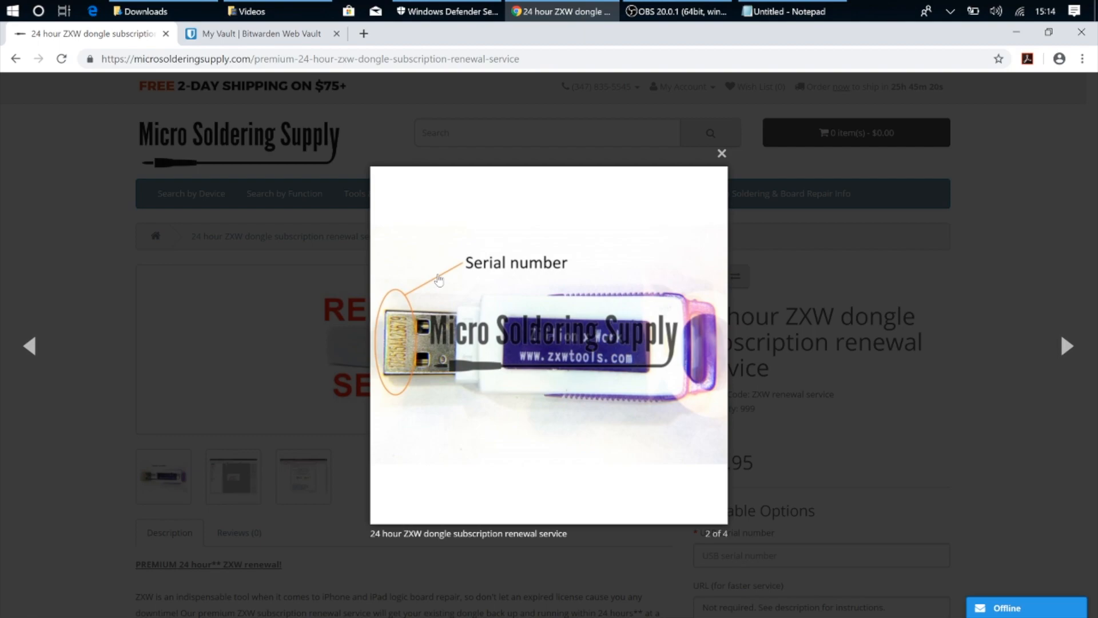
pyautogui.moveTo(126, 284)
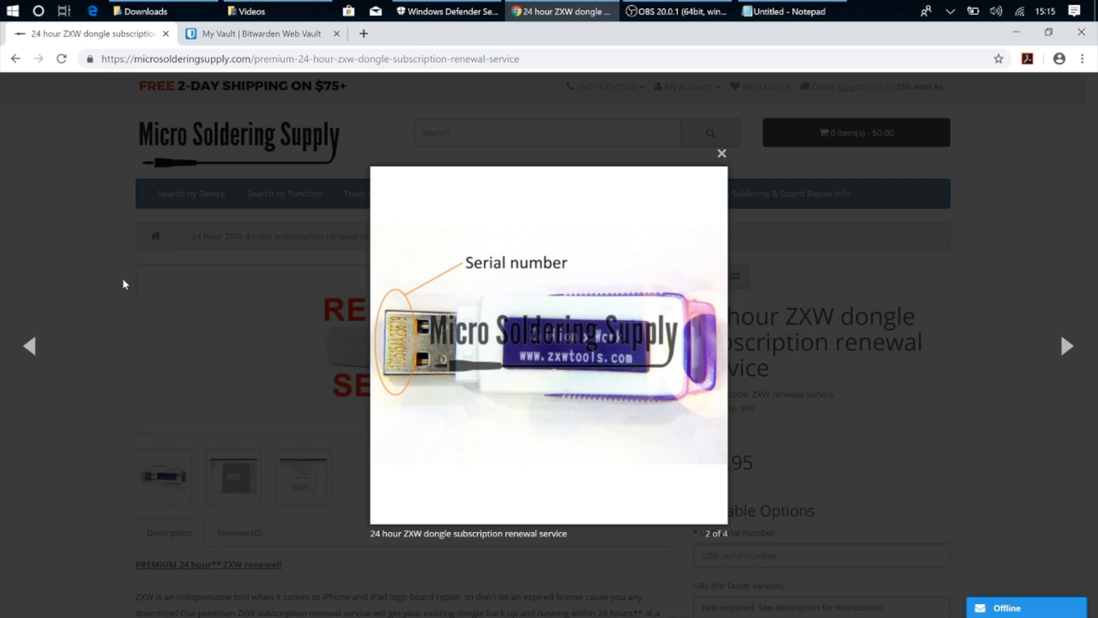
# Step: Close the photo and open the zxwtools.com software download page in a new tab
pyautogui.click(720, 153)
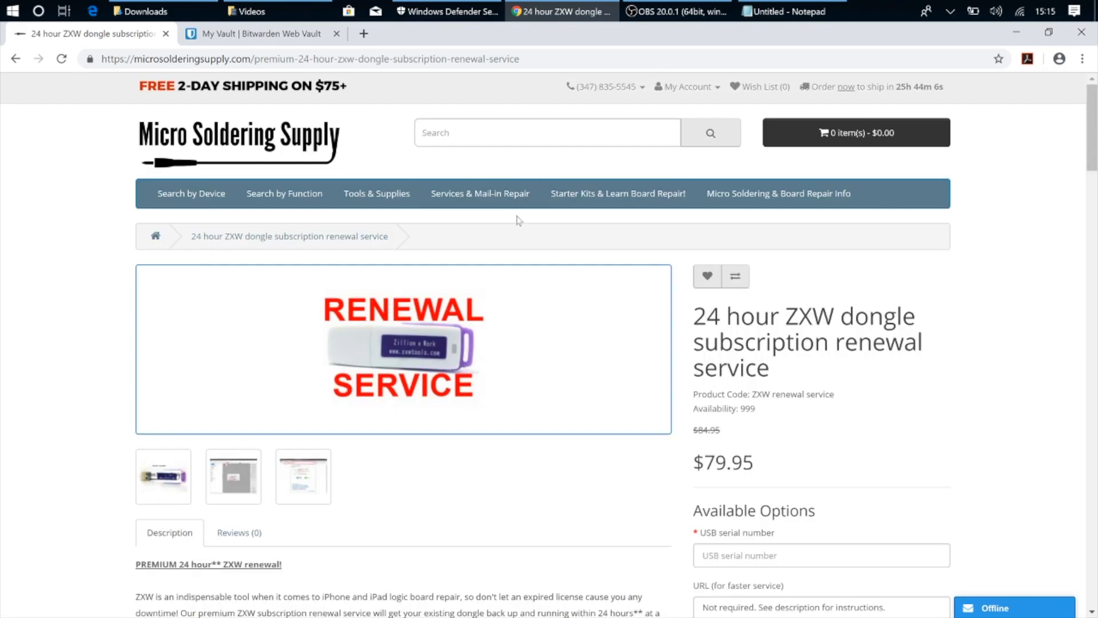
pyautogui.moveTo(336, 154)
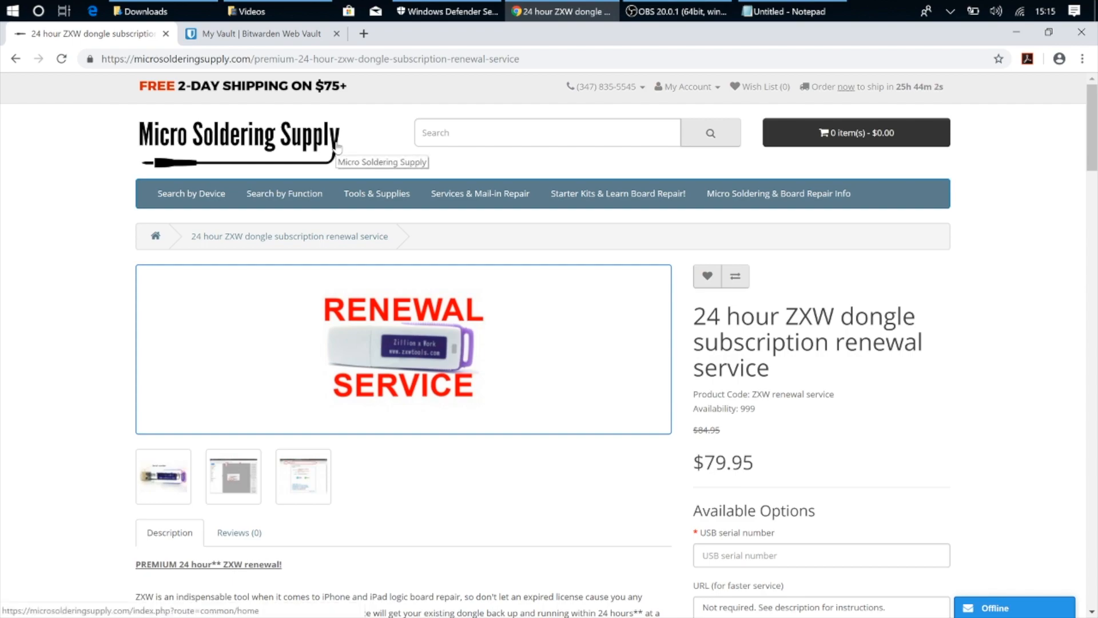
pyautogui.moveTo(499, 168)
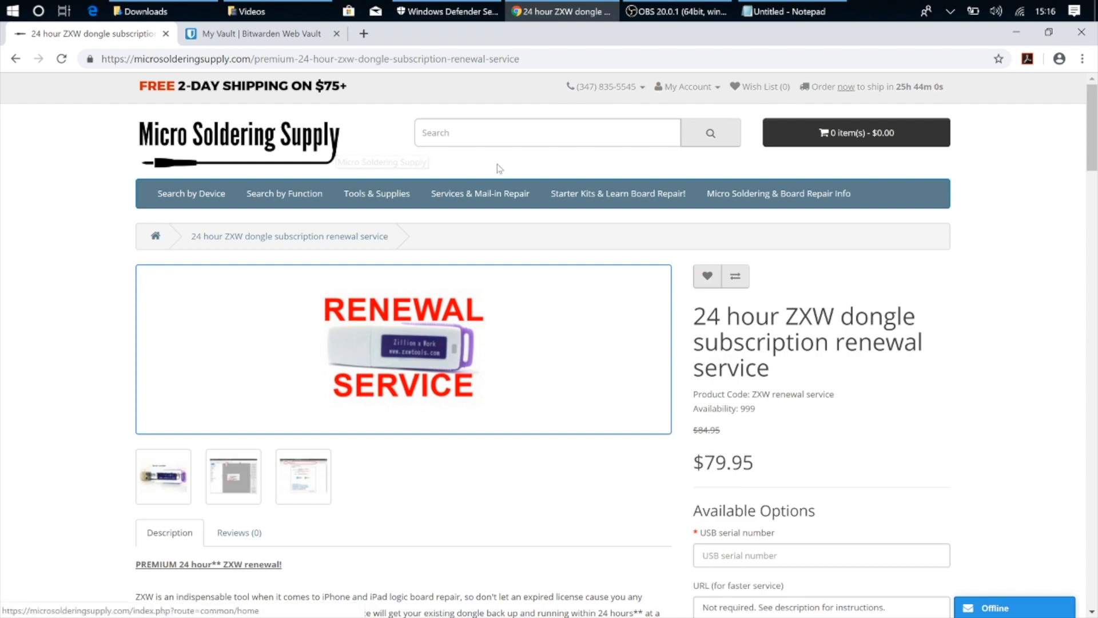
pyautogui.moveTo(362, 33)
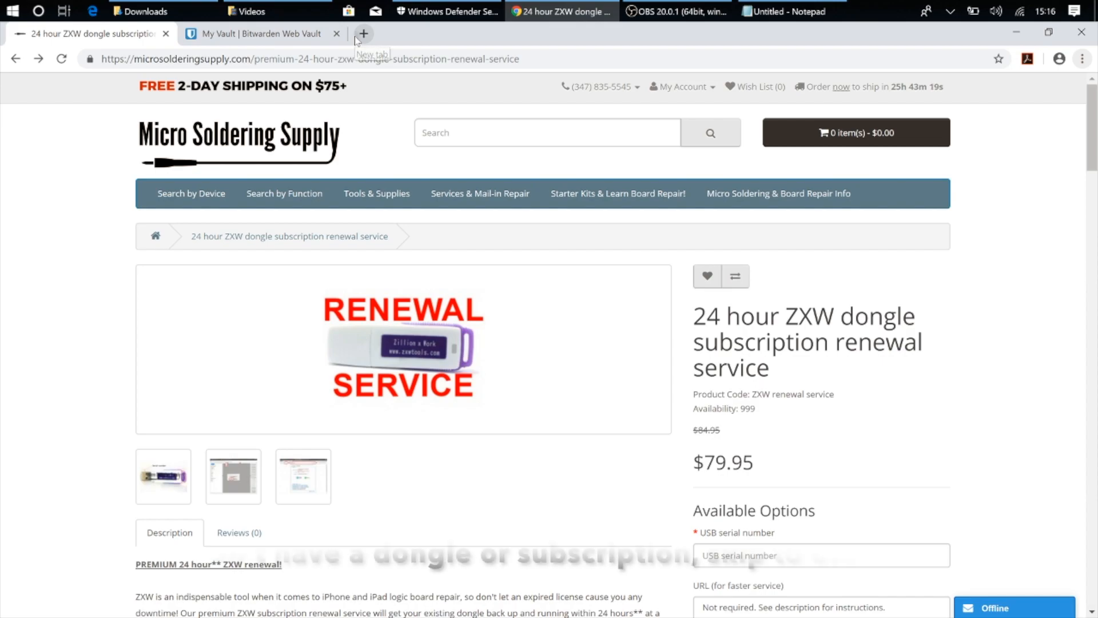
pyautogui.click(362, 33)
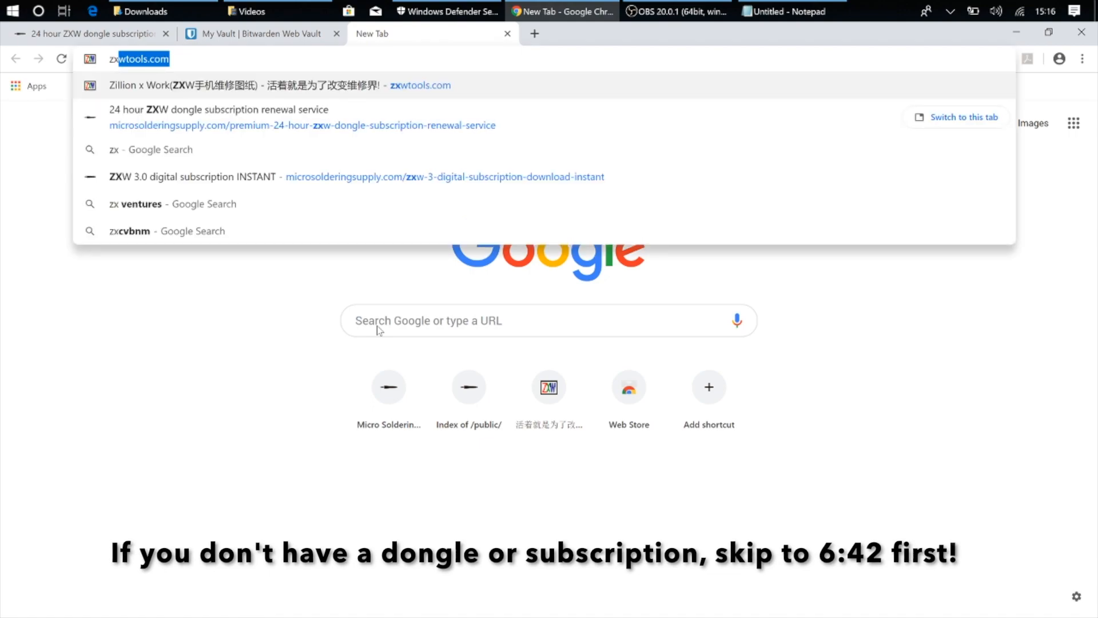
pyautogui.press('Enter')
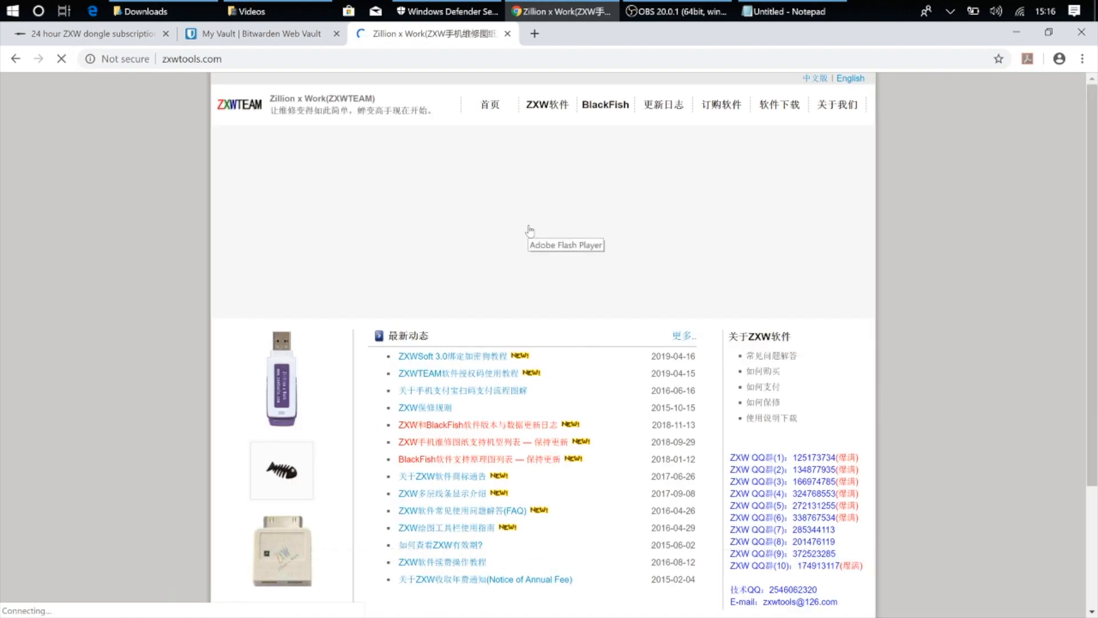
pyautogui.moveTo(933, 166)
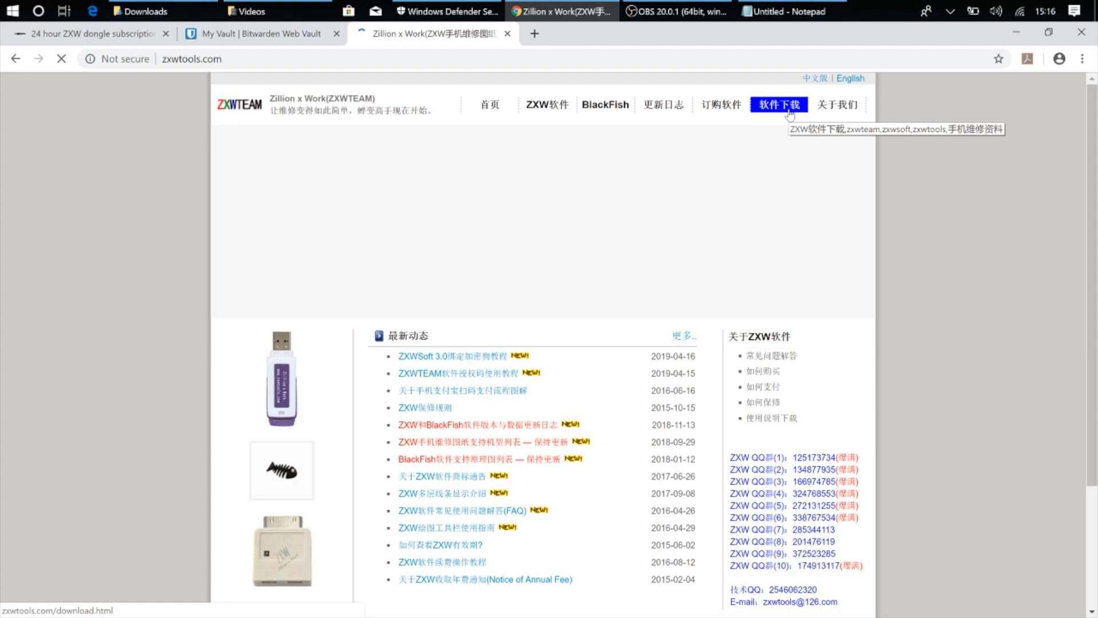
pyautogui.click(779, 104)
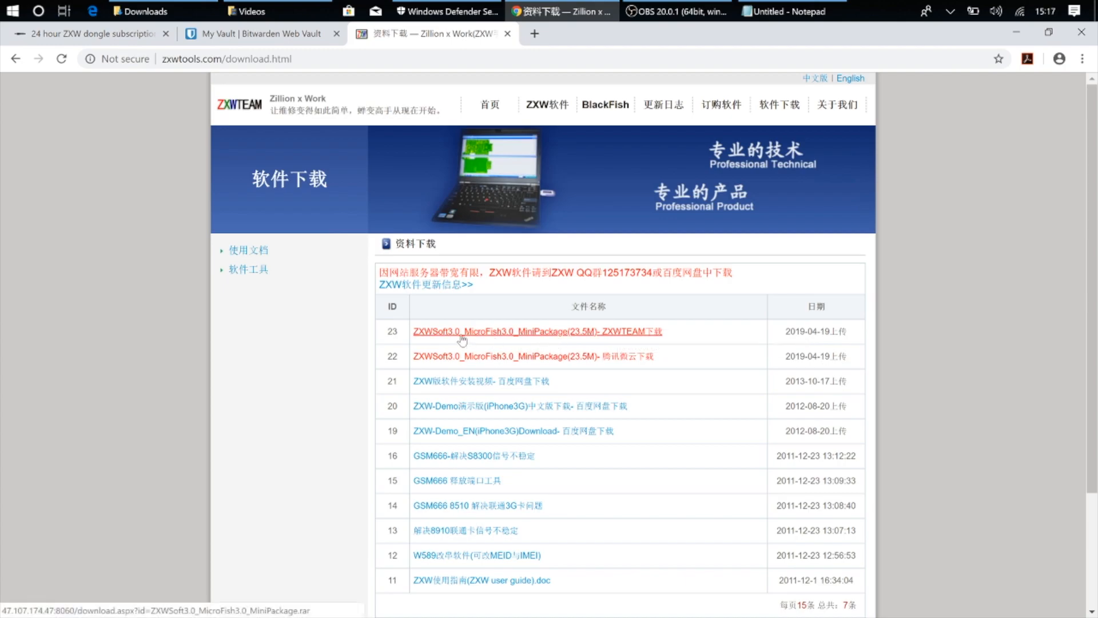
# Step: Download the ZXWSoft3.0 MicroFish3.0 MiniPackage and show it in the Downloads folder
pyautogui.click(462, 337)
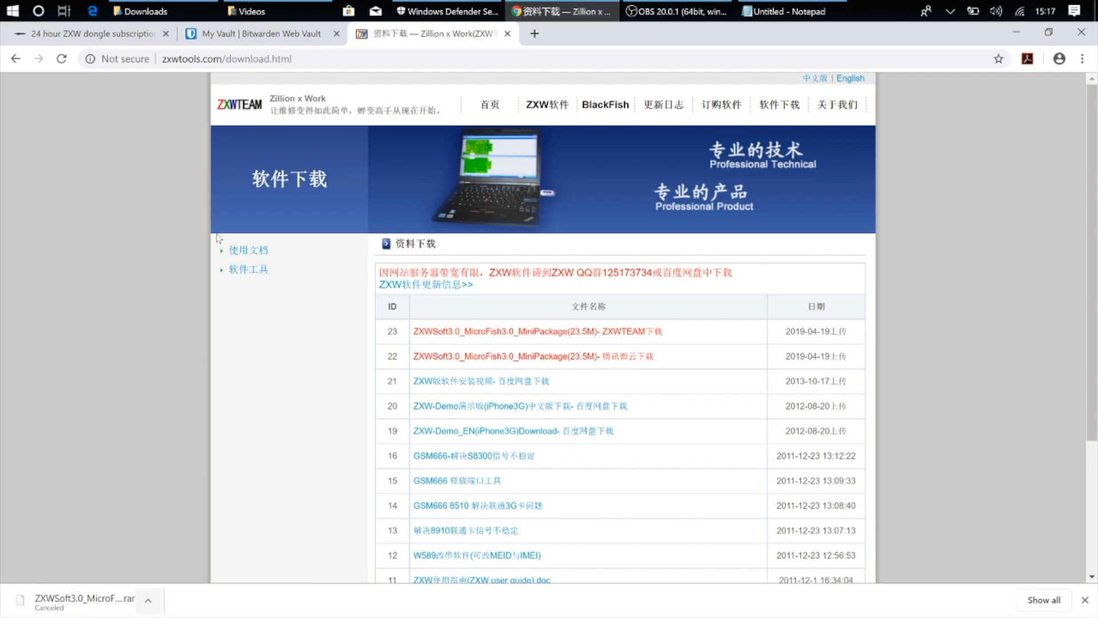
pyautogui.click(141, 11)
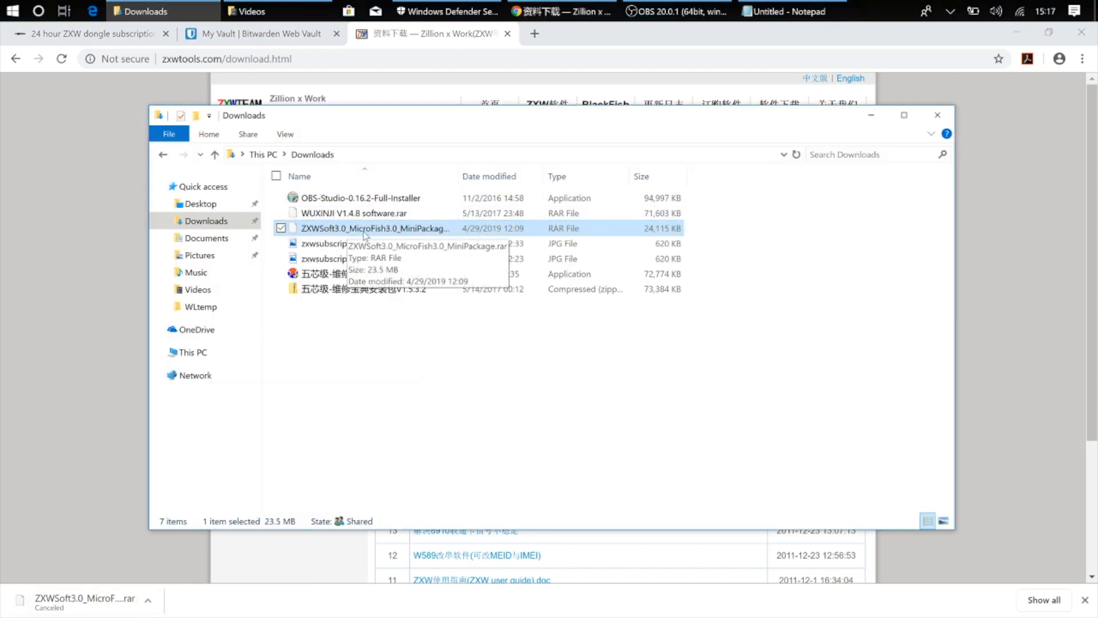
# Step: Extract the MiniPackage RAR with 7-Zip and open the extracted folder on the Desktop
pyautogui.rightClick(364, 228)
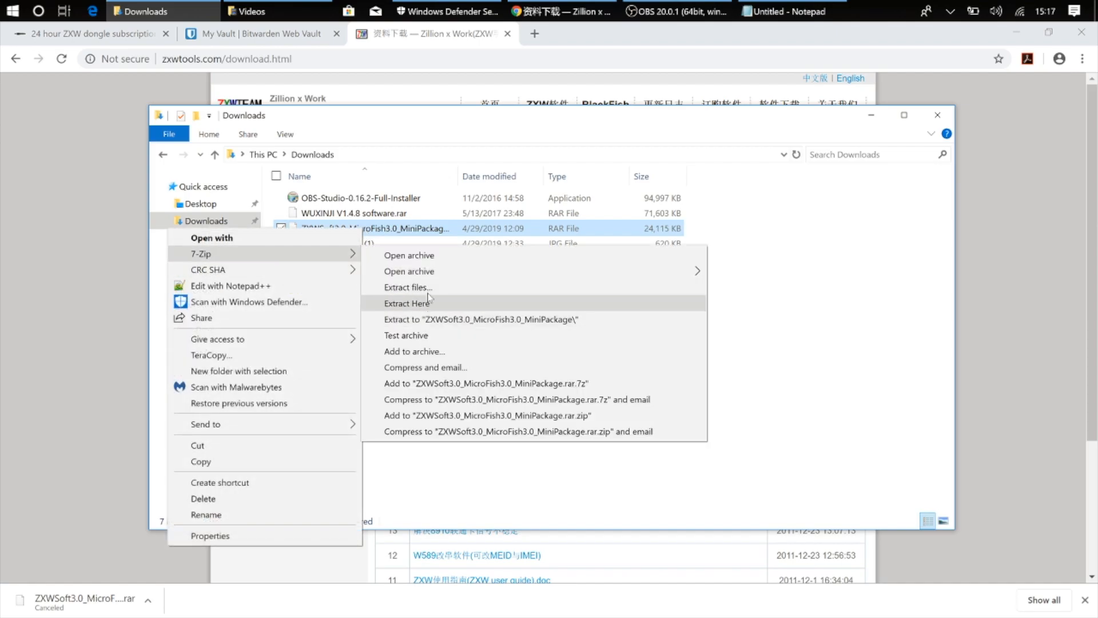
pyautogui.click(407, 287)
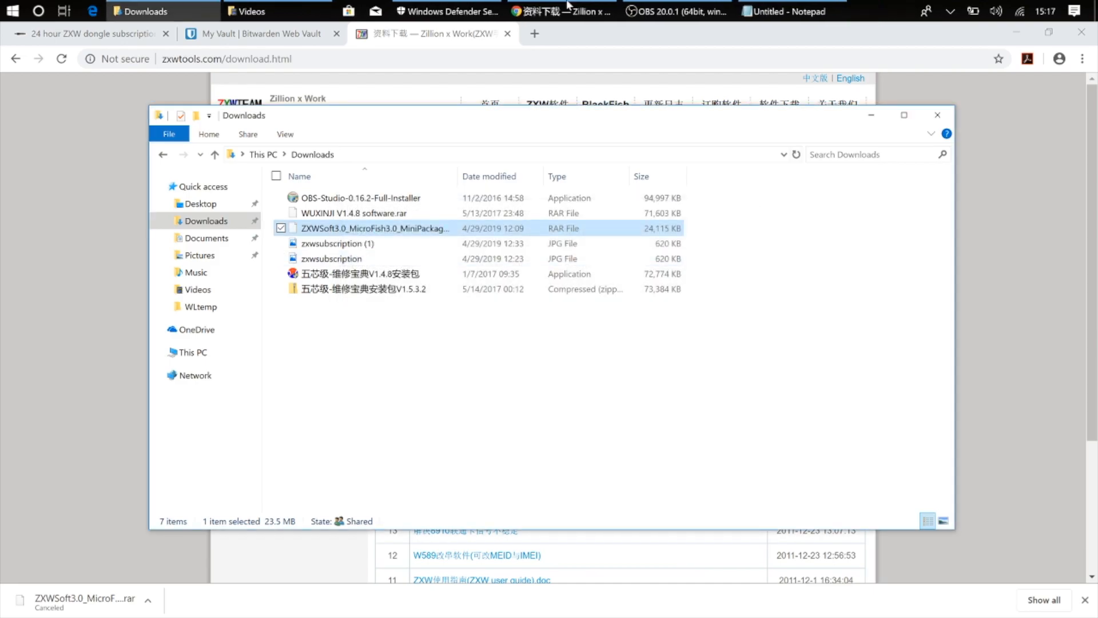
pyautogui.click(200, 203)
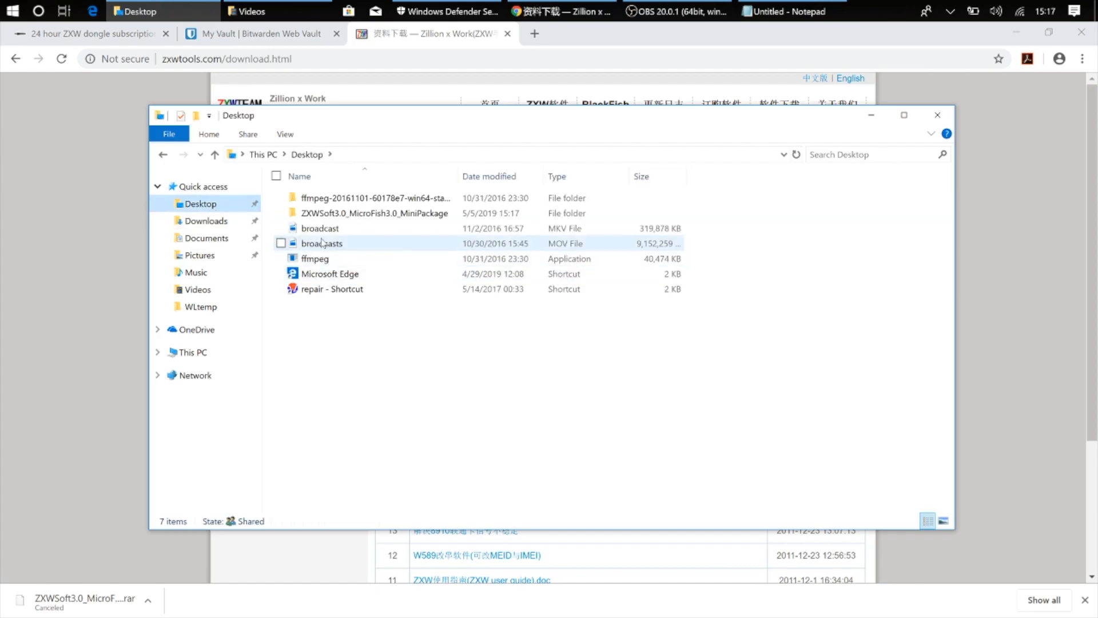
pyautogui.doubleClick(375, 213)
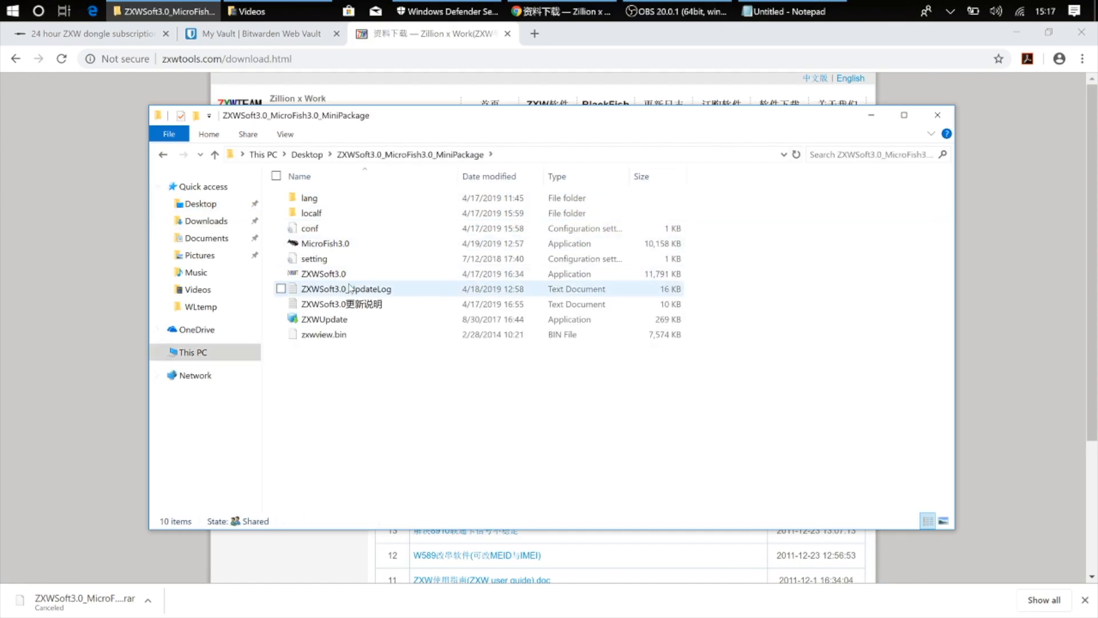
pyautogui.click(322, 274)
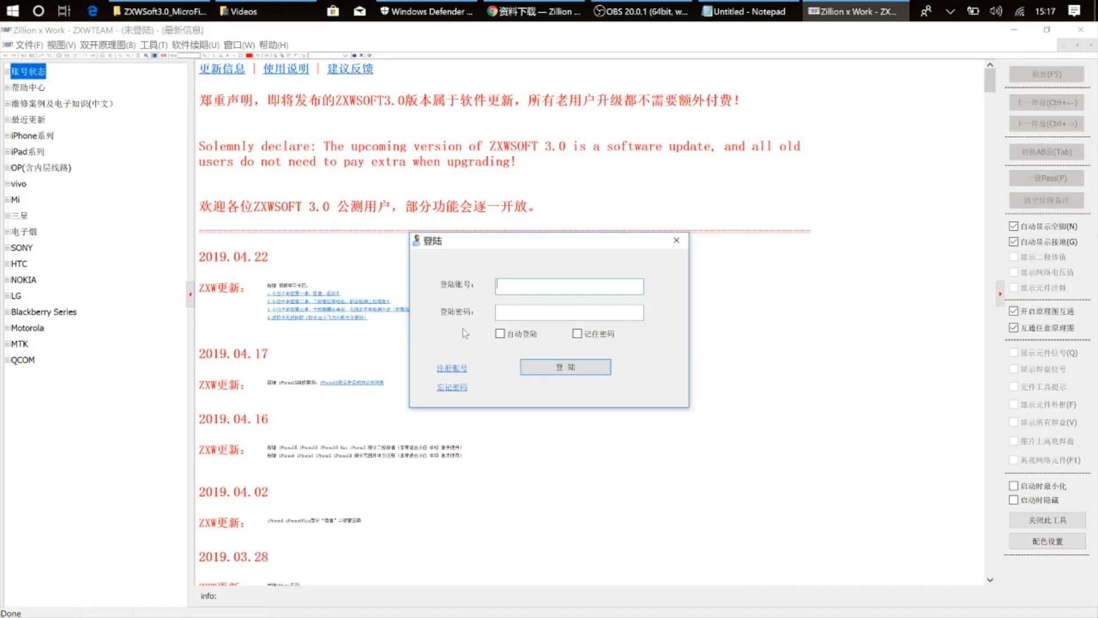
pyautogui.moveTo(506, 353)
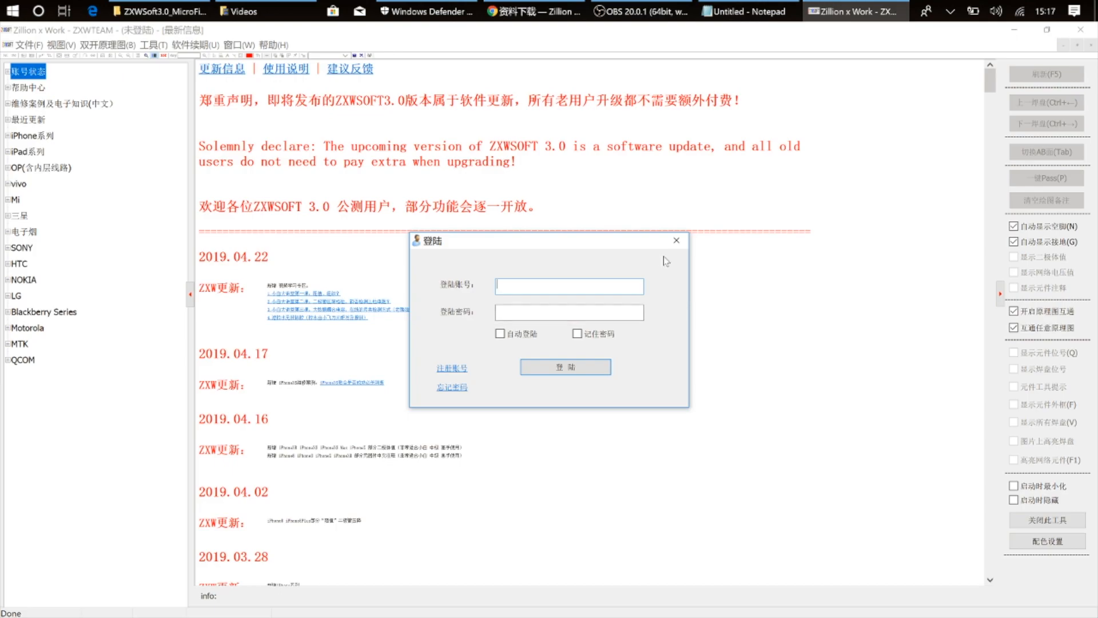
pyautogui.click(676, 241)
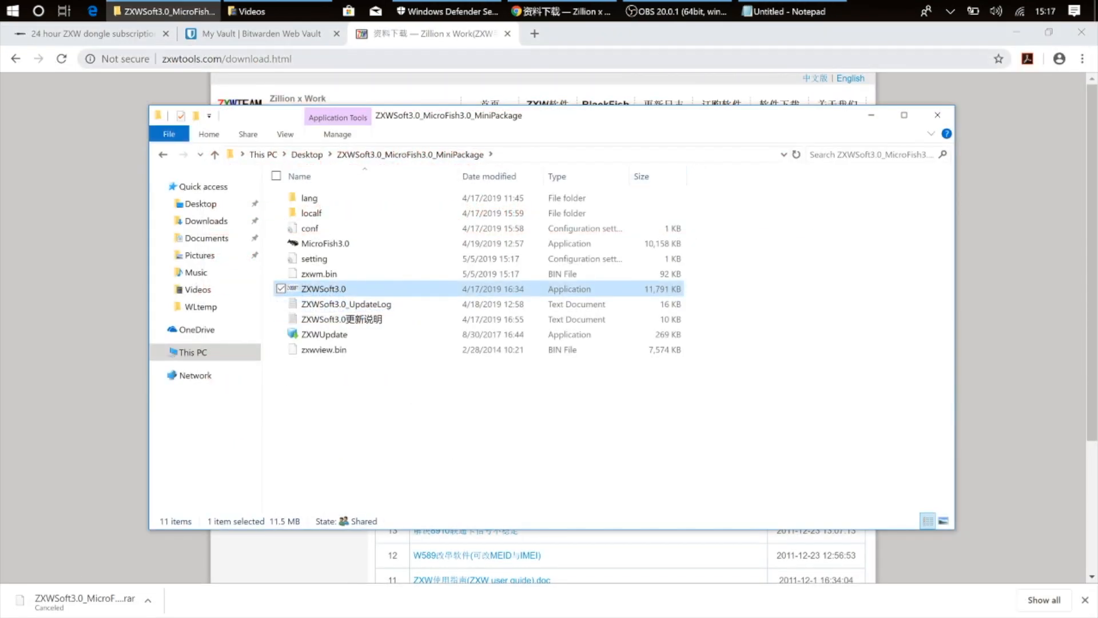
# Step: Load t.zxwsoft.com/user/FastReg.aspx in a new tab, dismiss Translate and switch to English
pyautogui.click(705, 33)
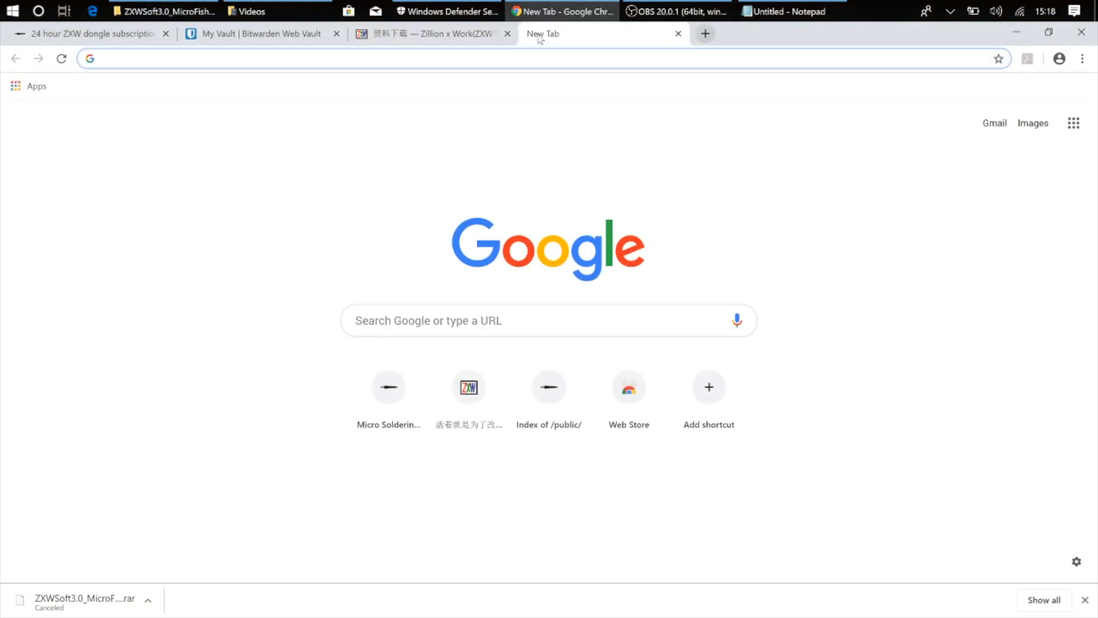
pyautogui.click(788, 12)
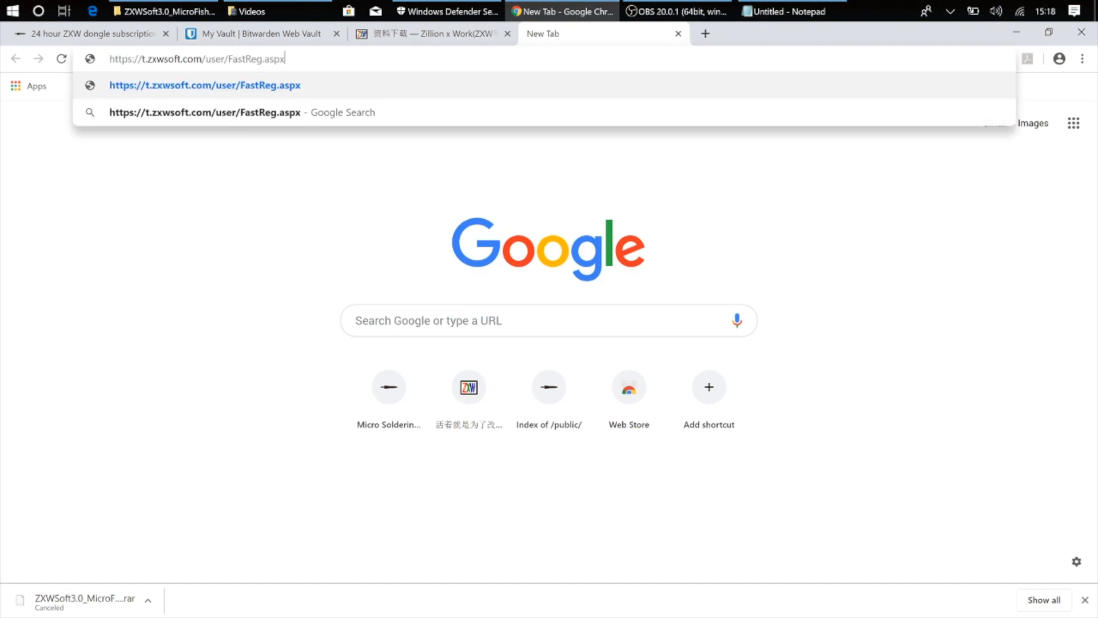
pyautogui.press('Enter')
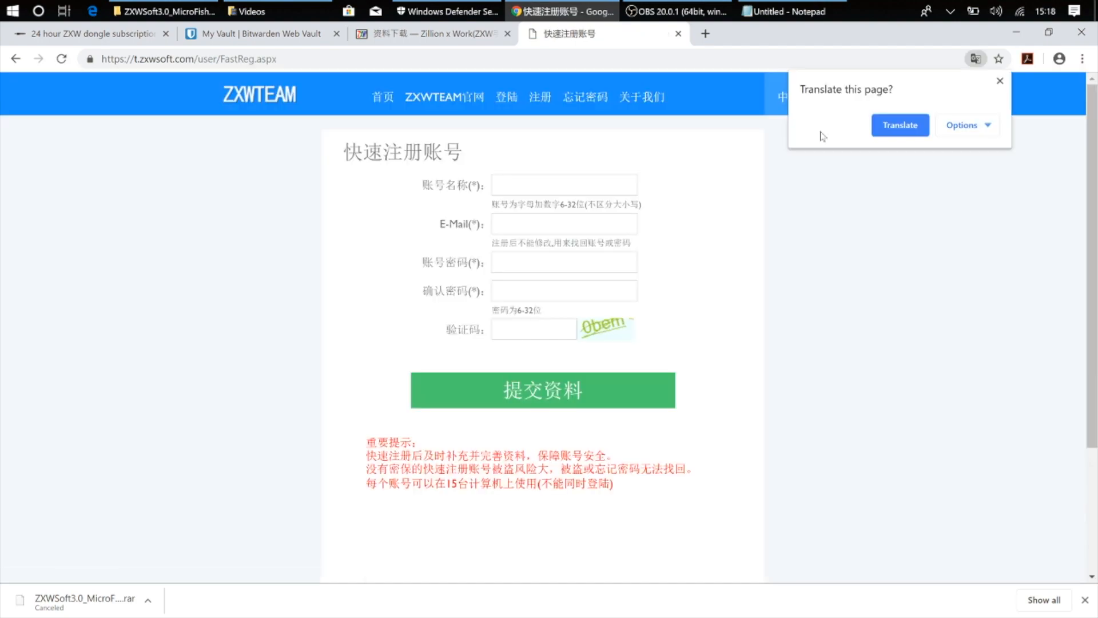
pyautogui.click(1000, 80)
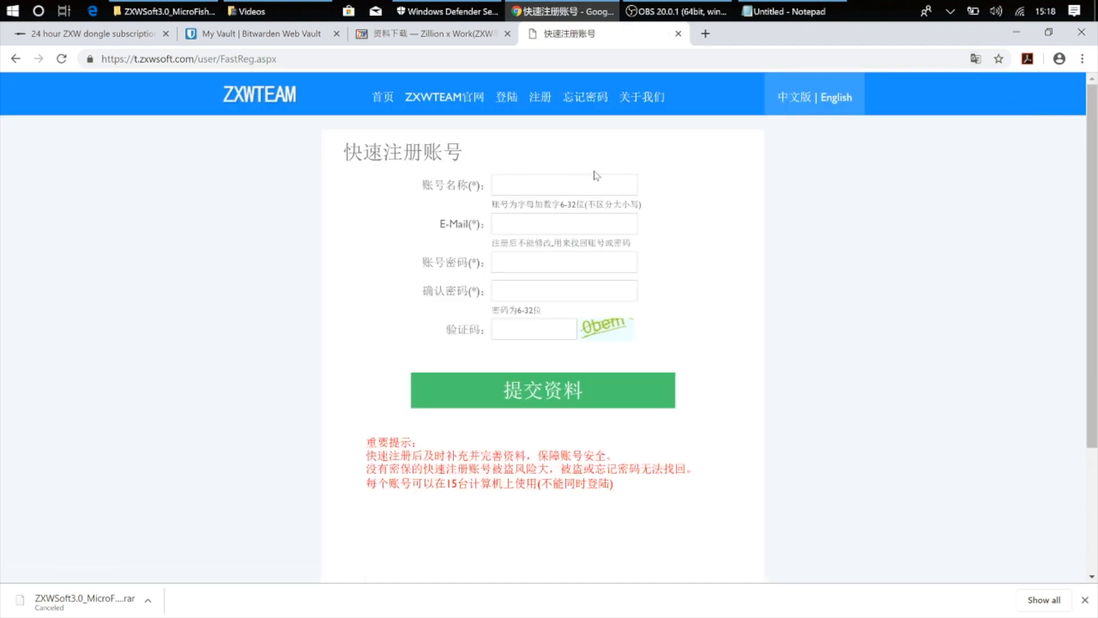
pyautogui.moveTo(837, 103)
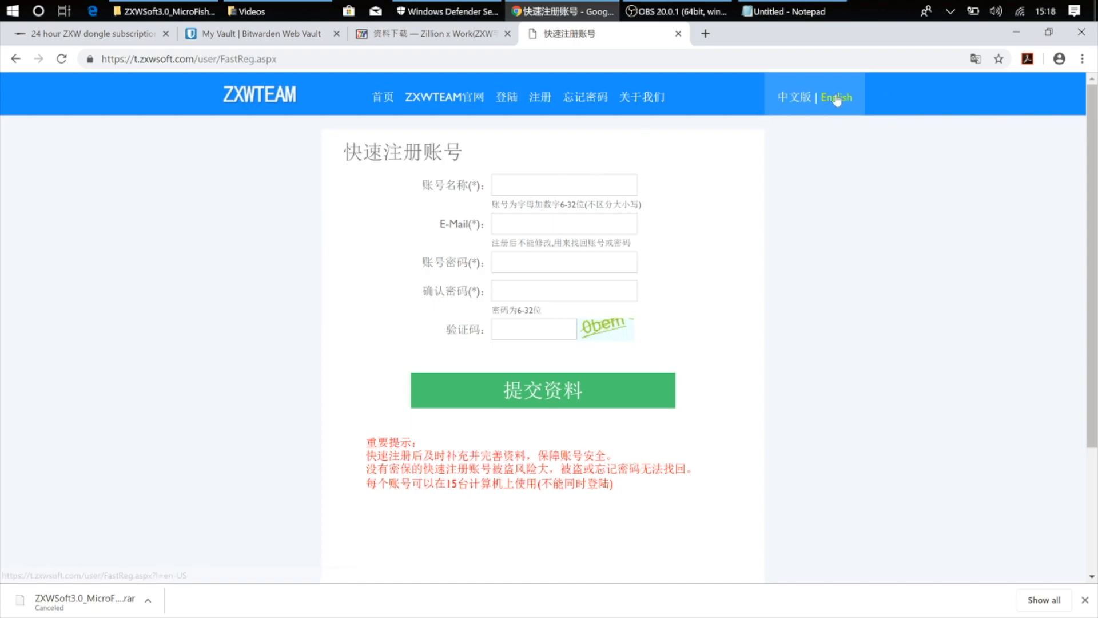
pyautogui.click(836, 97)
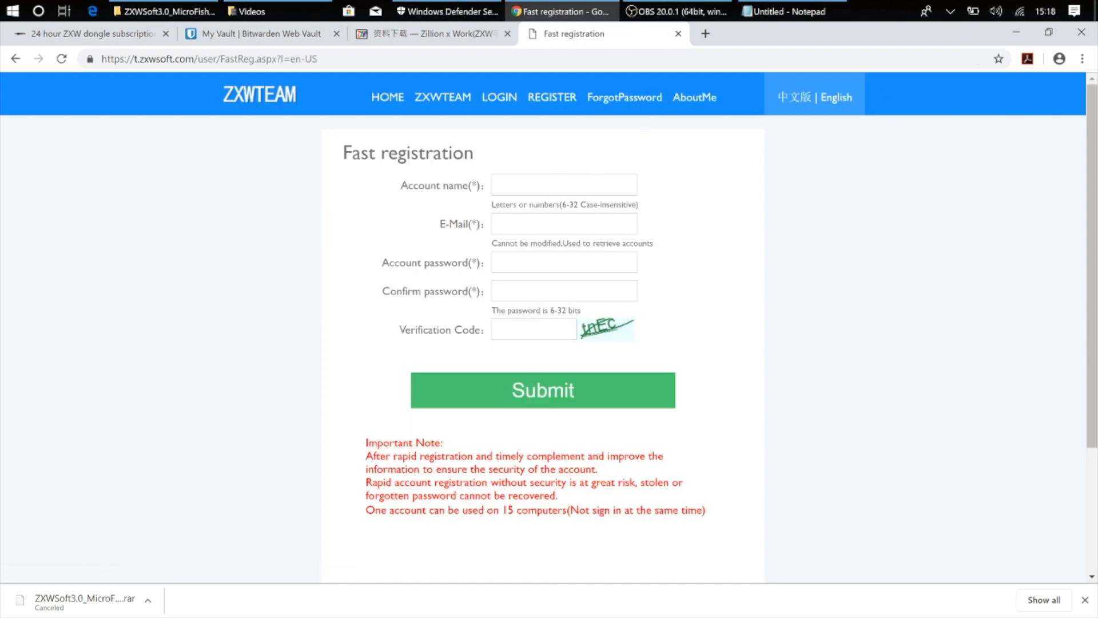
# Step: Fill in the account name 'microsolderin...', sales e-mail and matching passwords
pyautogui.write('m')
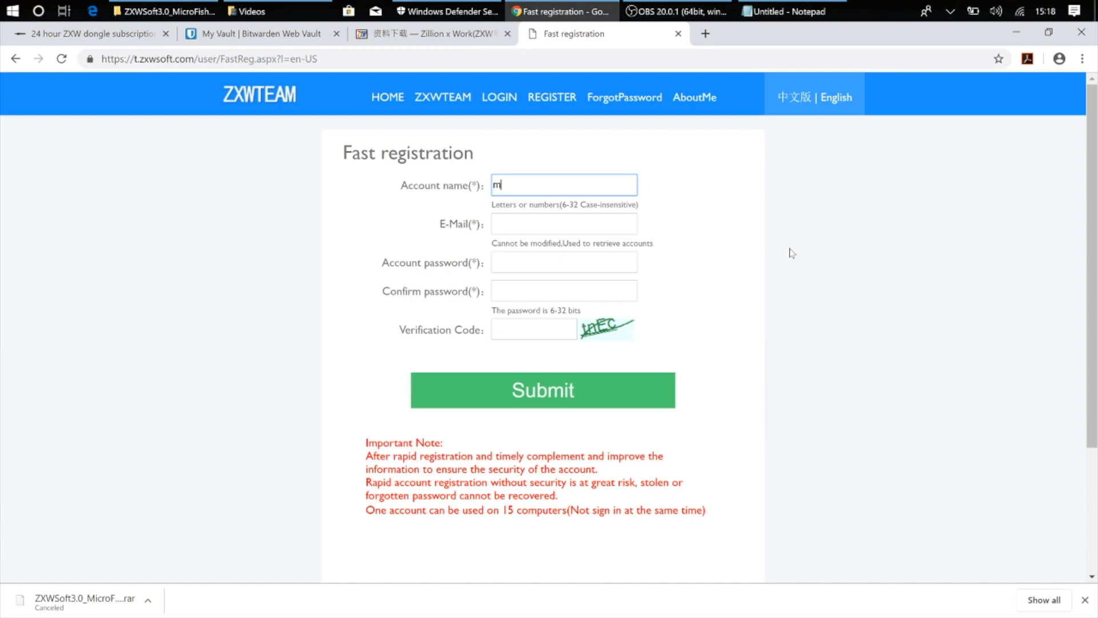
pyautogui.write('icrosolderin')
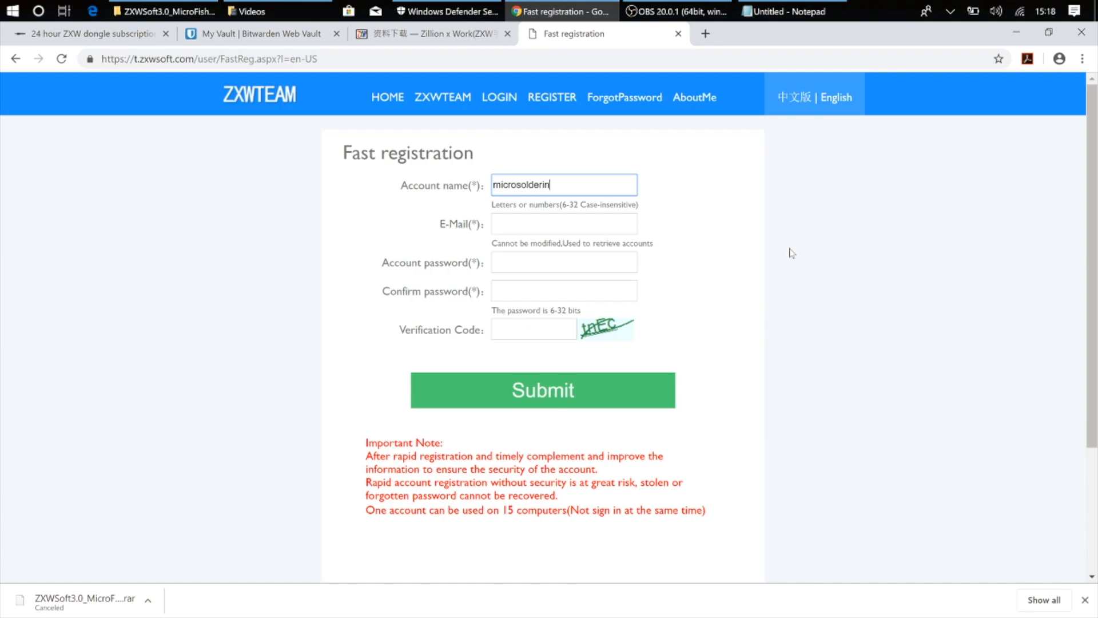
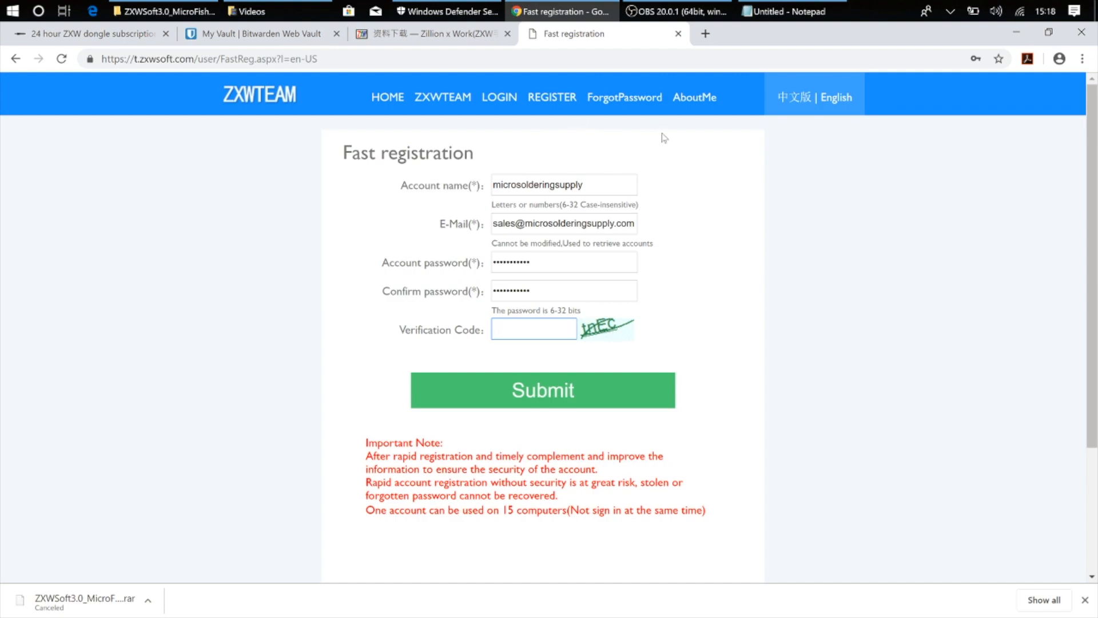
pyautogui.moveTo(502, 105)
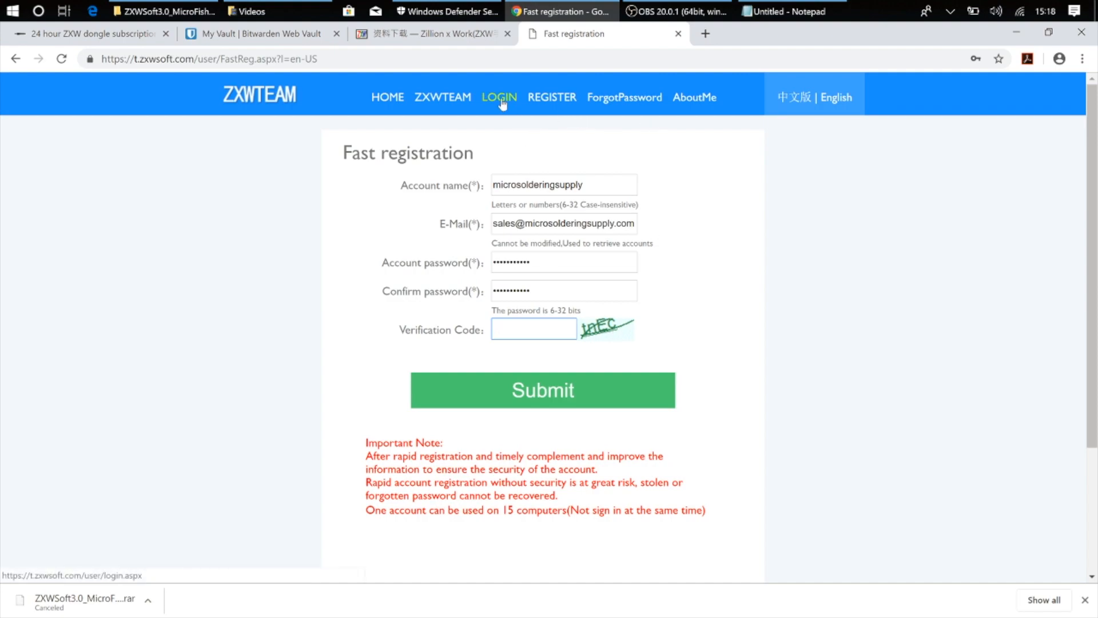
# Step: Go to the LOGIN page and reveal the saved password in the Bitwarden vault
pyautogui.click(498, 96)
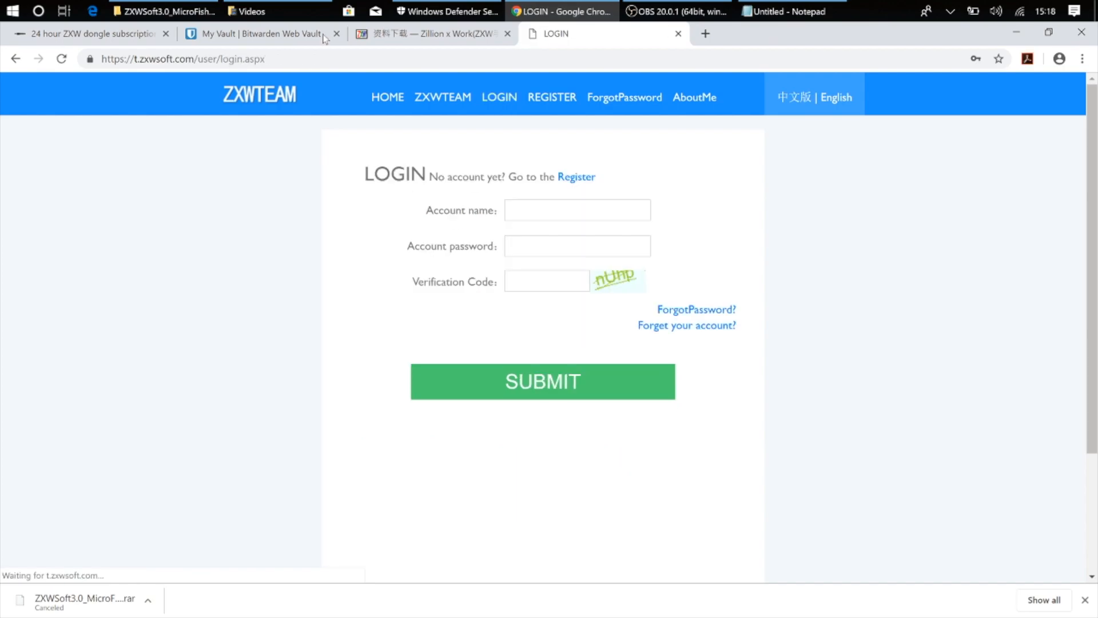
pyautogui.click(254, 33)
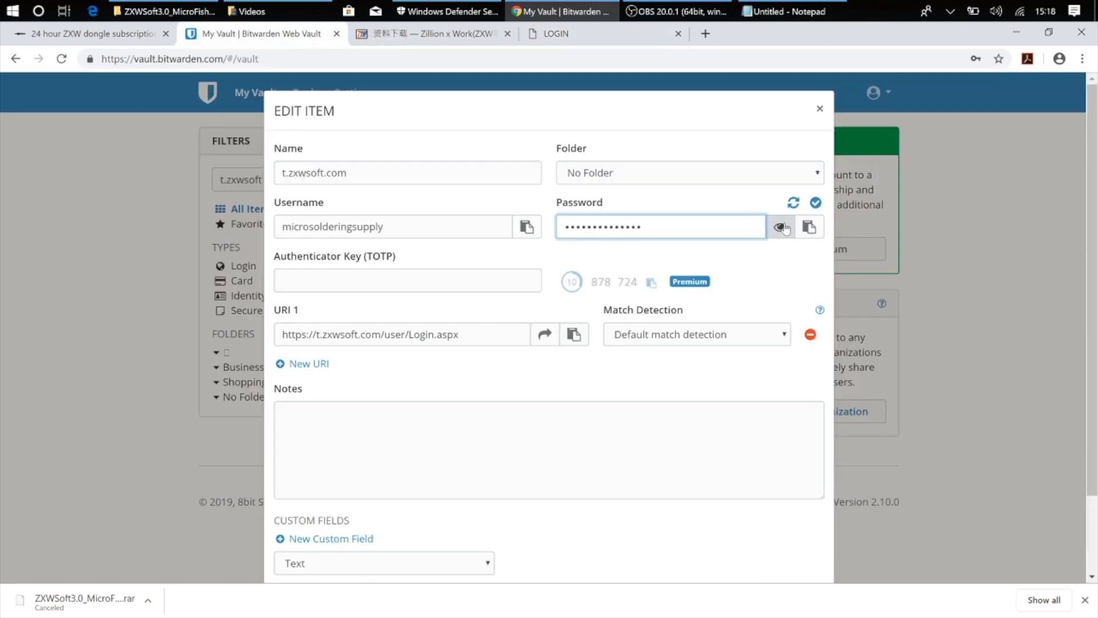
pyautogui.click(810, 226)
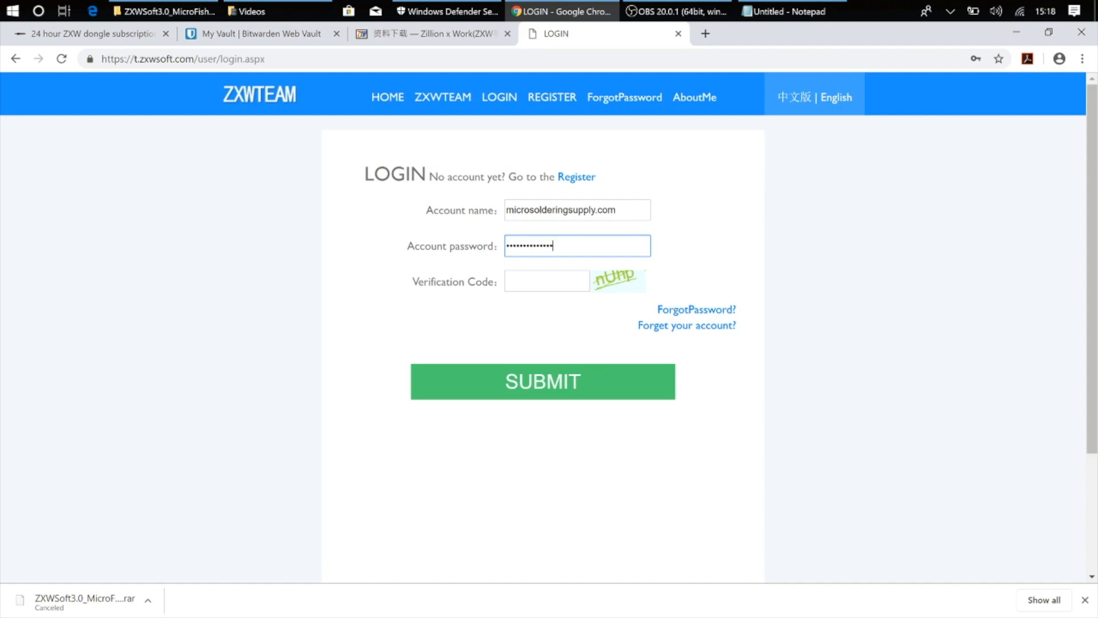
# Step: Enter verification code 'nUhp', submit the login and correct the wrongly formatted account name
pyautogui.click(547, 281)
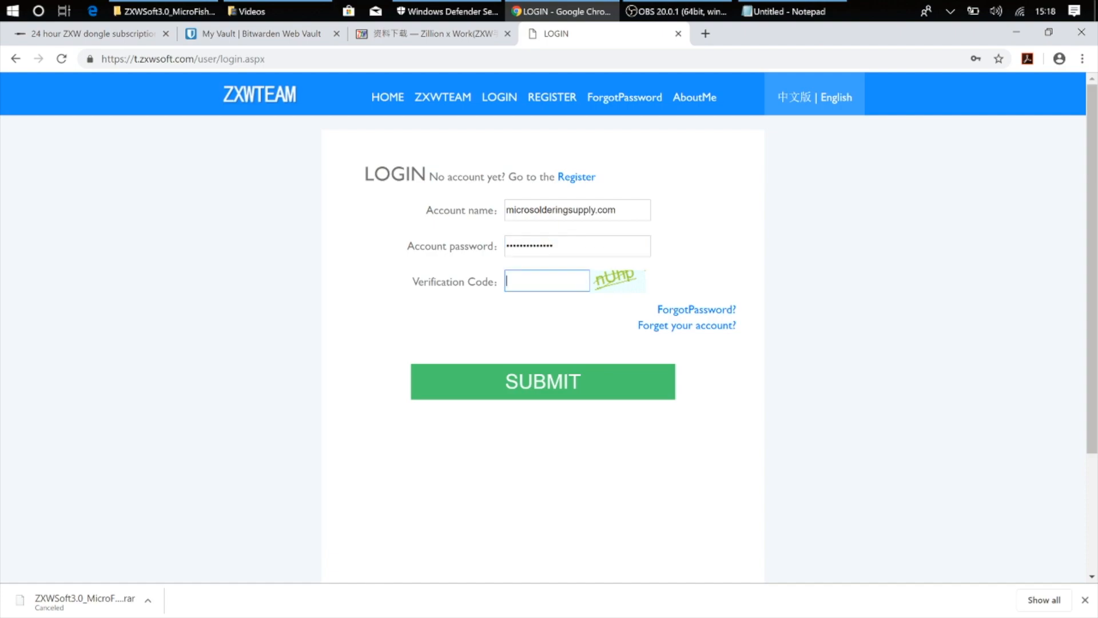
pyautogui.write('nUhp')
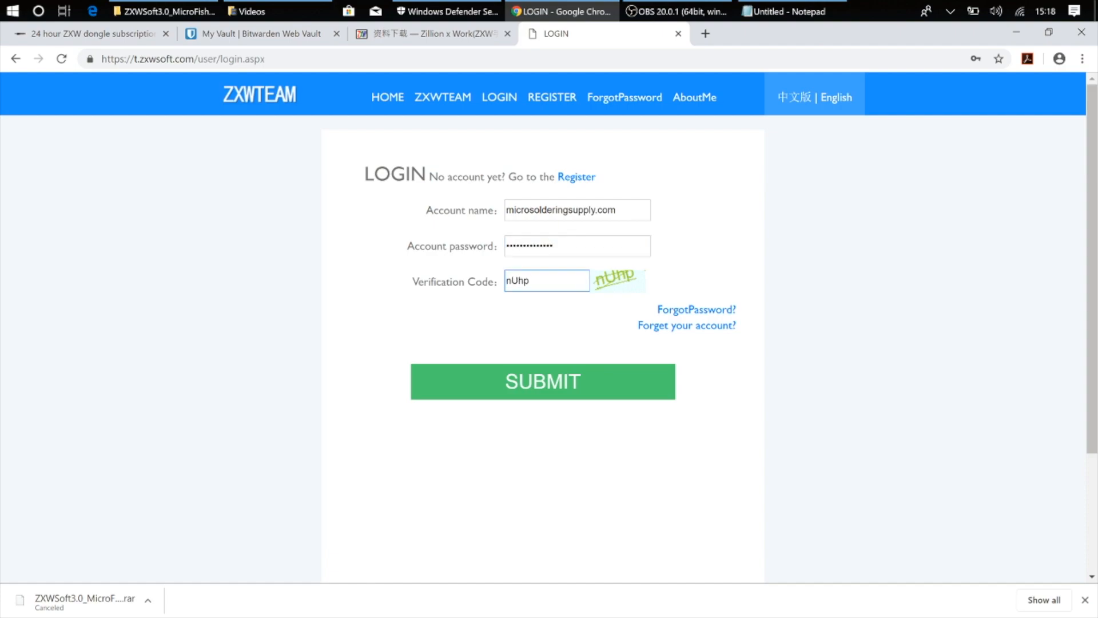
pyautogui.click(577, 210)
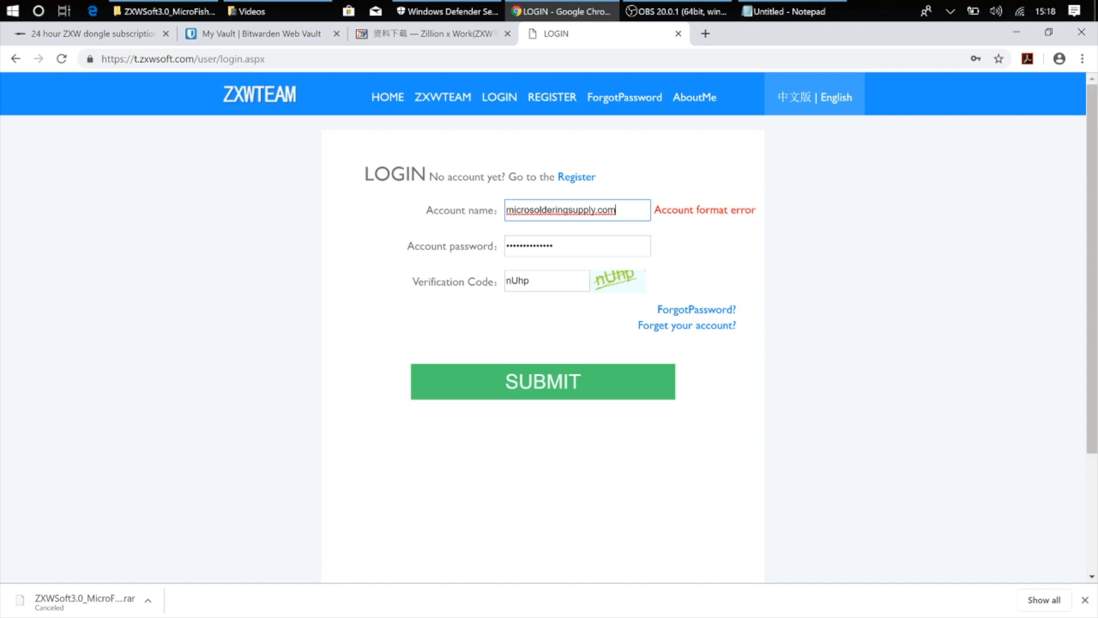
pyautogui.click(542, 382)
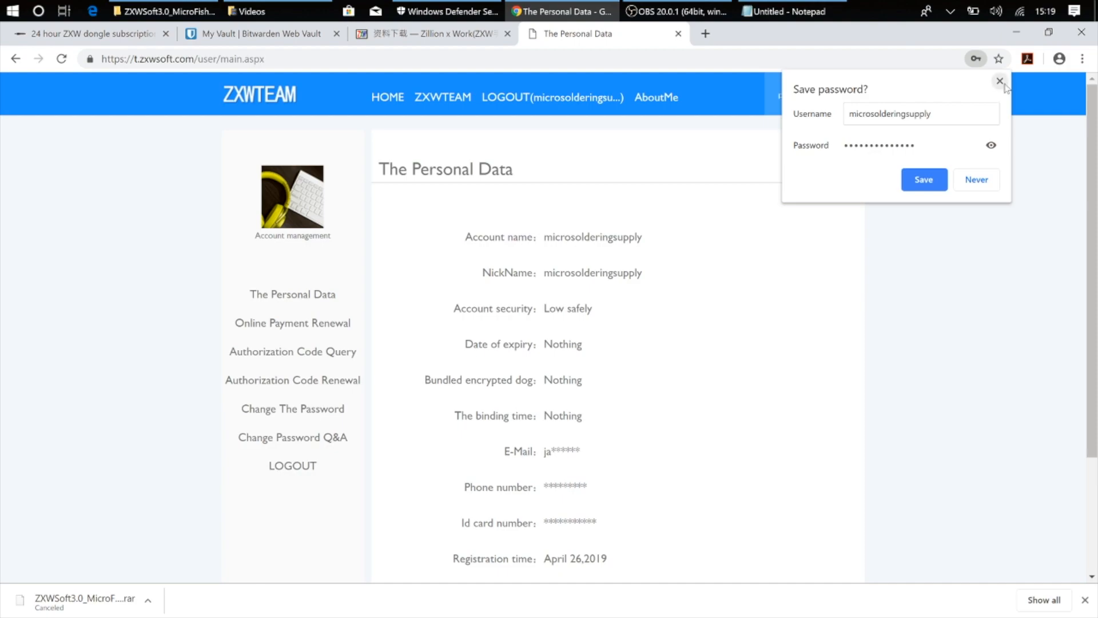
# Step: Decline saving the password, review the Personal Data page and return to the ZXWSoft folder
pyautogui.click(1000, 80)
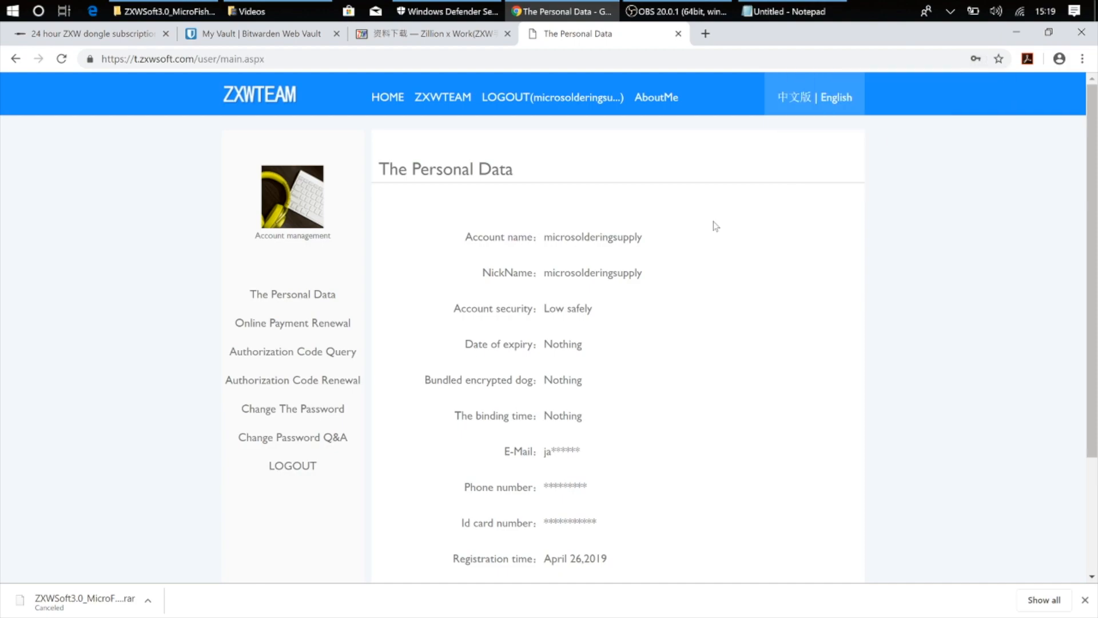
pyautogui.moveTo(573, 320)
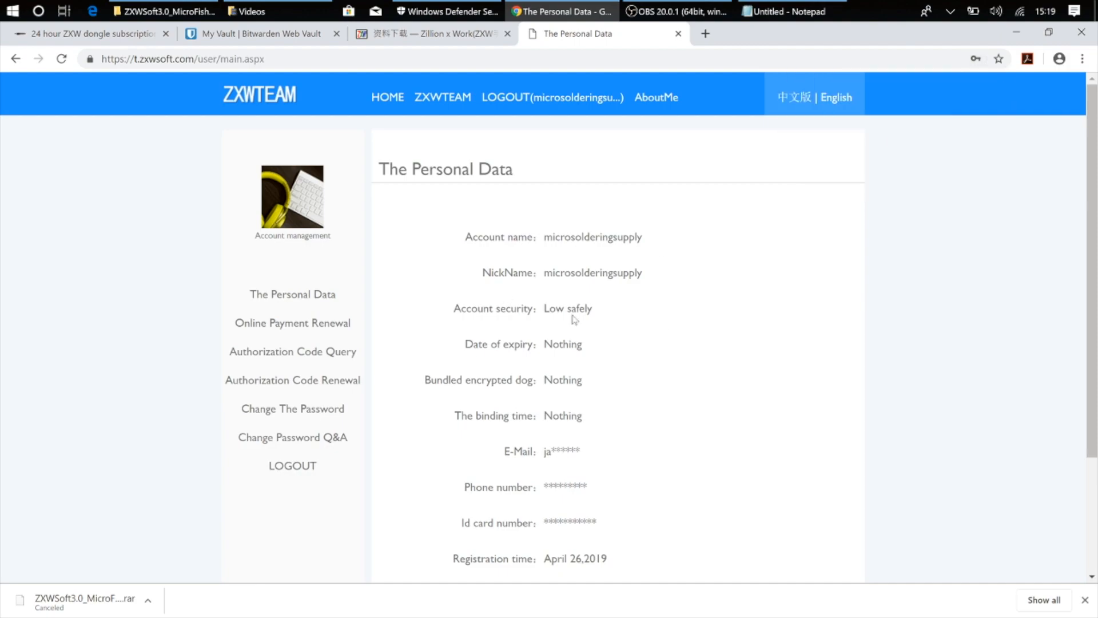
pyautogui.scroll(-3)
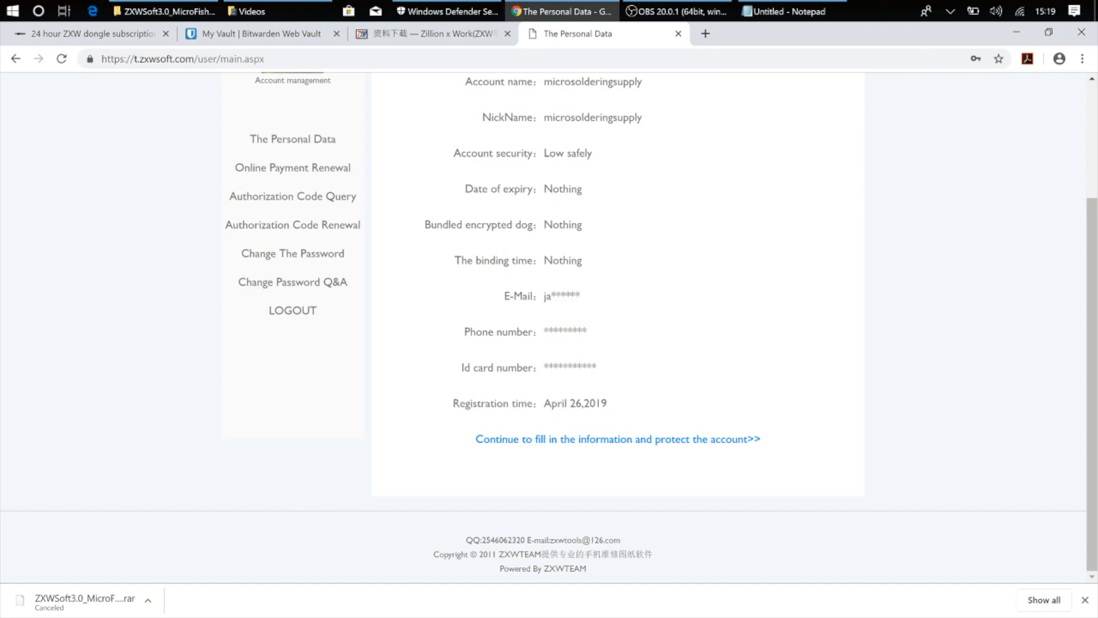
pyautogui.moveTo(519, 219)
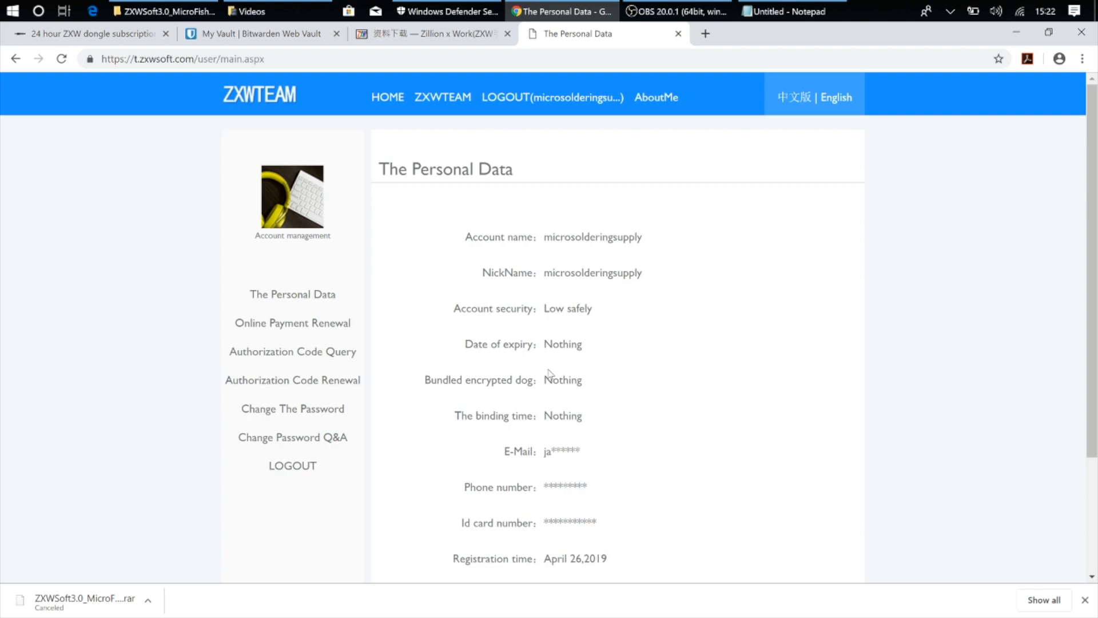
pyautogui.moveTo(611, 369)
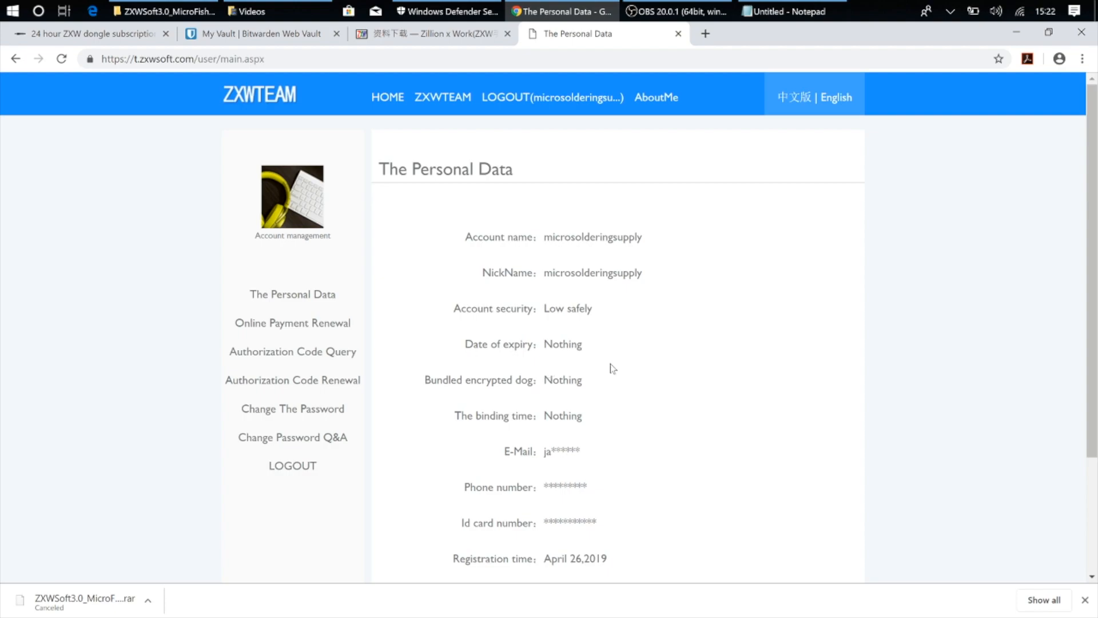
pyautogui.moveTo(525, 402)
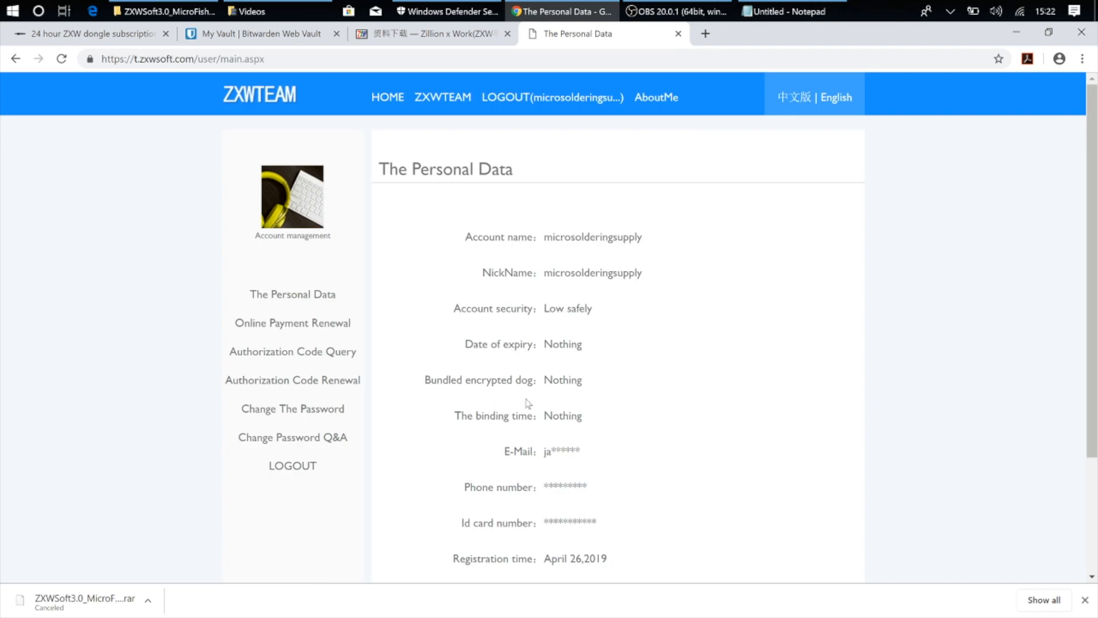
pyautogui.click(166, 12)
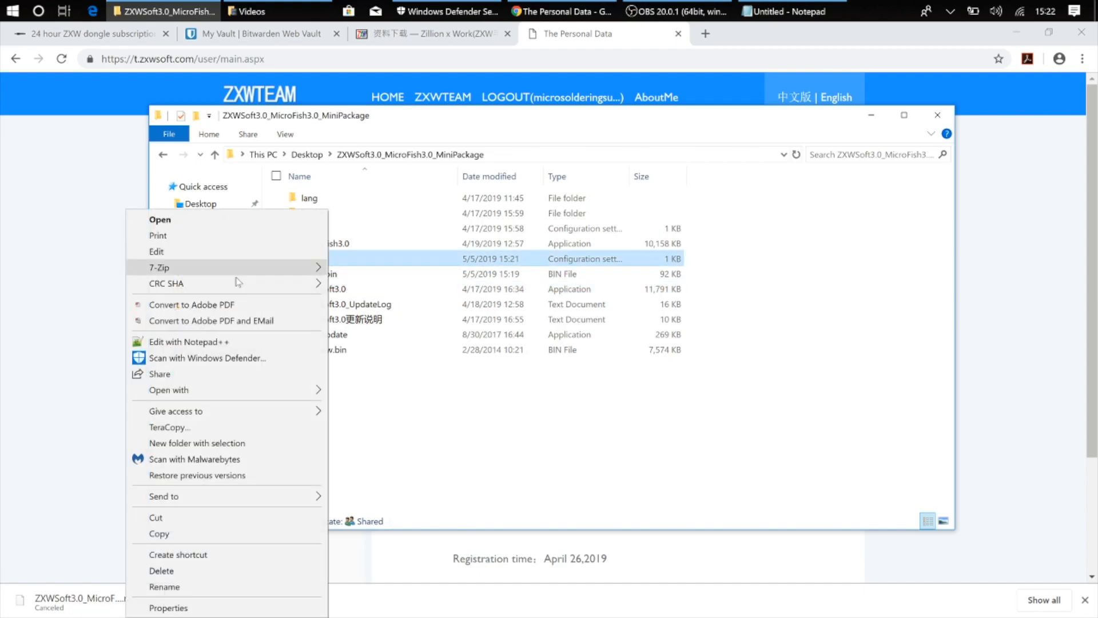
pyautogui.moveTo(262, 265)
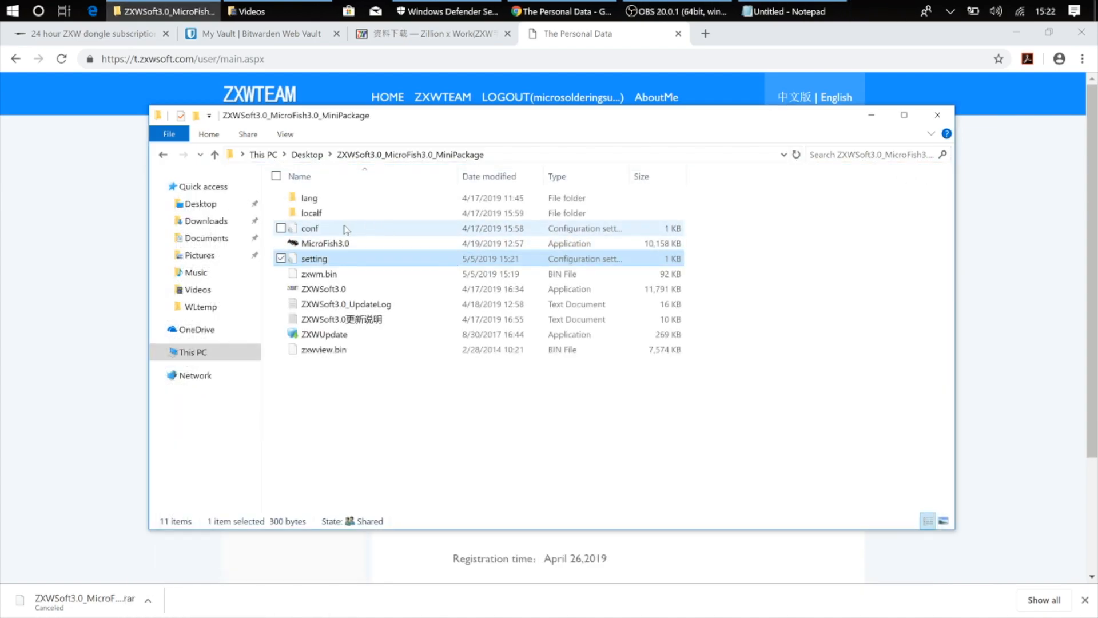
# Step: Edit the conf file so it reads lang=0 and trans=1
pyautogui.rightClick(309, 228)
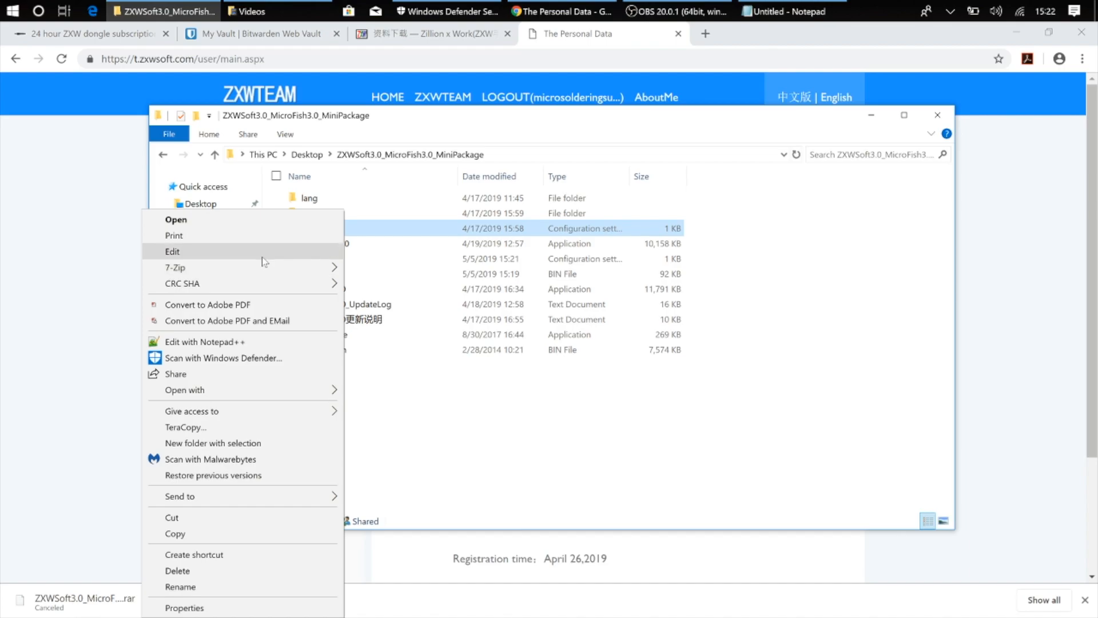
pyautogui.click(171, 250)
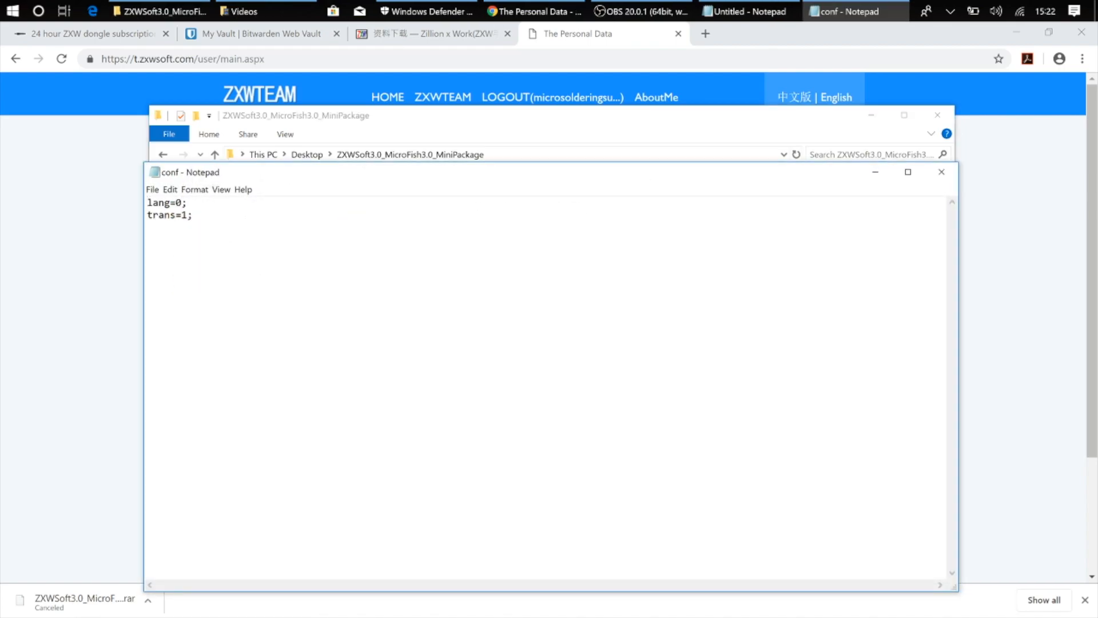
pyautogui.click(943, 171)
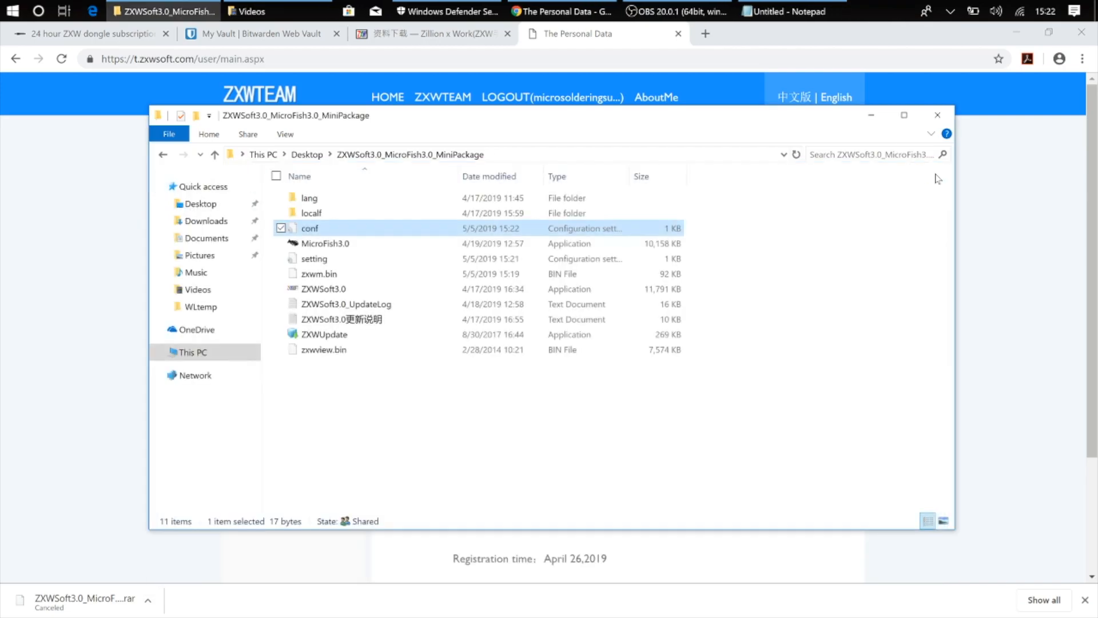
# Step: Launch the ZXWSoft3.0 application from the MiniPackage folder
pyautogui.click(322, 288)
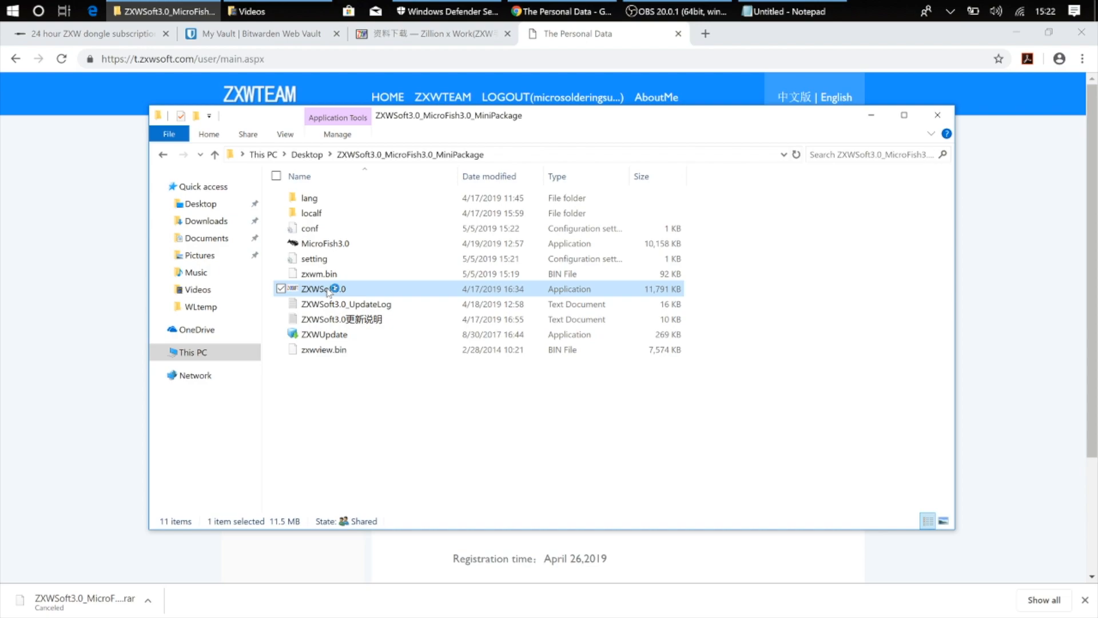
pyautogui.doubleClick(323, 288)
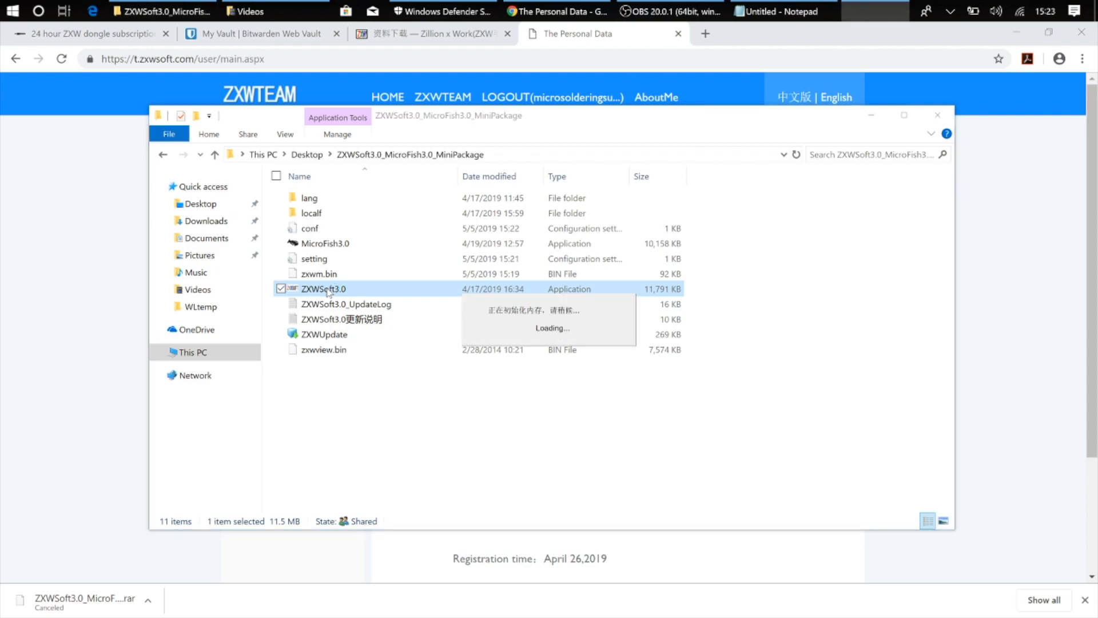
# Step: Log in to ZXWSoft 3.0 with the saved account, showing no validity period
pyautogui.doubleClick(326, 288)
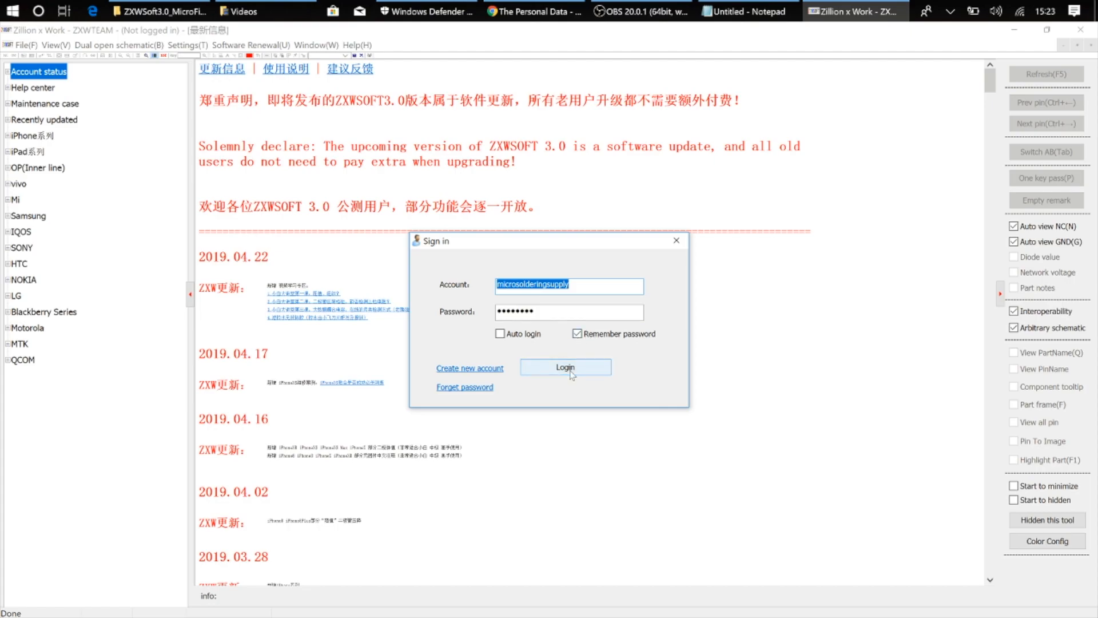
pyautogui.click(565, 366)
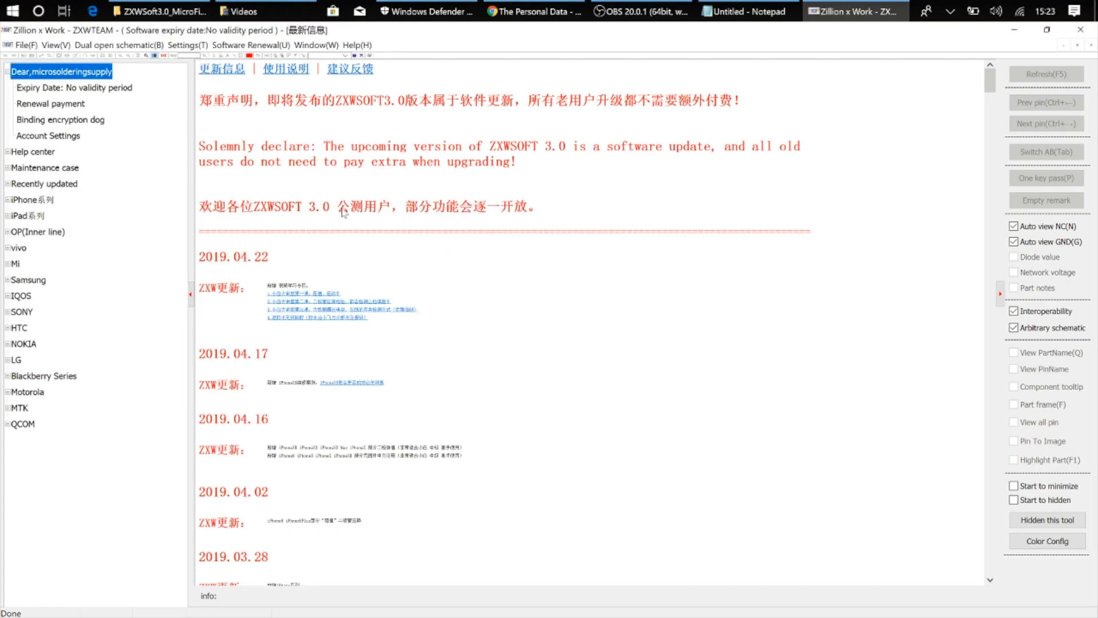
pyautogui.moveTo(67, 124)
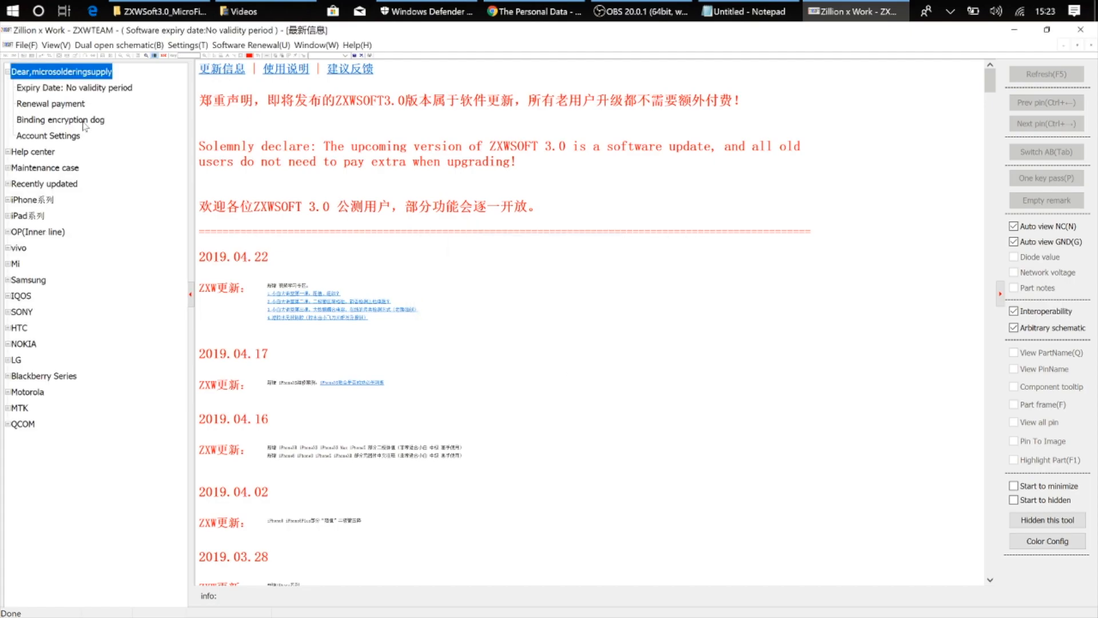
# Step: Bind the encryption dog to the account, confirming expiry October 25, 2019
pyautogui.click(59, 120)
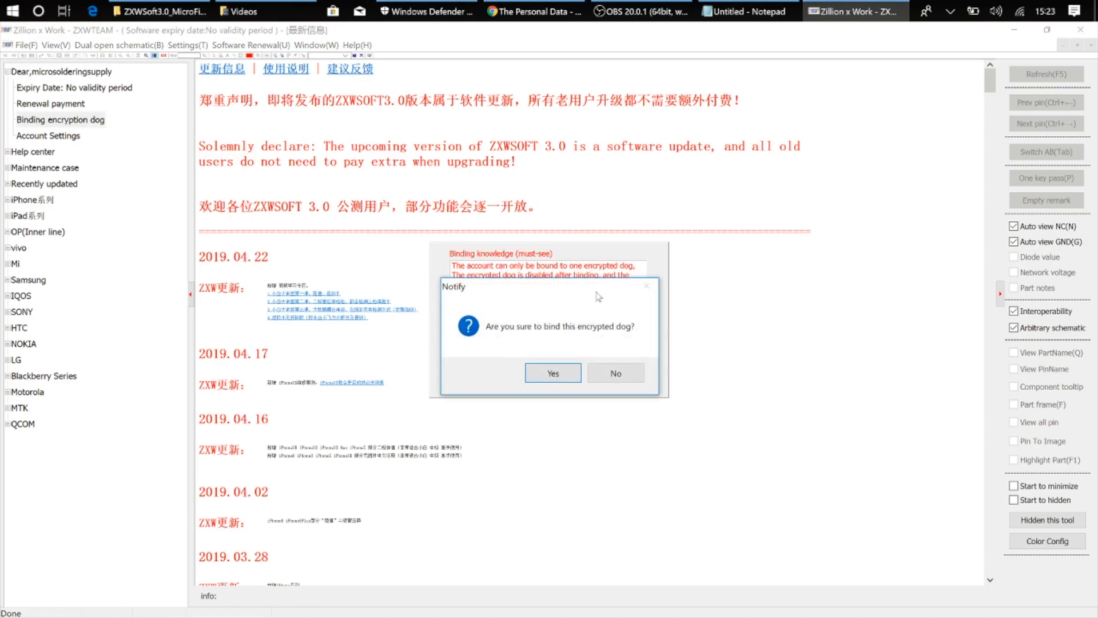
pyautogui.moveTo(502, 321)
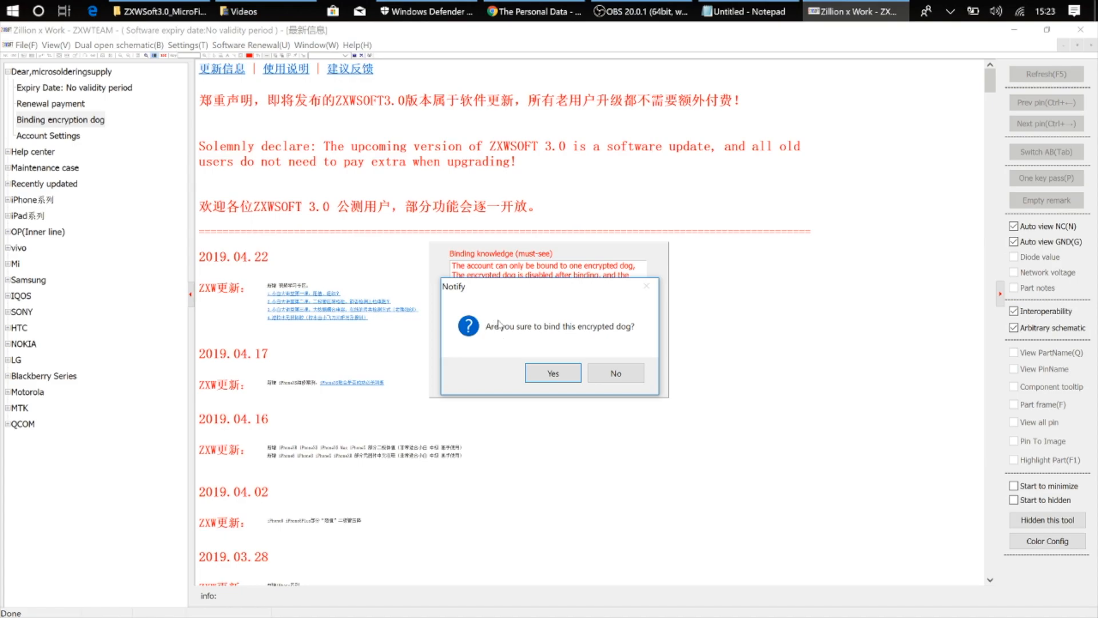
pyautogui.moveTo(575, 337)
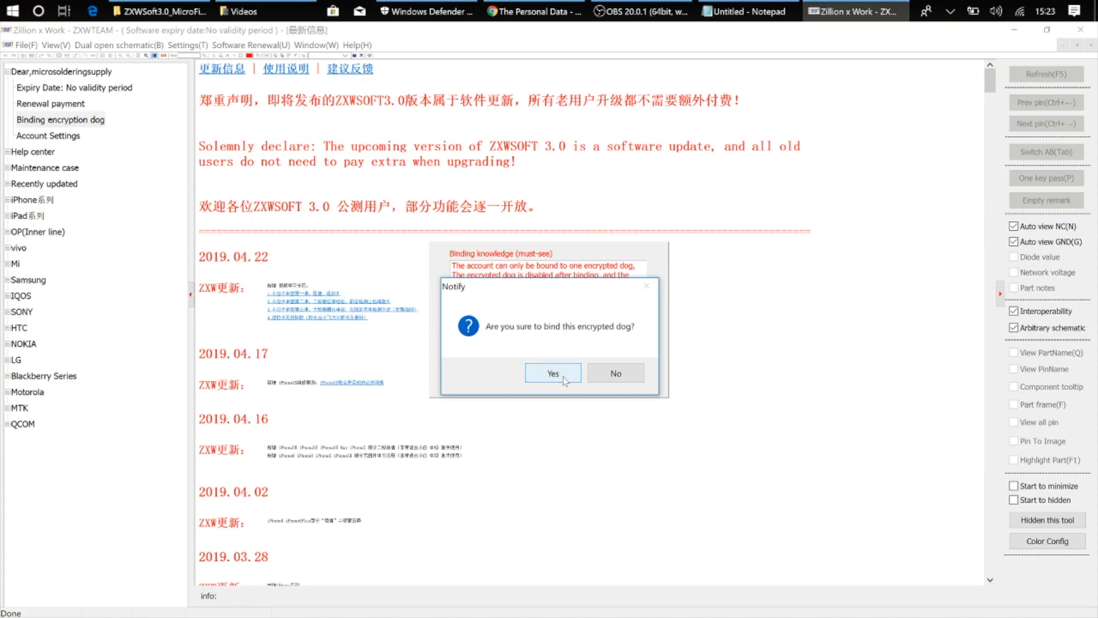
pyautogui.click(552, 372)
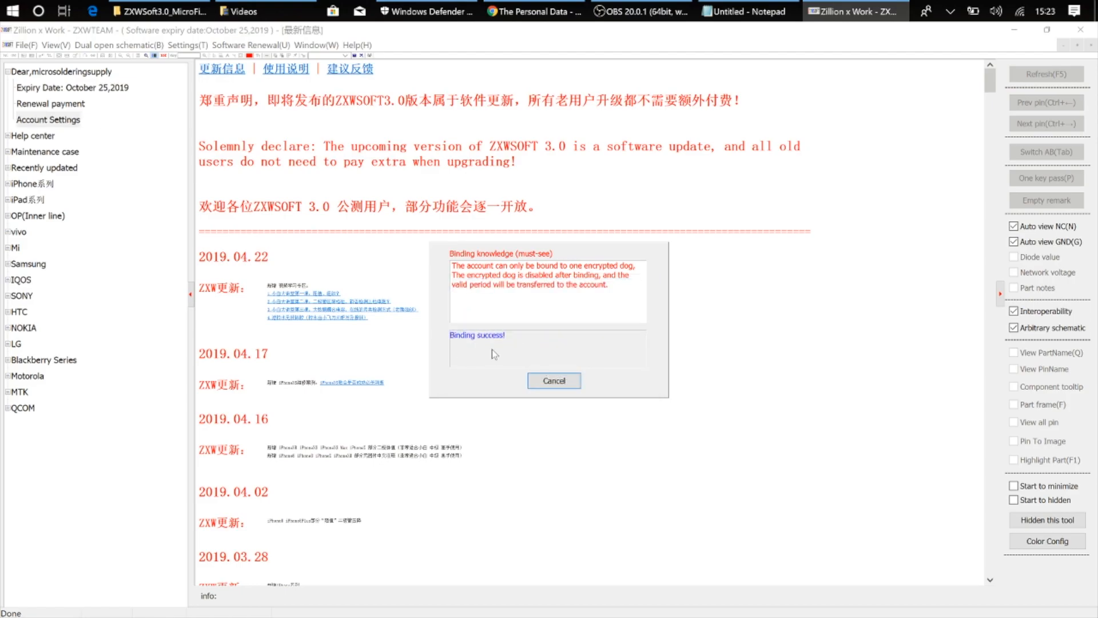
pyautogui.moveTo(505, 336)
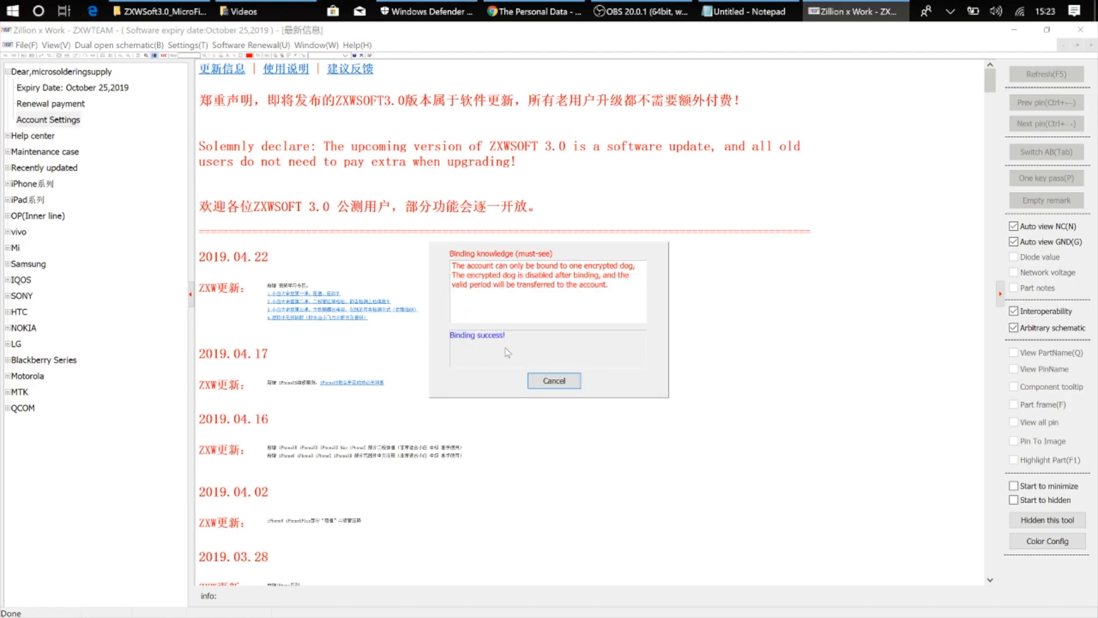
pyautogui.click(554, 381)
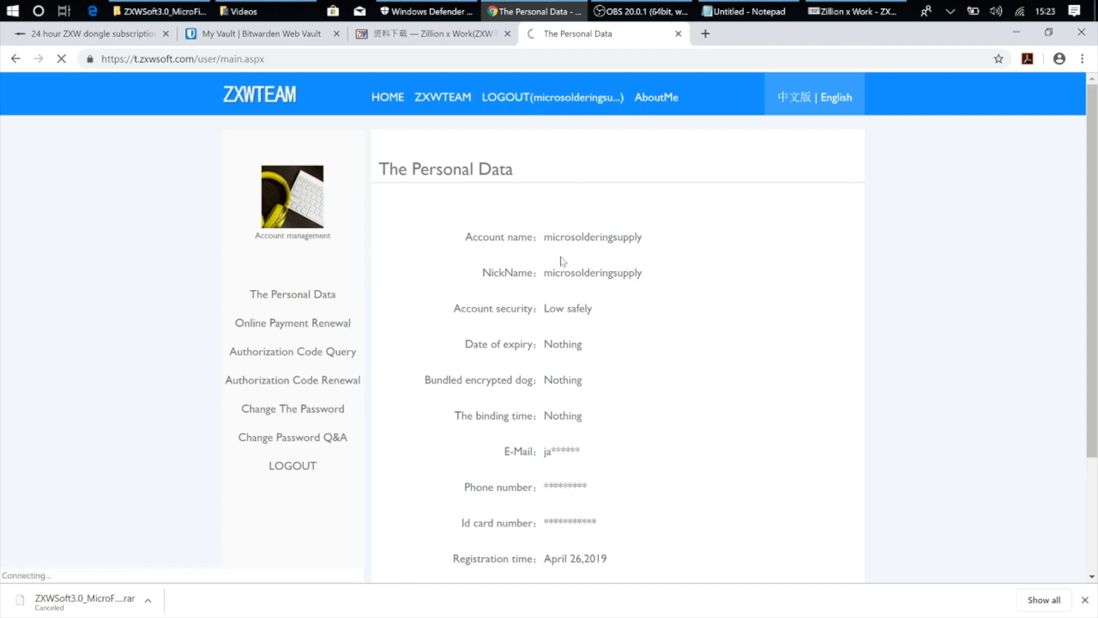
pyautogui.moveTo(556, 104)
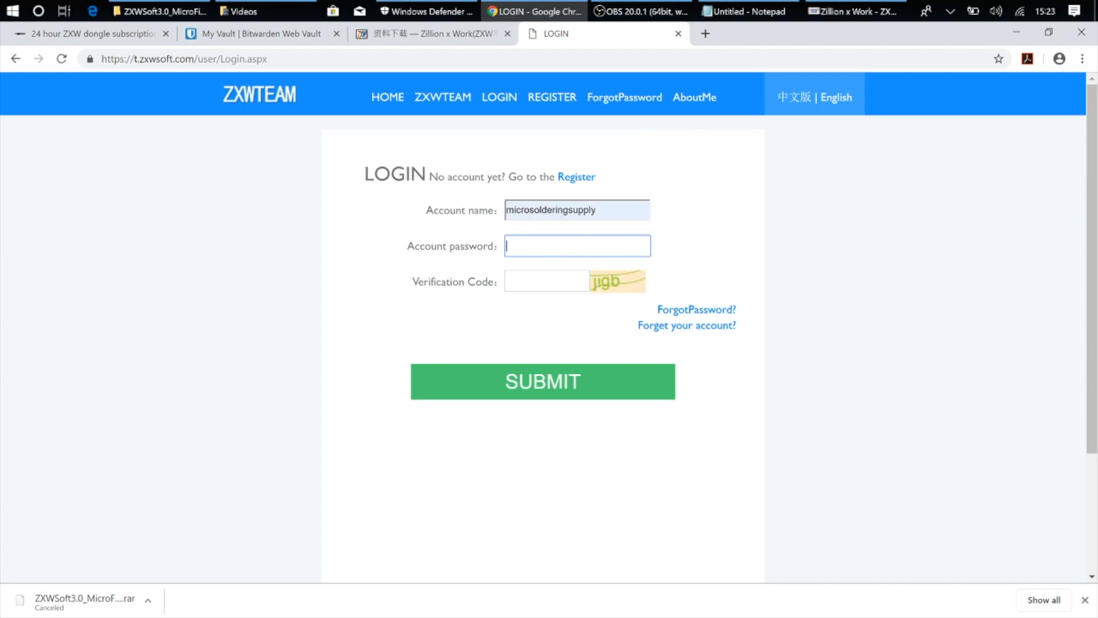
# Step: Submit the verification code 'jig' and password, decline Chrome's save-password offer, and select the October 25,2019 expiry date
pyautogui.write('jig')
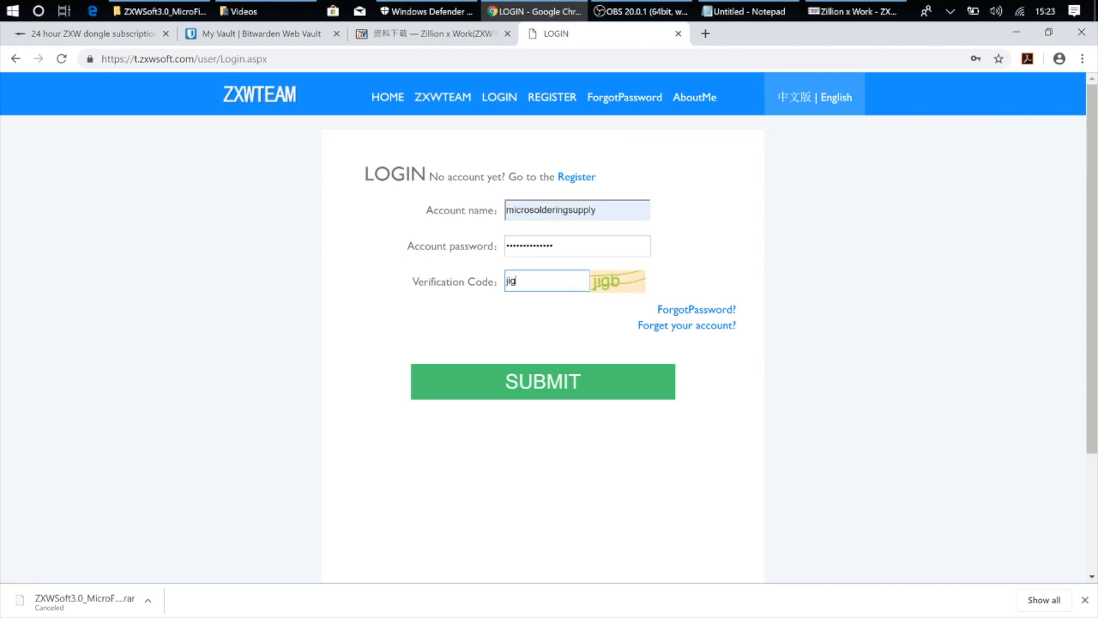
pyautogui.click(542, 382)
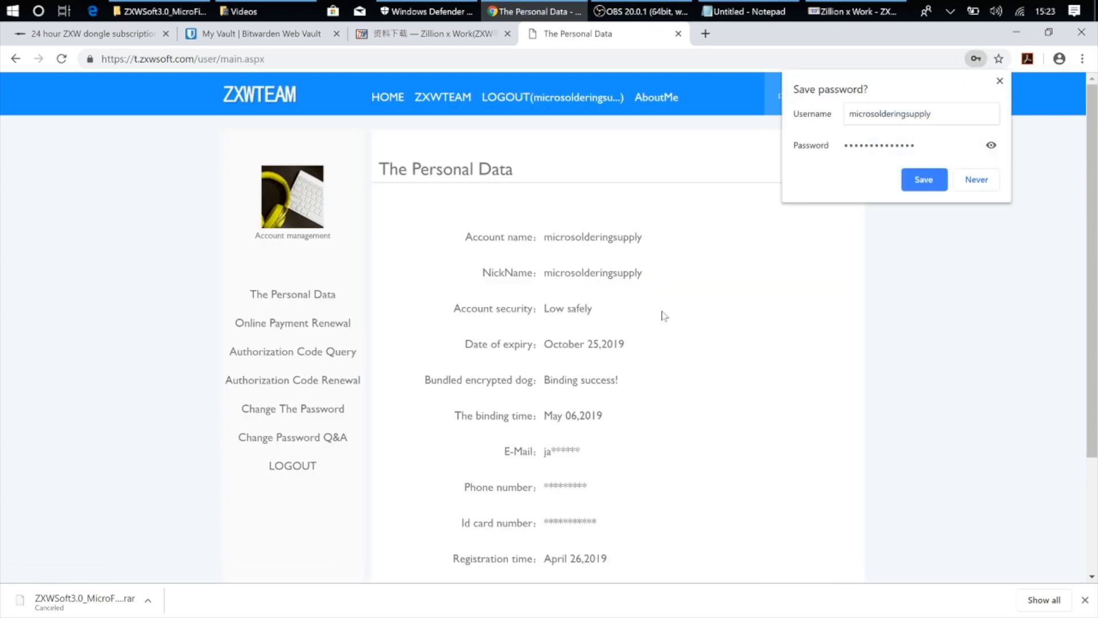
pyautogui.click(1000, 80)
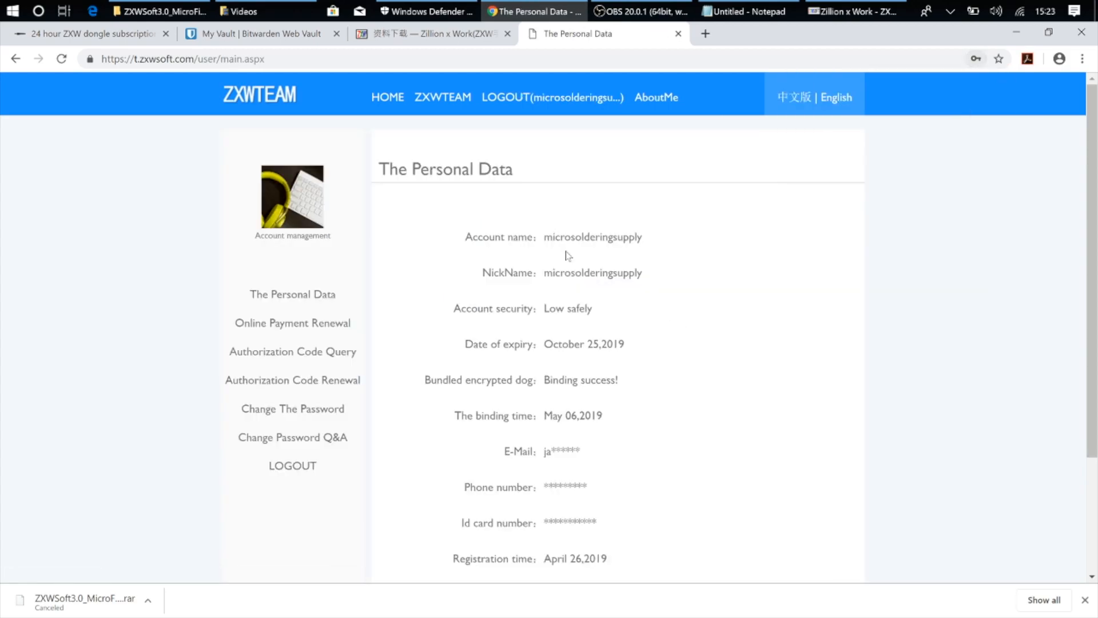
pyautogui.scroll(-3)
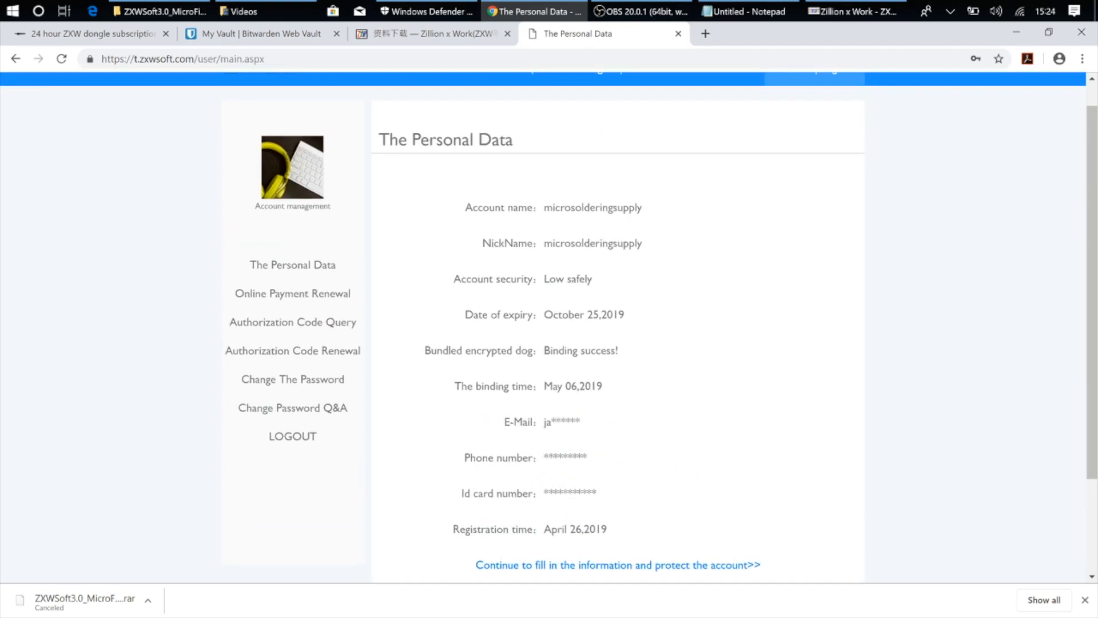
pyautogui.moveTo(632, 316)
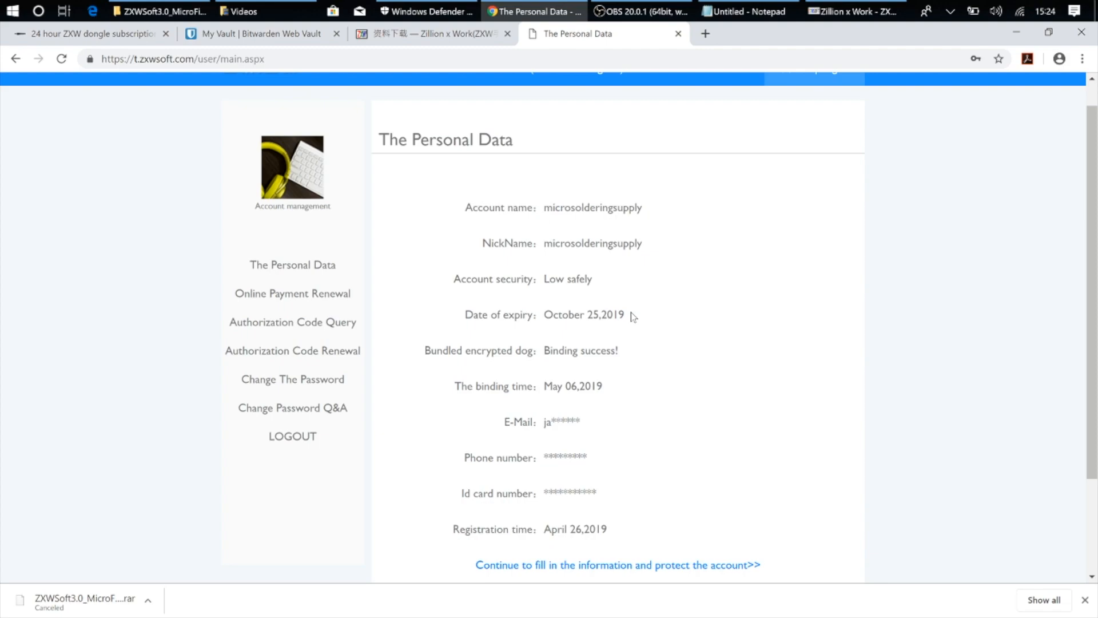
pyautogui.doubleClick(585, 314)
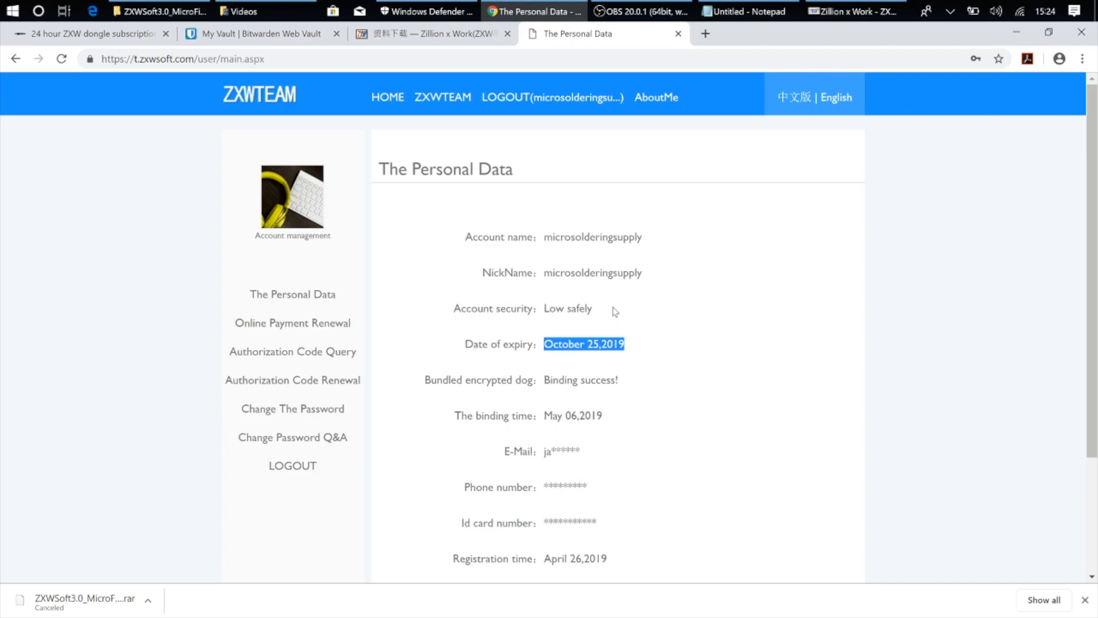
# Step: Switch back to ZXWSoft 3.0 to confirm the October 25, 2019 expiry in the account tree
pyautogui.press('alt+tab')
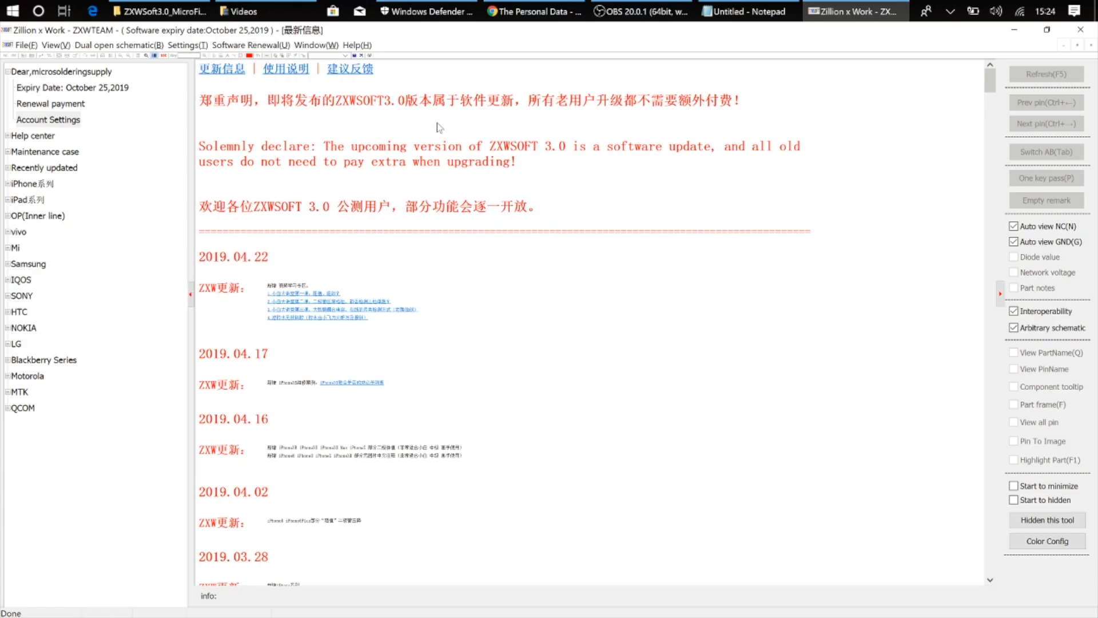
pyautogui.moveTo(1079, 30)
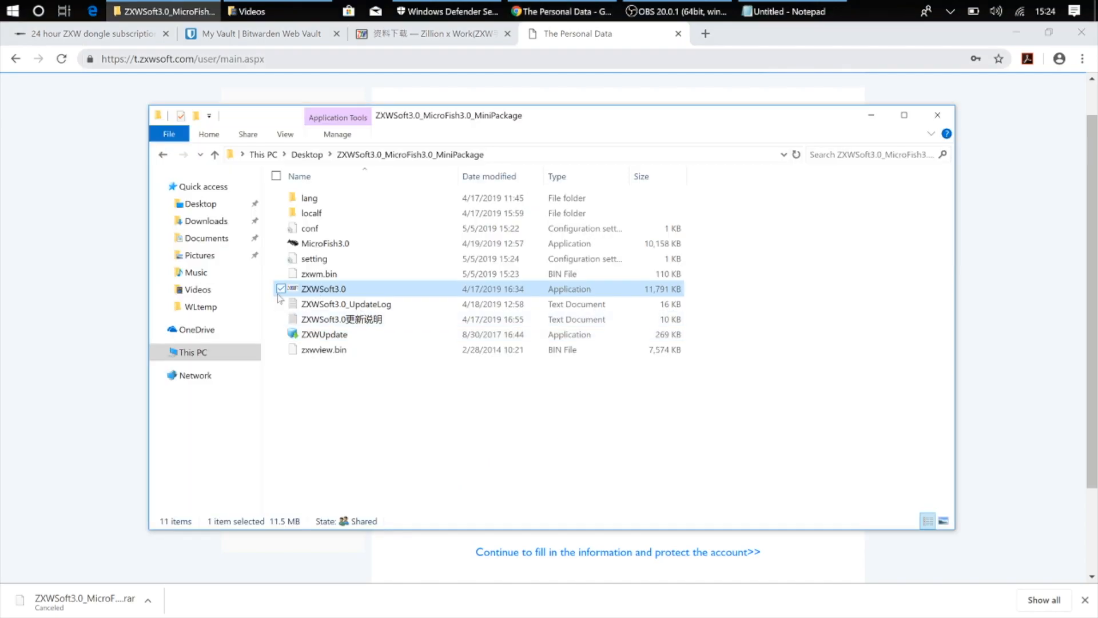
# Step: Relaunch ZXWSoft3.0 from the MiniPackage folder so its sign-in dialog appears
pyautogui.doubleClick(326, 288)
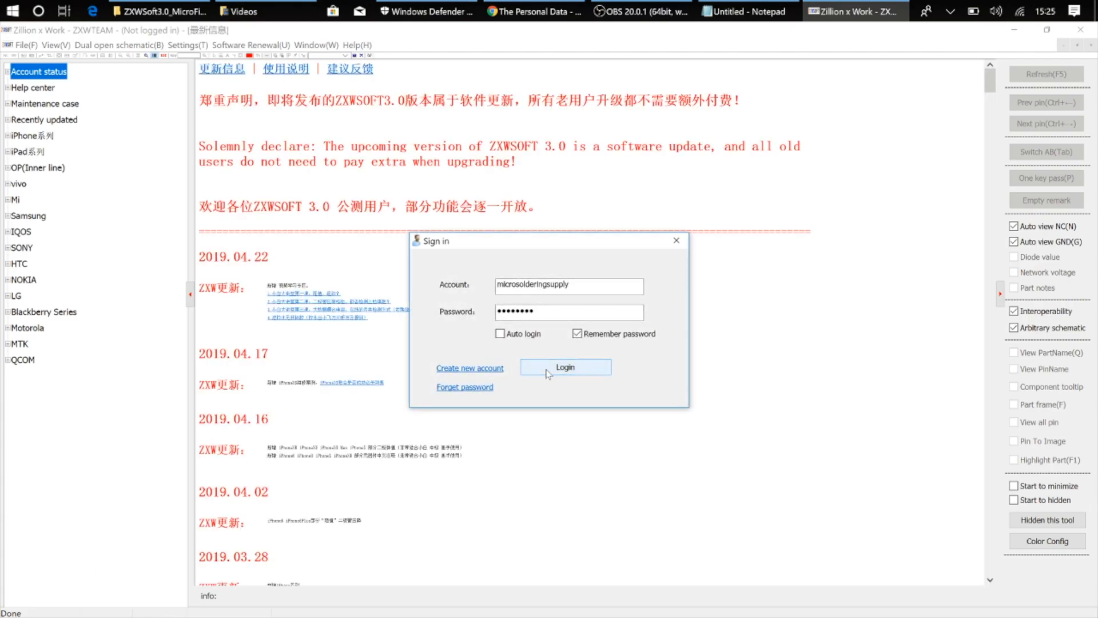
# Step: Log in with the saved account, expand the iPhone board list, and turn on diode value display
pyautogui.click(565, 366)
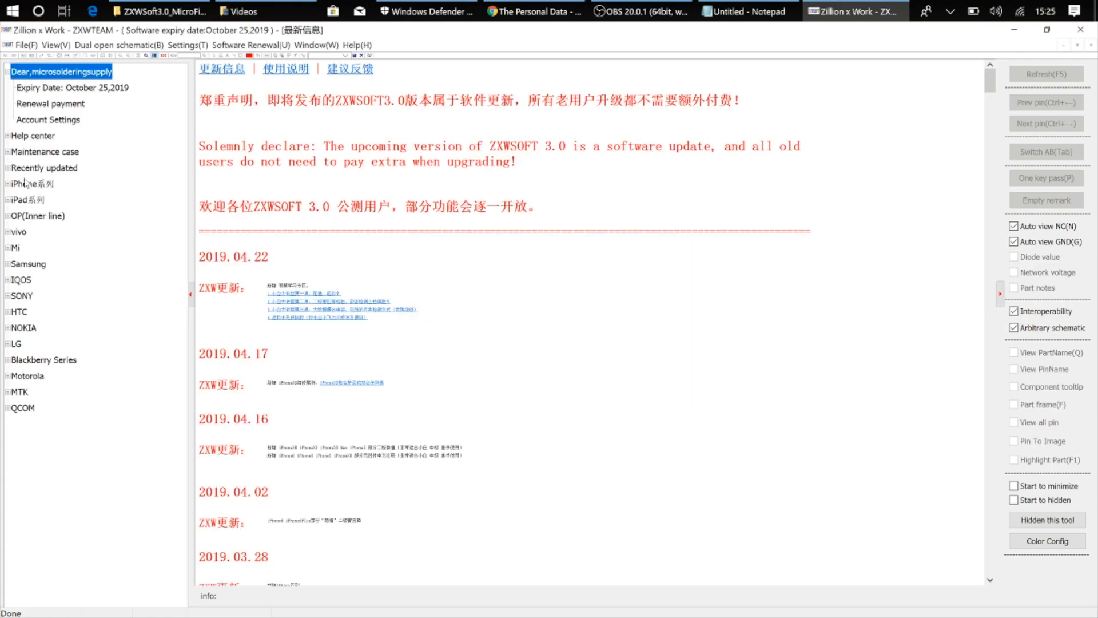
pyautogui.click(7, 183)
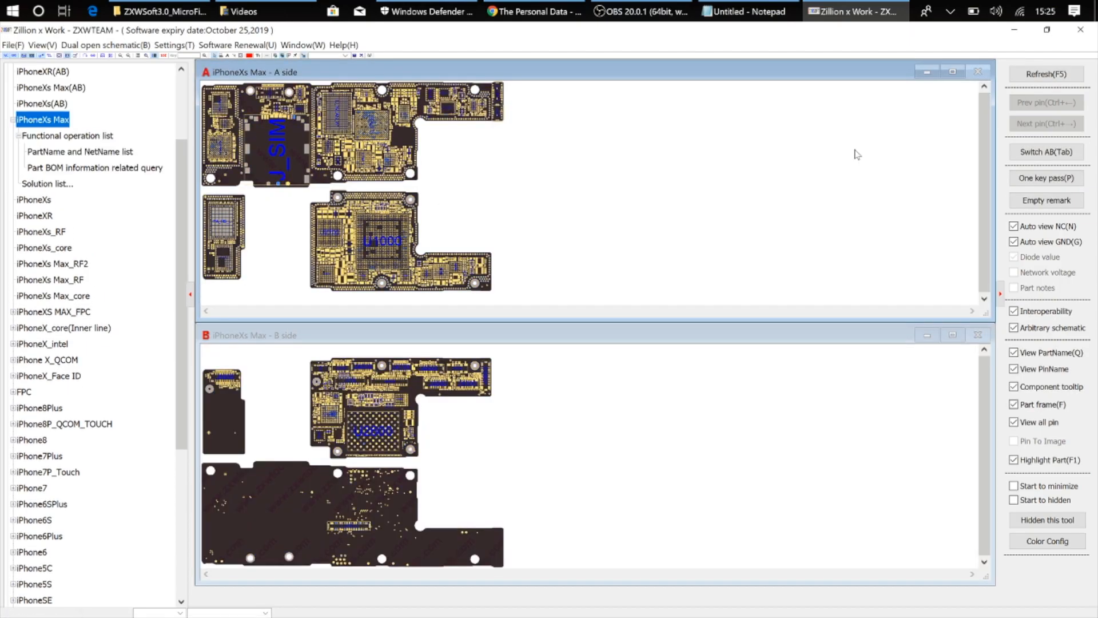
pyautogui.click(1011, 257)
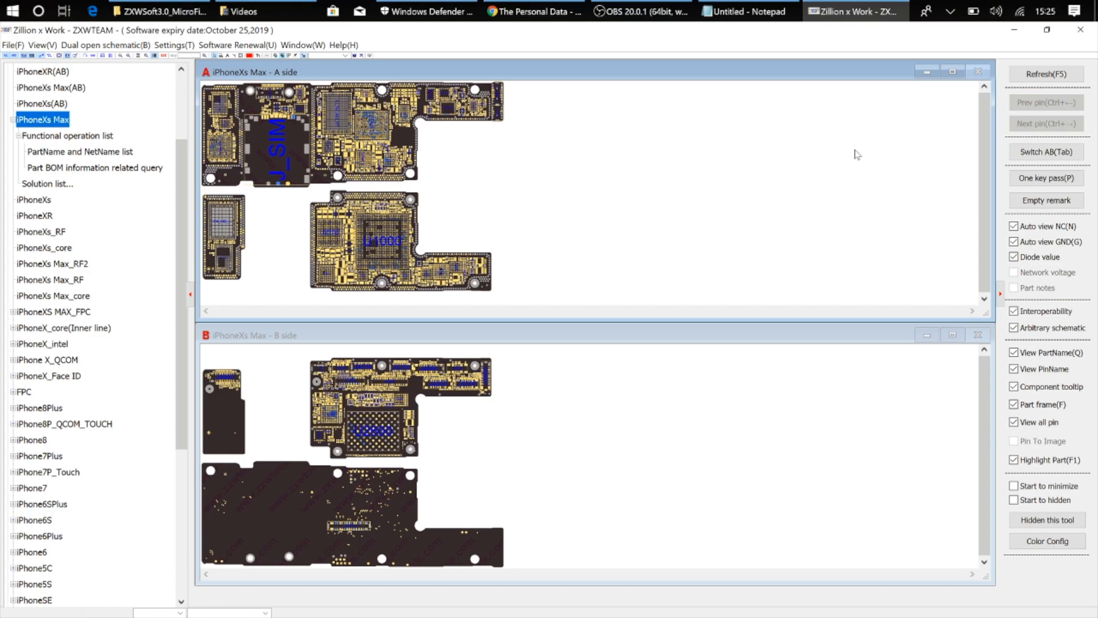
pyautogui.moveTo(1081, 30)
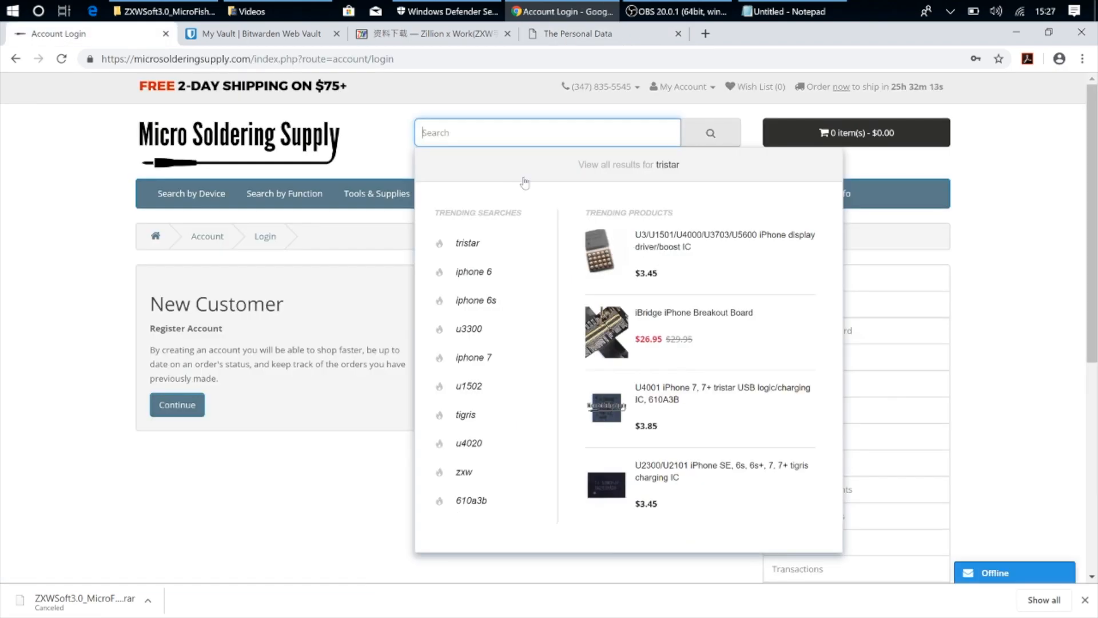
# Step: Search 'zxw', open the ZXW 3.0 digital subscription INSTANT product, and add it to the cart
pyautogui.write('zxw')
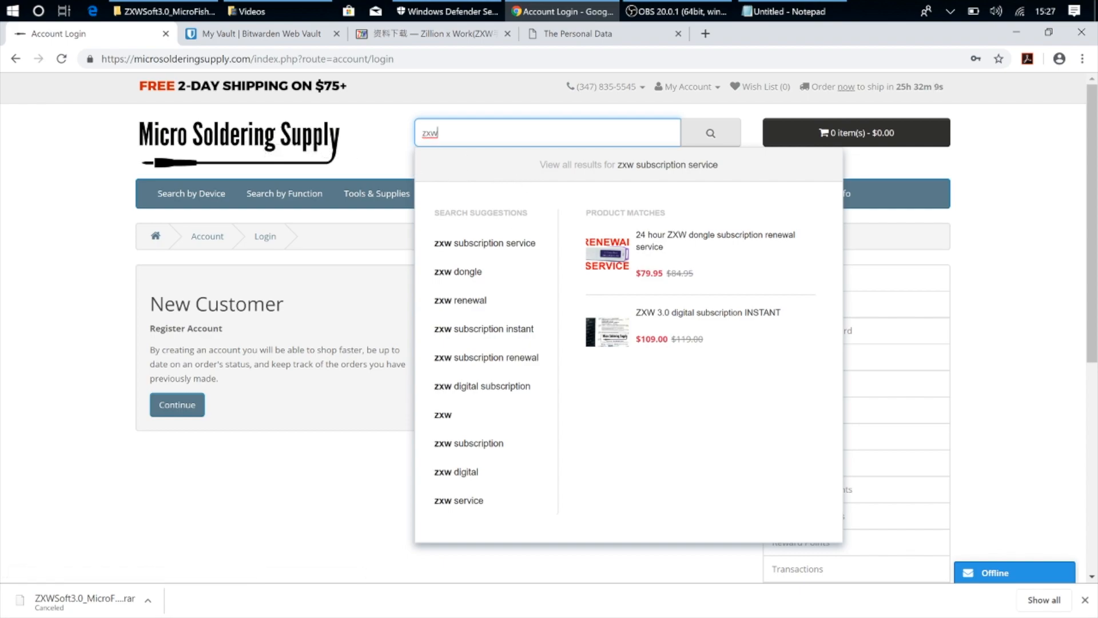
pyautogui.moveTo(606, 331)
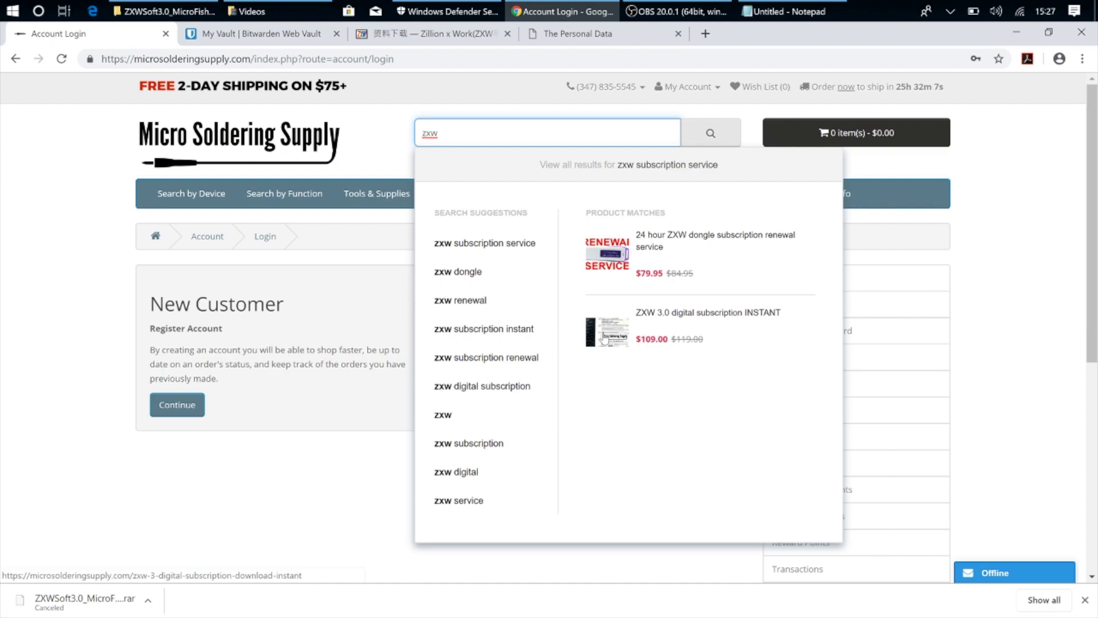
pyautogui.click(707, 312)
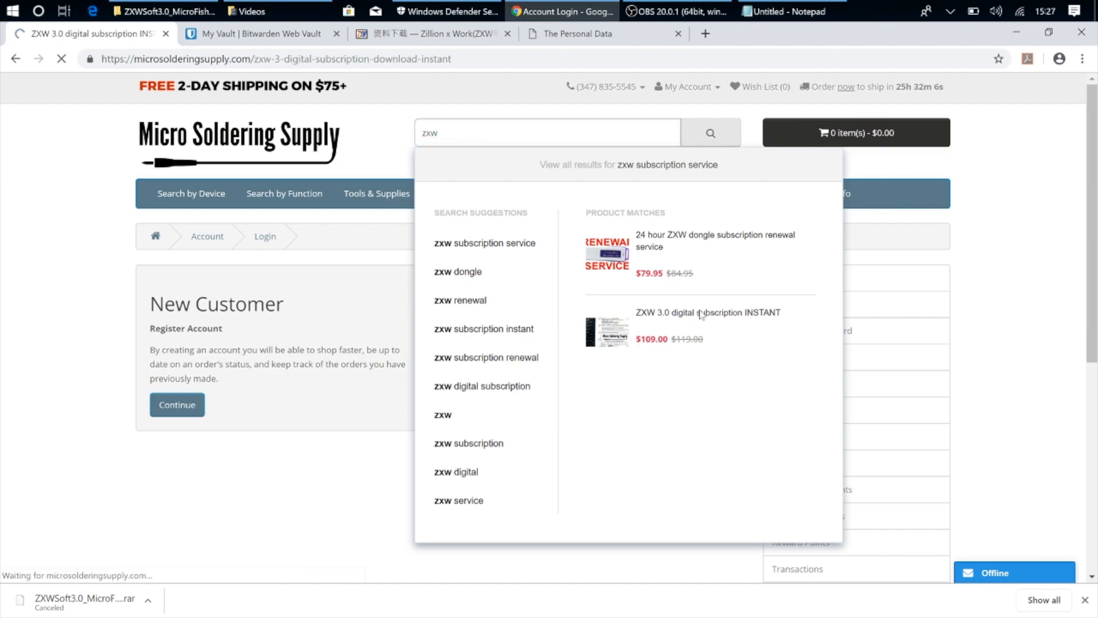
pyautogui.click(707, 312)
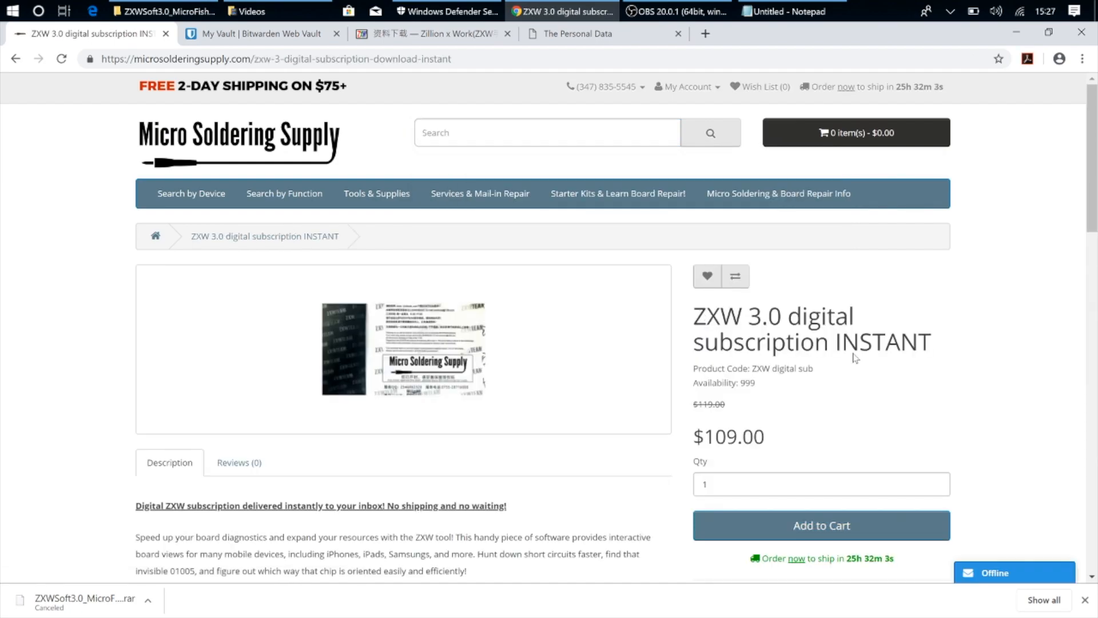
pyautogui.scroll(-3)
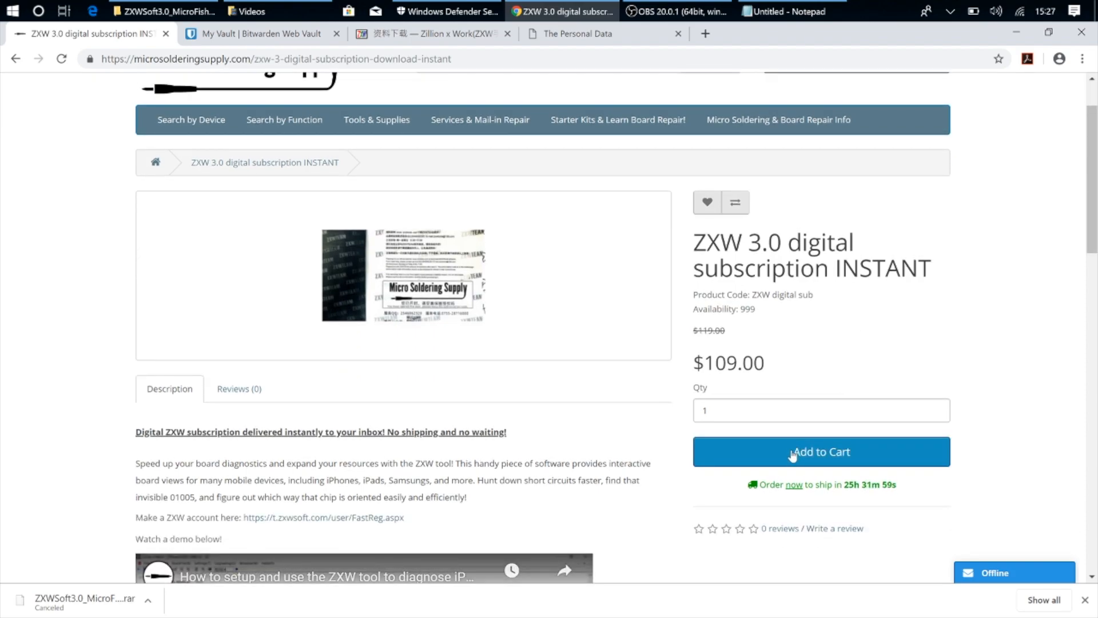
pyautogui.click(821, 451)
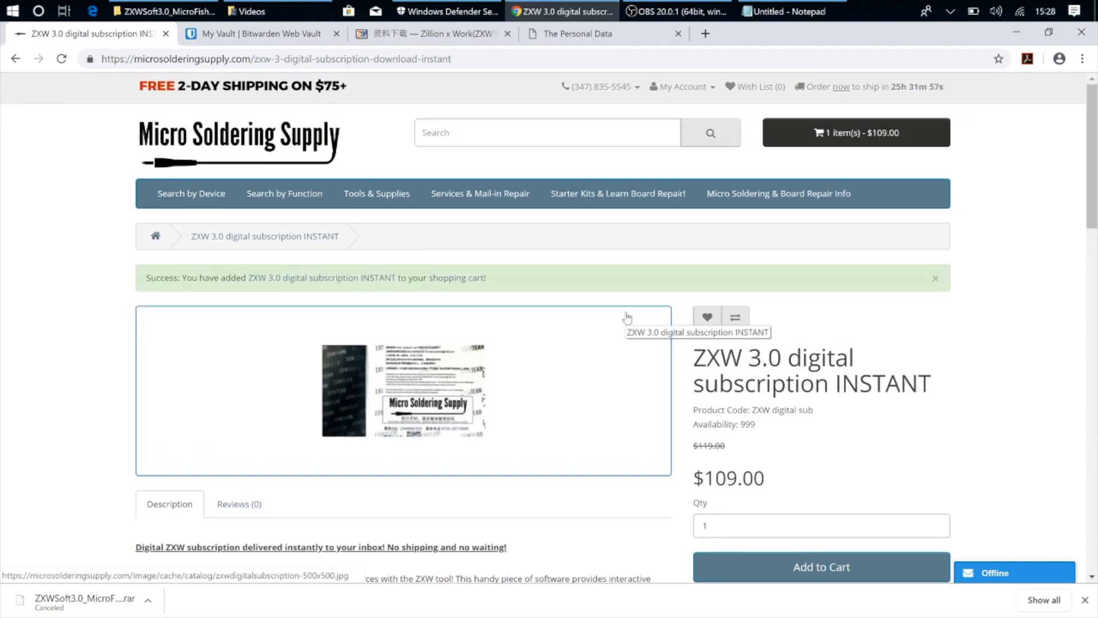
pyautogui.moveTo(444, 306)
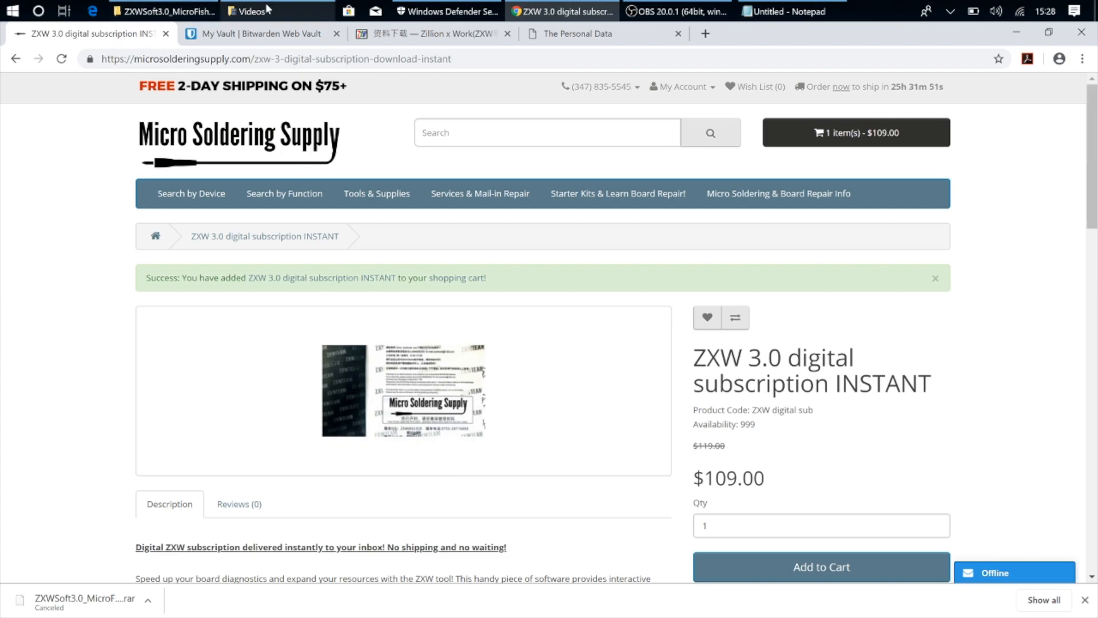
# Step: View the downloaded zxwsubscription card photo from the Downloads folder in Photos
pyautogui.click(163, 11)
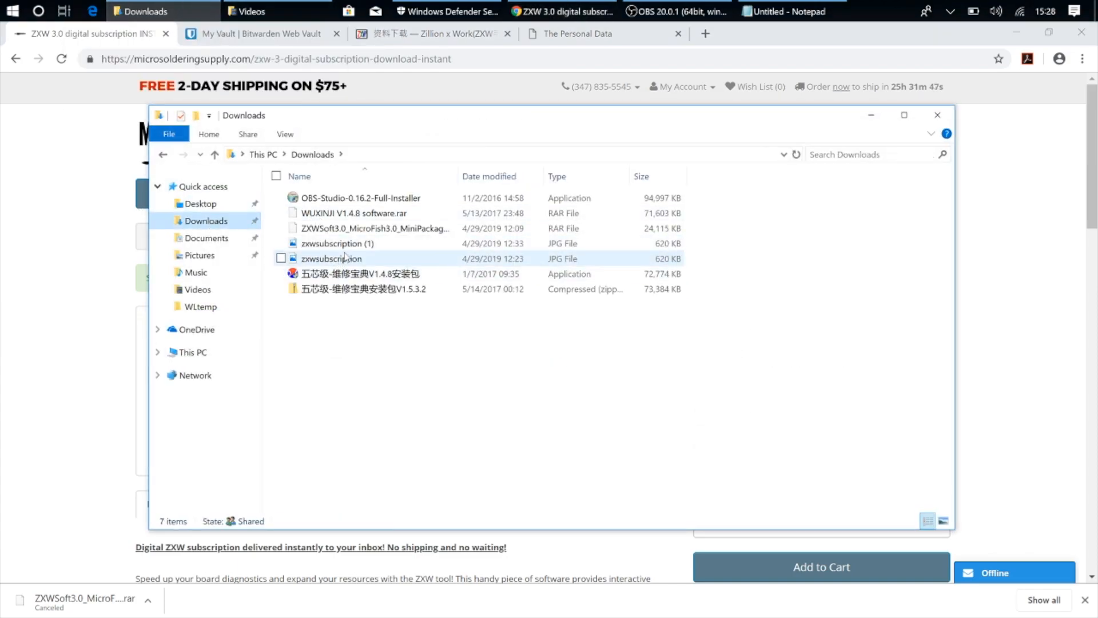
pyautogui.doubleClick(332, 259)
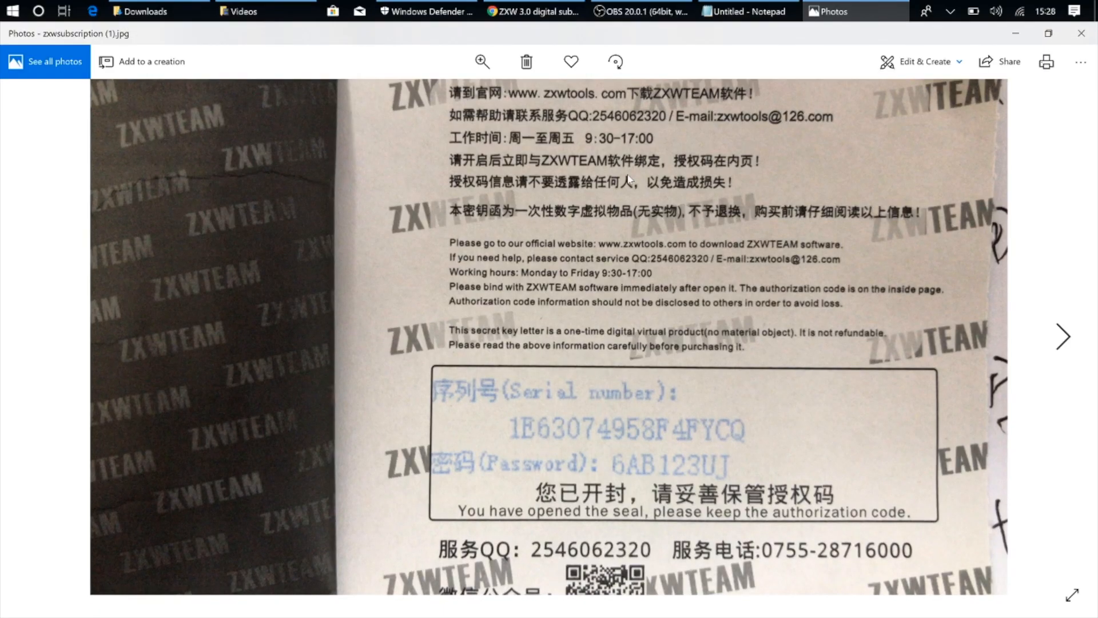
pyautogui.moveTo(467, 361)
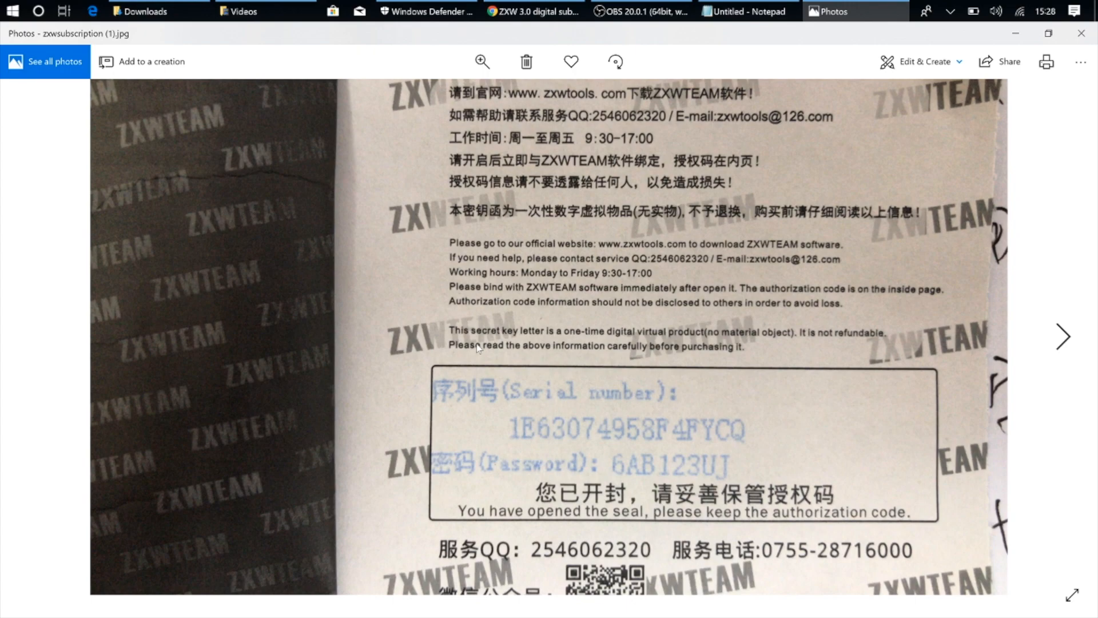
pyautogui.moveTo(539, 587)
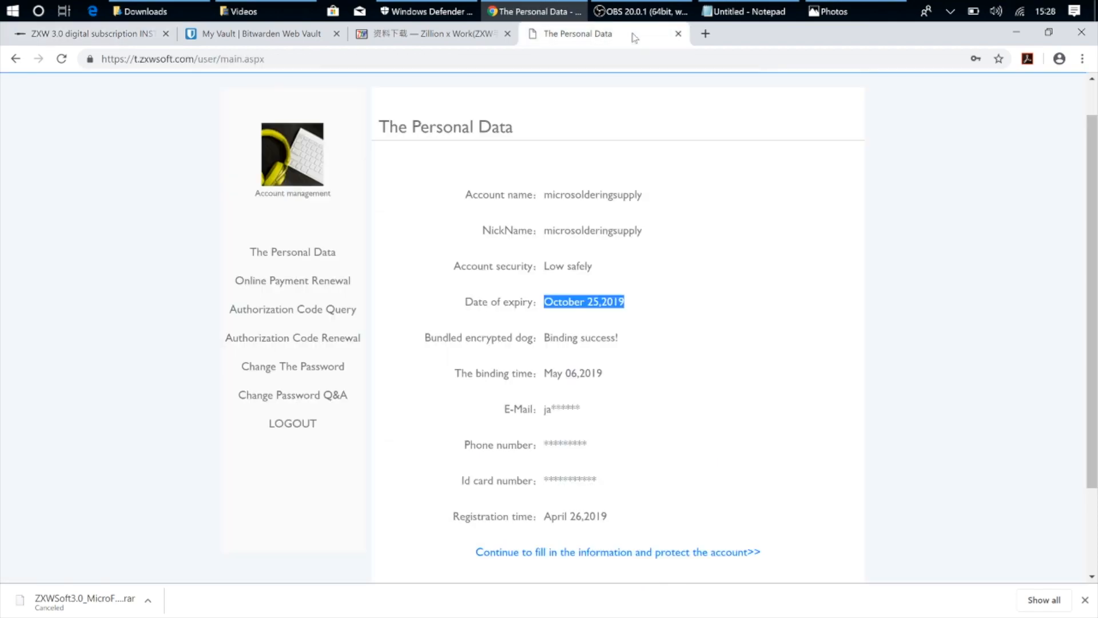
pyautogui.moveTo(293, 338)
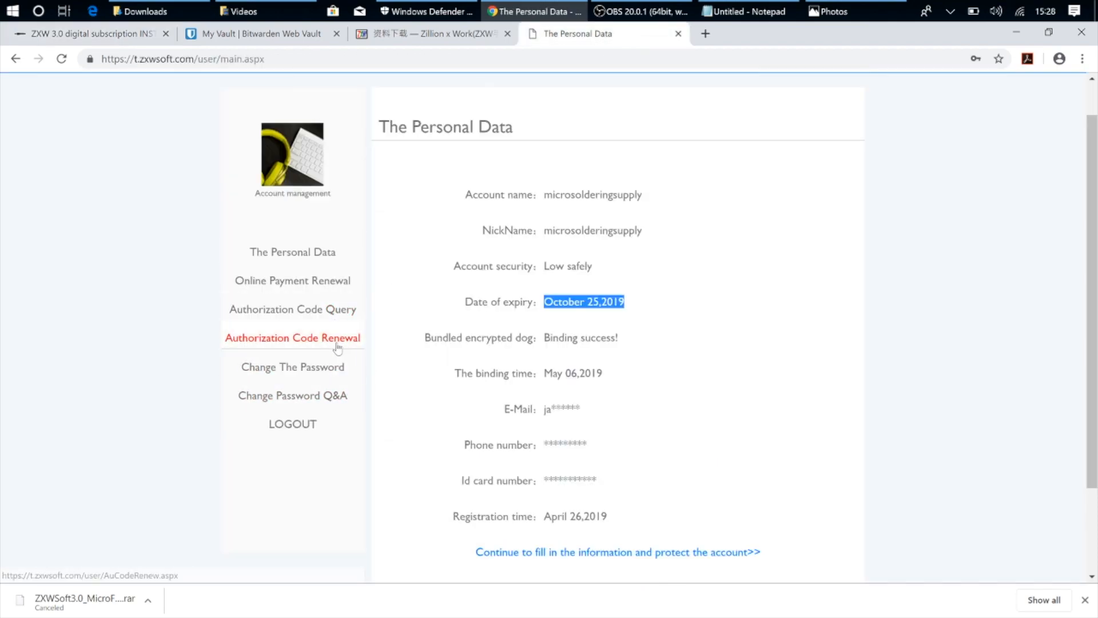
# Step: Open the Authorization Code Renewal page from the account sidebar and focus the serial number field
pyautogui.click(292, 338)
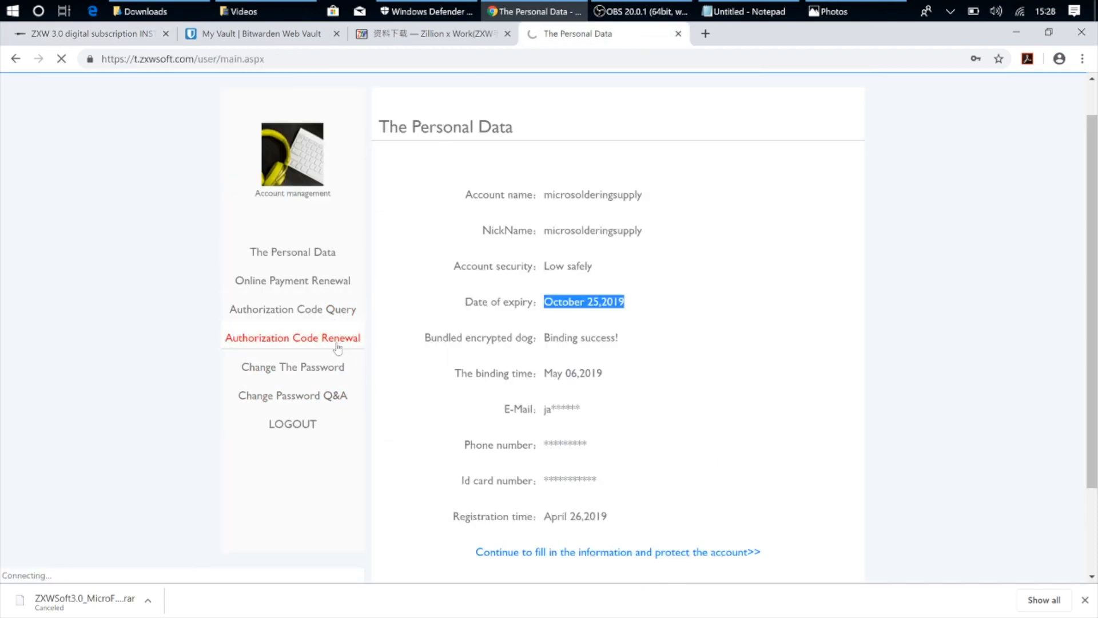
pyautogui.click(292, 337)
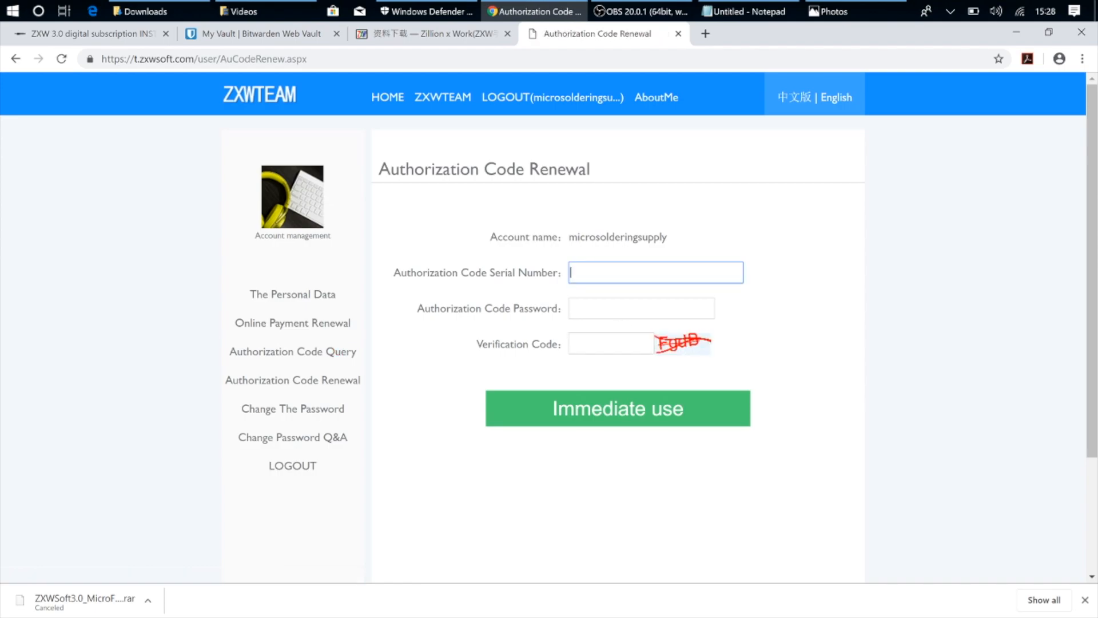
pyautogui.click(61, 12)
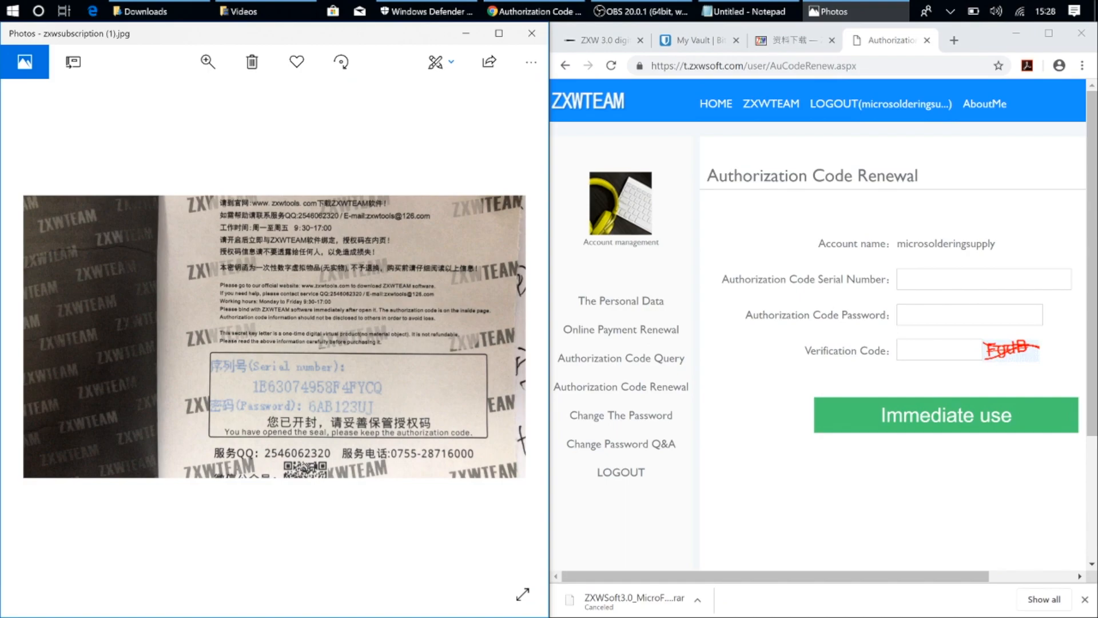
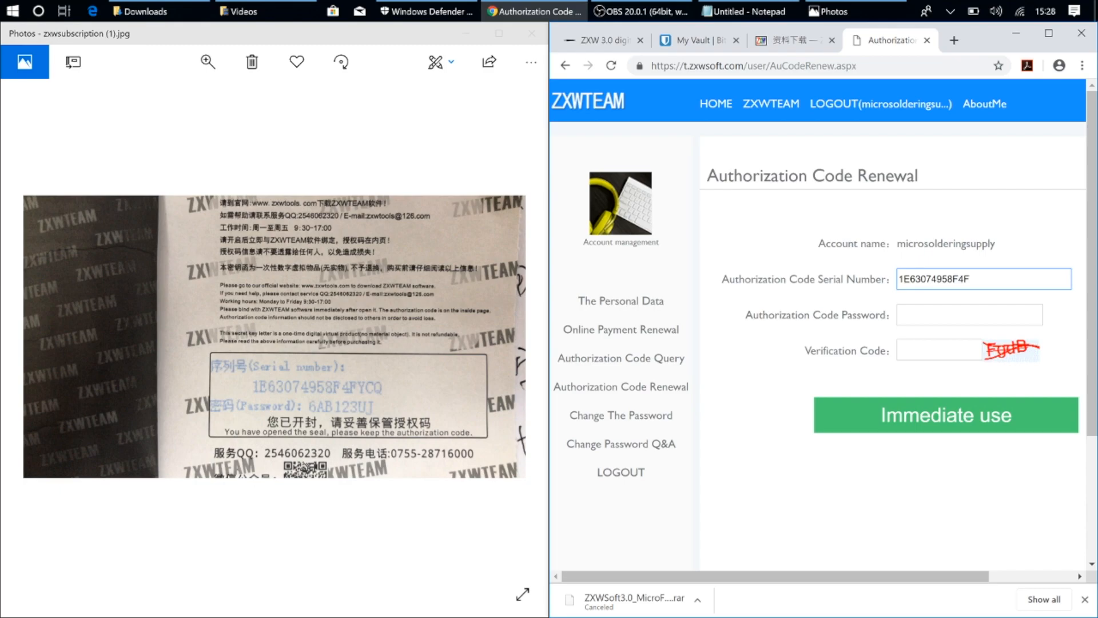
pyautogui.click(968, 315)
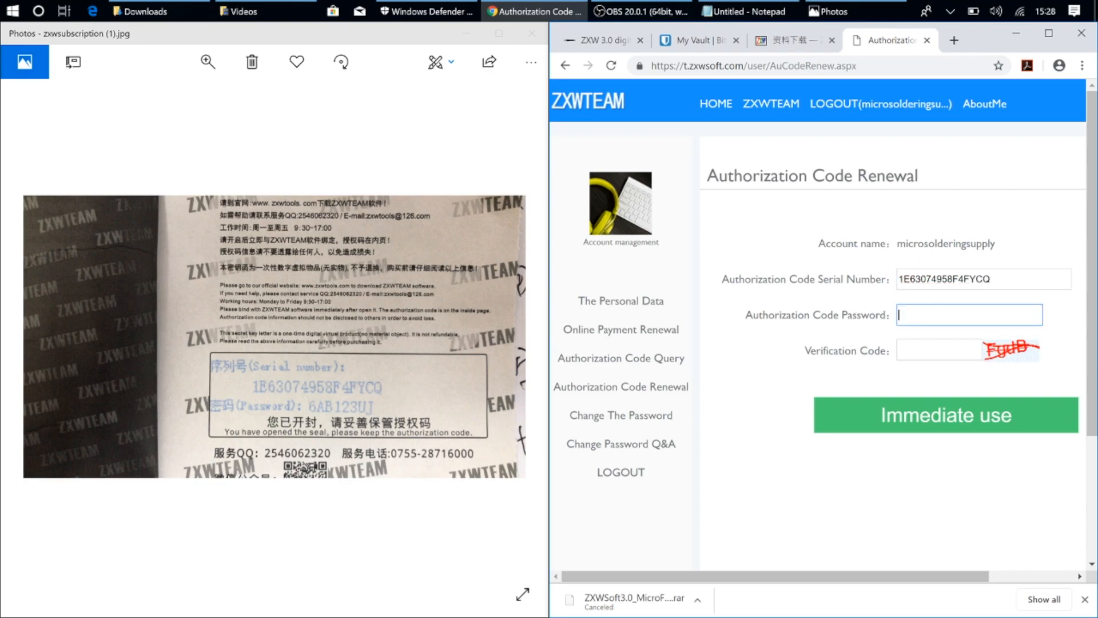
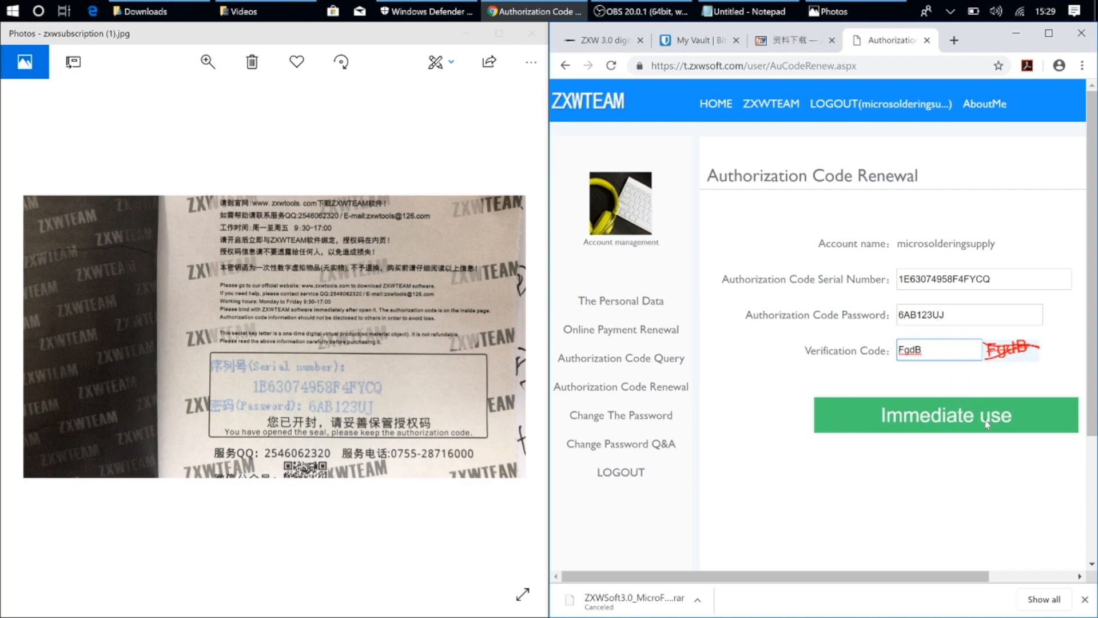
pyautogui.moveTo(703, 279)
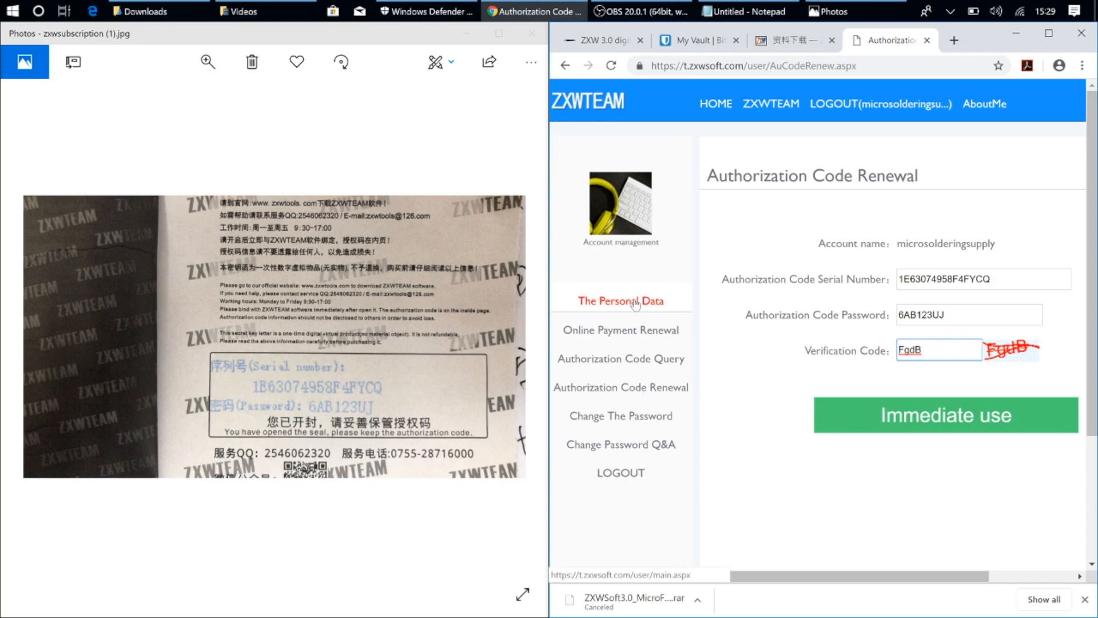
pyautogui.moveTo(531, 9)
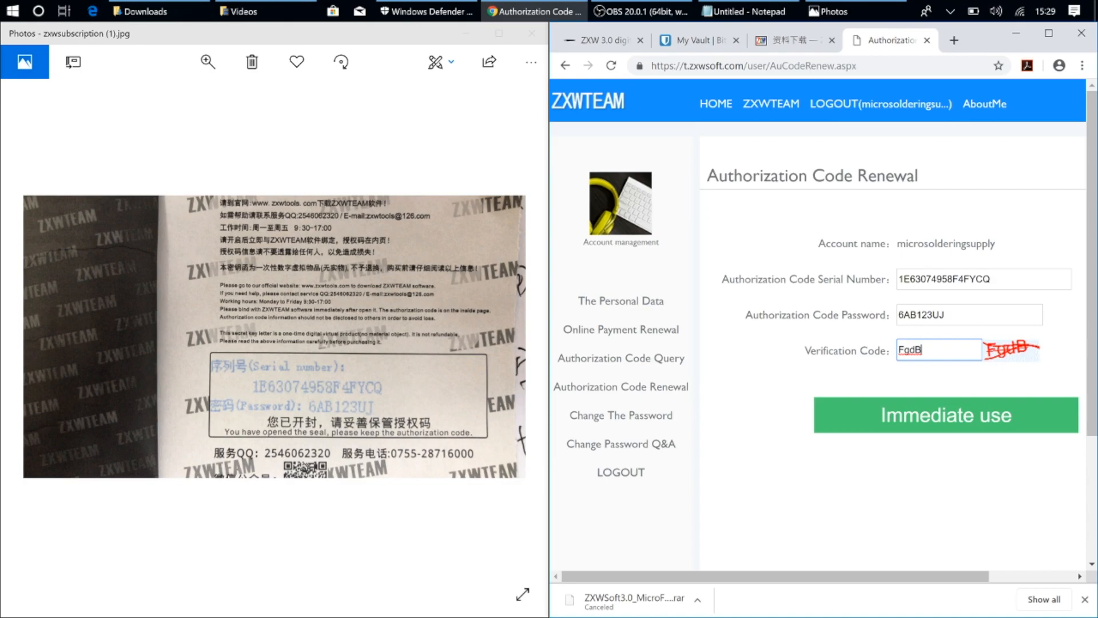
pyautogui.moveTo(608, 364)
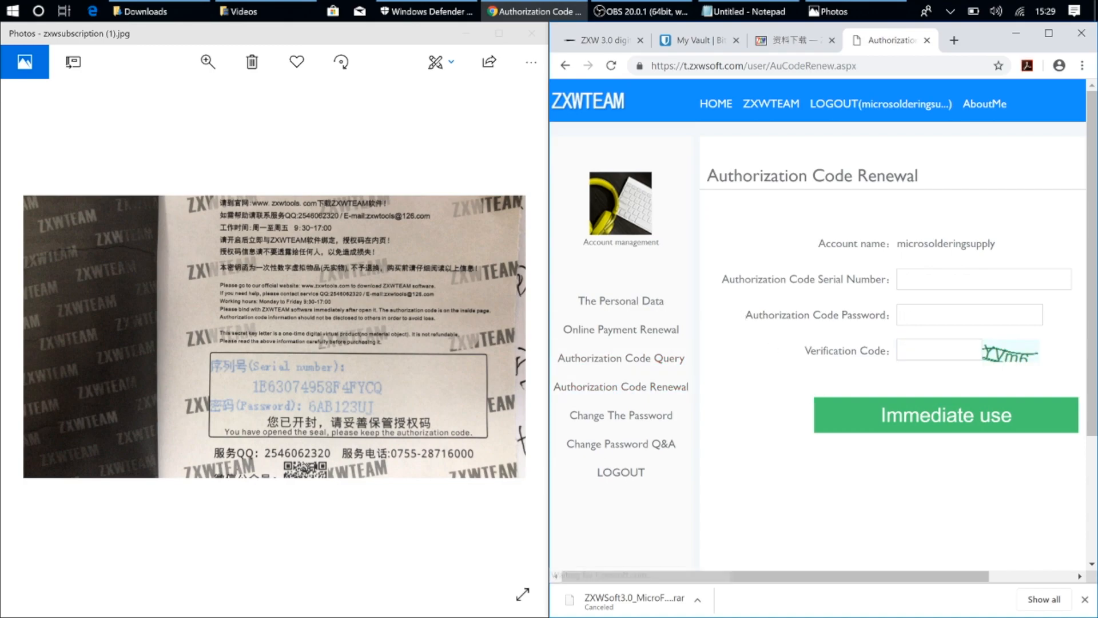
# Step: Return to the Personal Data page showing the account details and October 25, 2019 expiry
pyautogui.click(619, 301)
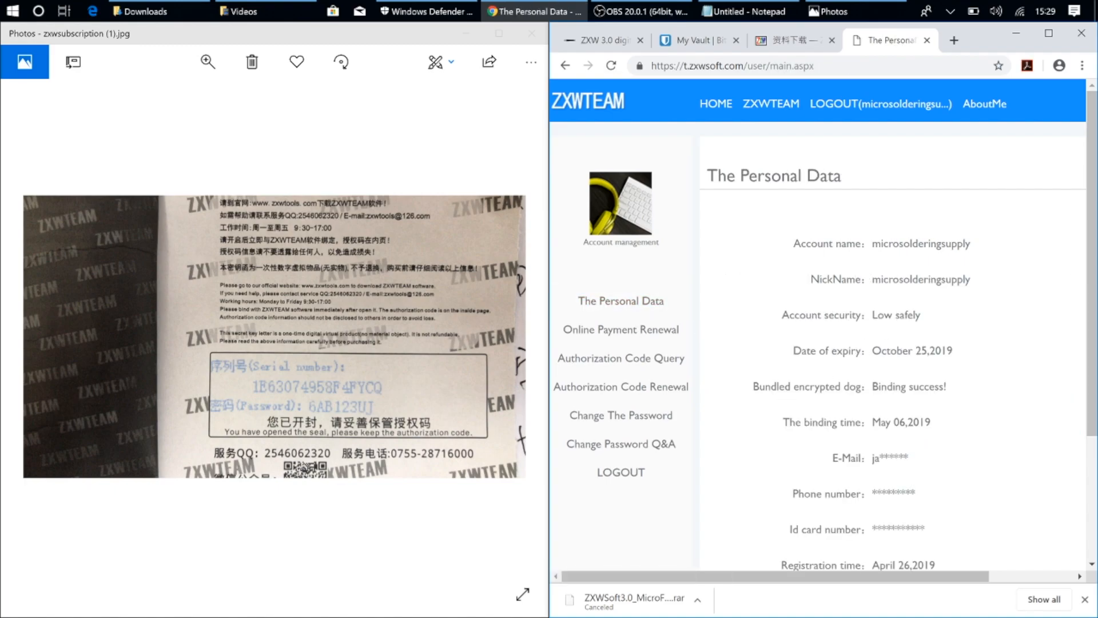
pyautogui.moveTo(979, 411)
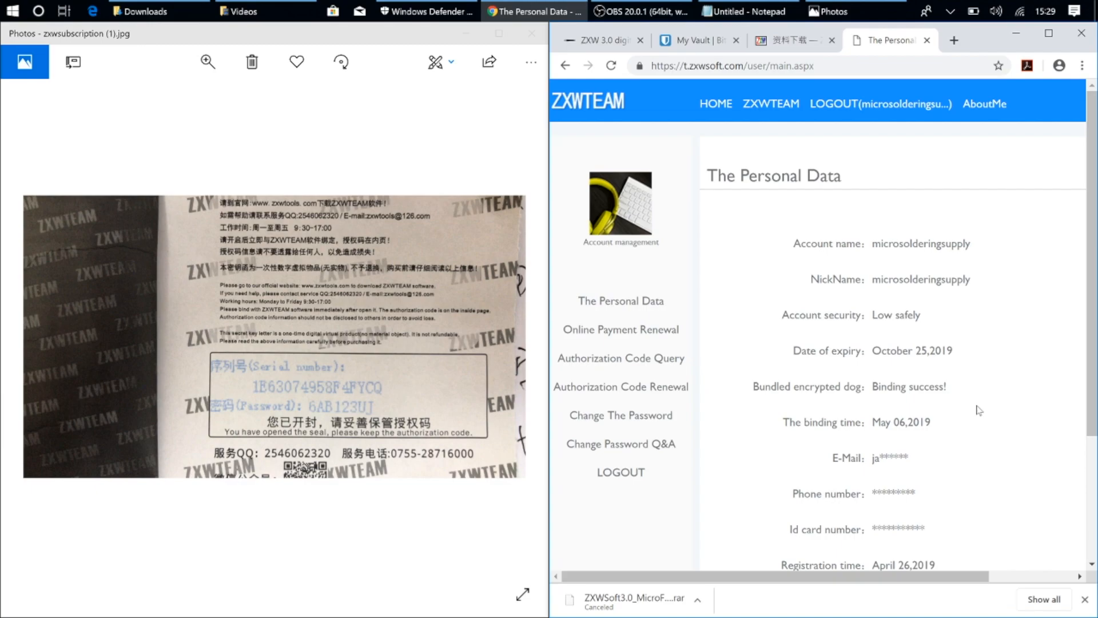
pyautogui.moveTo(885, 378)
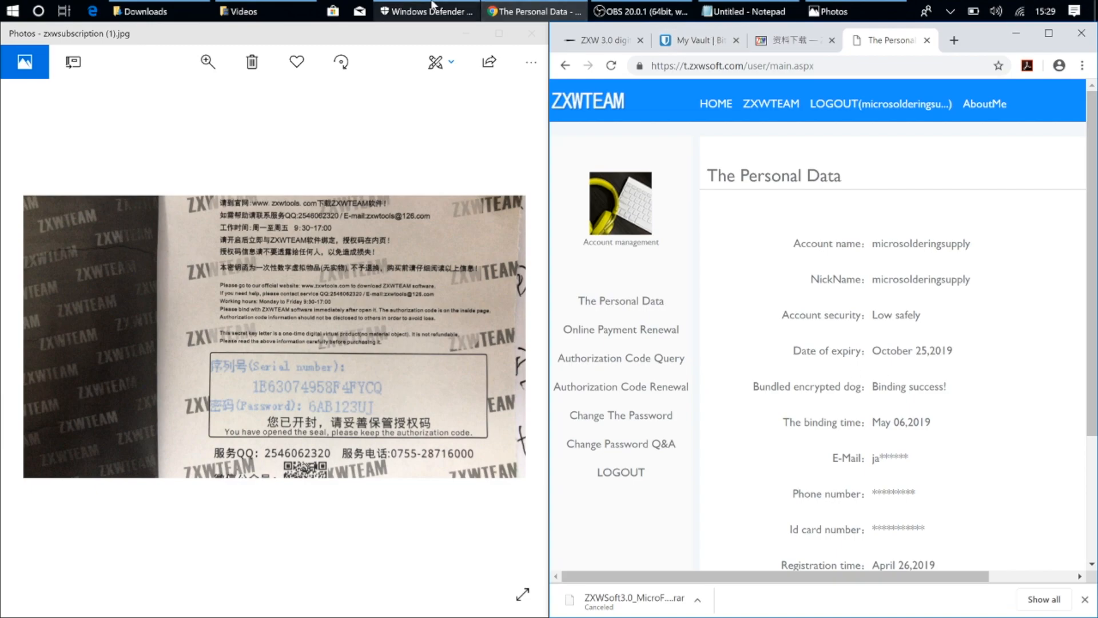
pyautogui.moveTo(413, 91)
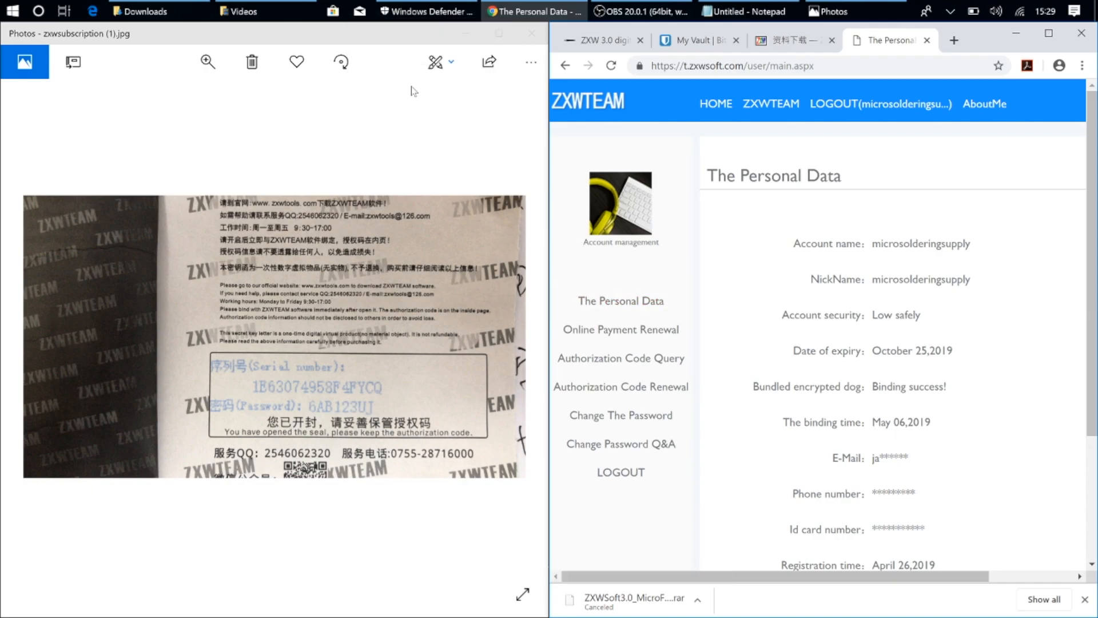